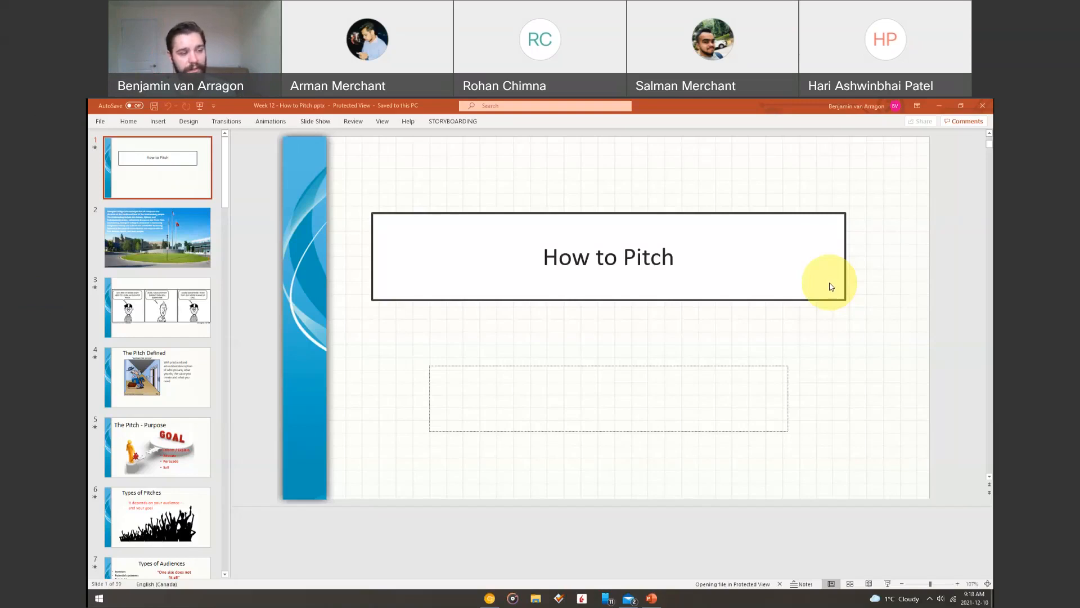
mouse_move(703, 339)
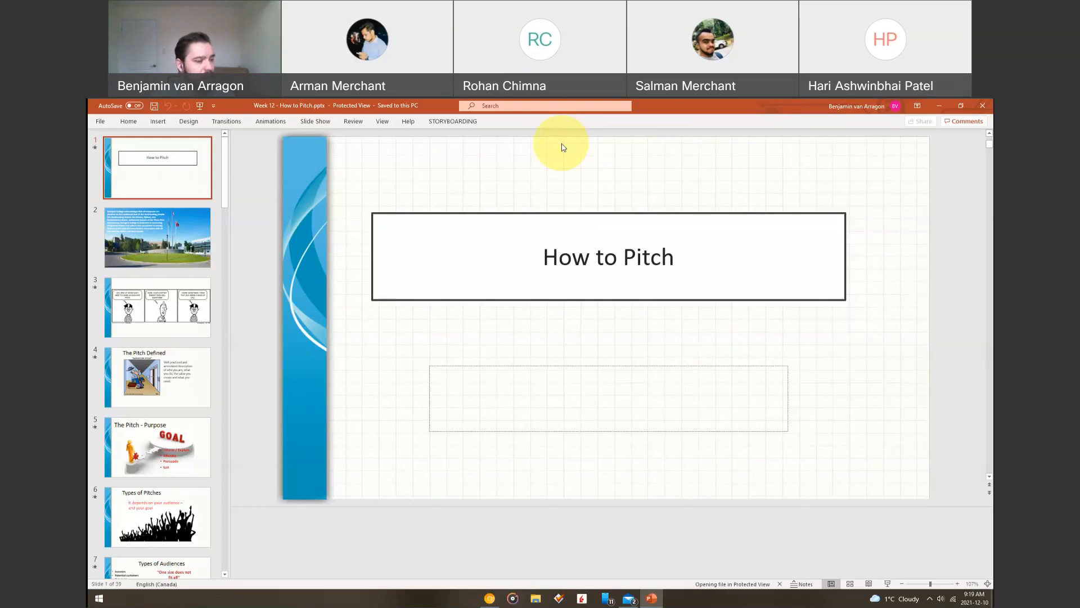
Display slide 2, Georgian College's land acknowledgement over the flagpole campus photo.
left_click(157, 238)
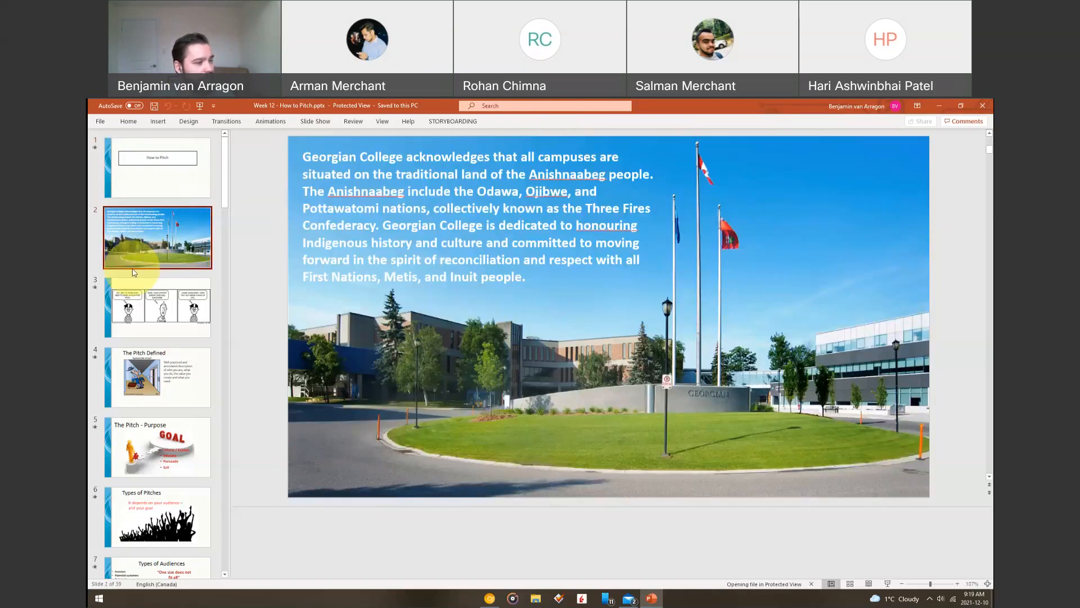
mouse_move(823, 383)
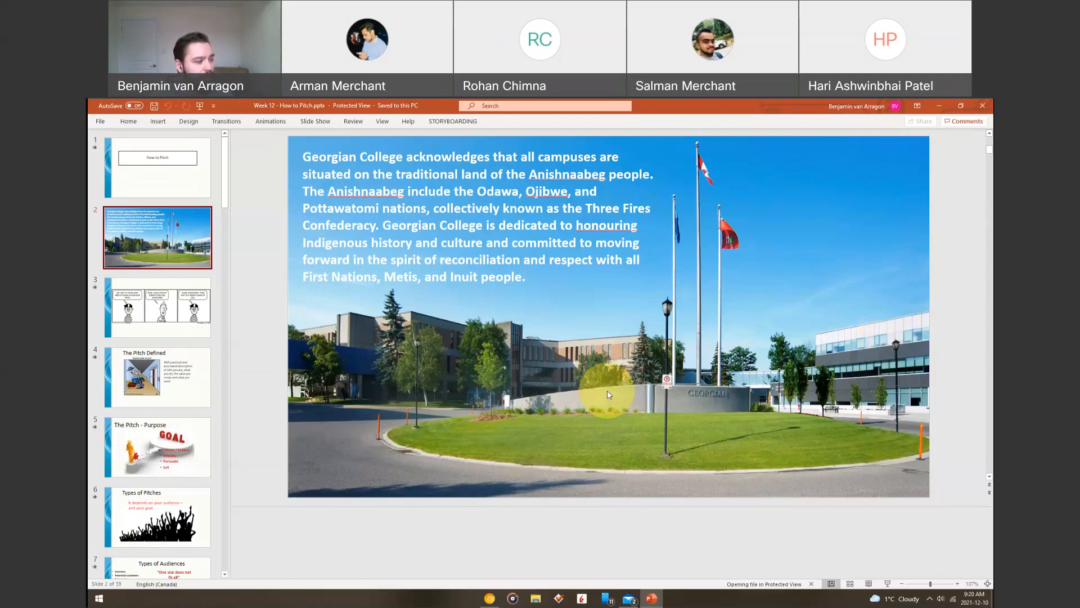
Display slide 3, the three-panel comic about learning an elevator pitch.
left_click(157, 307)
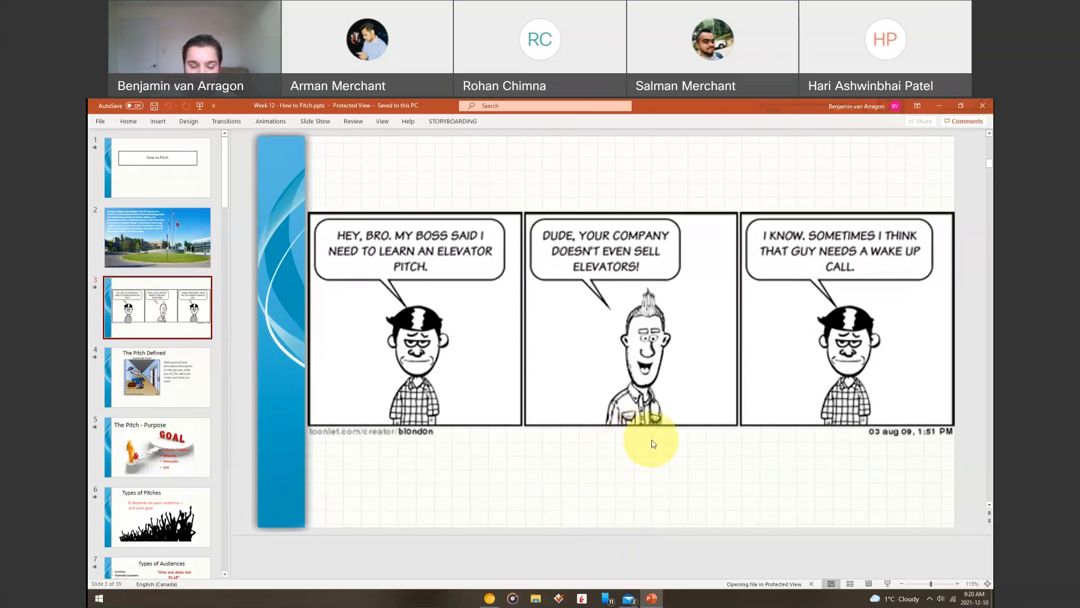
mouse_move(650, 442)
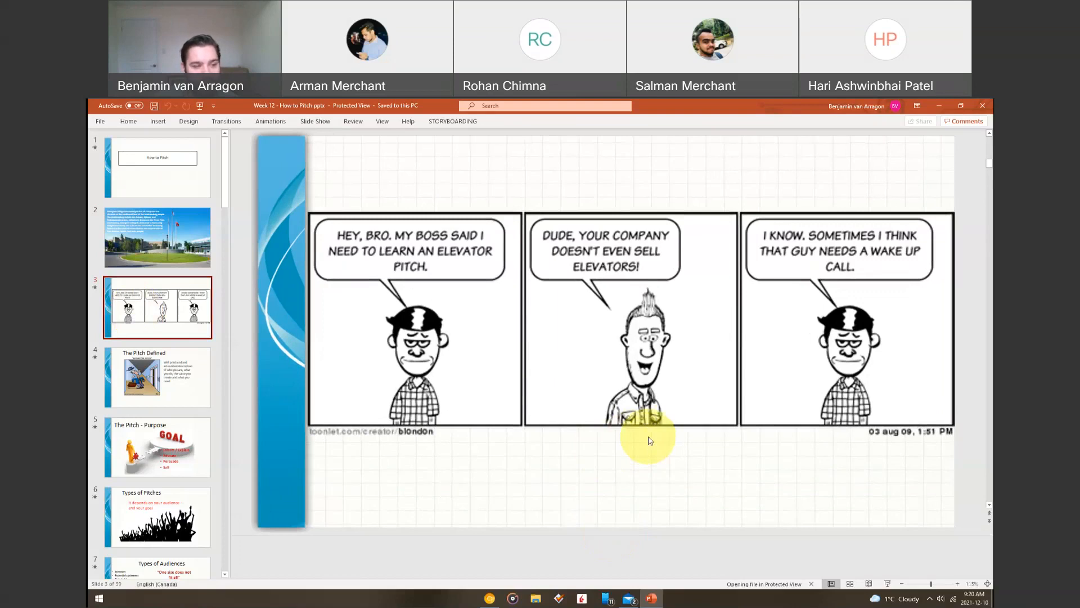
Display slide 4, 'The Pitch Defined', with the elevator cartoon and definition.
left_click(157, 377)
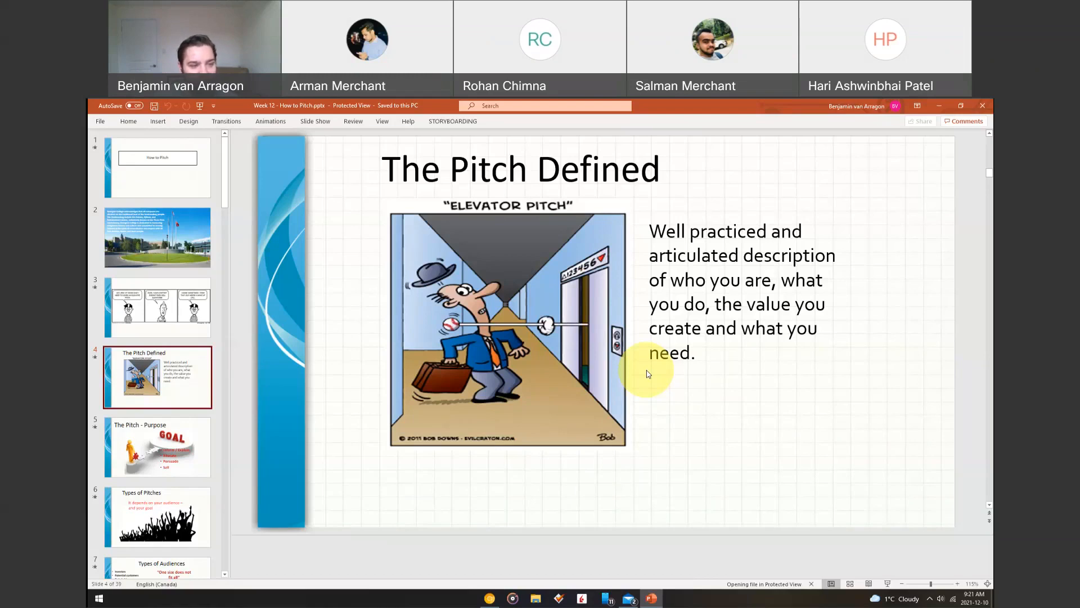
mouse_move(699, 433)
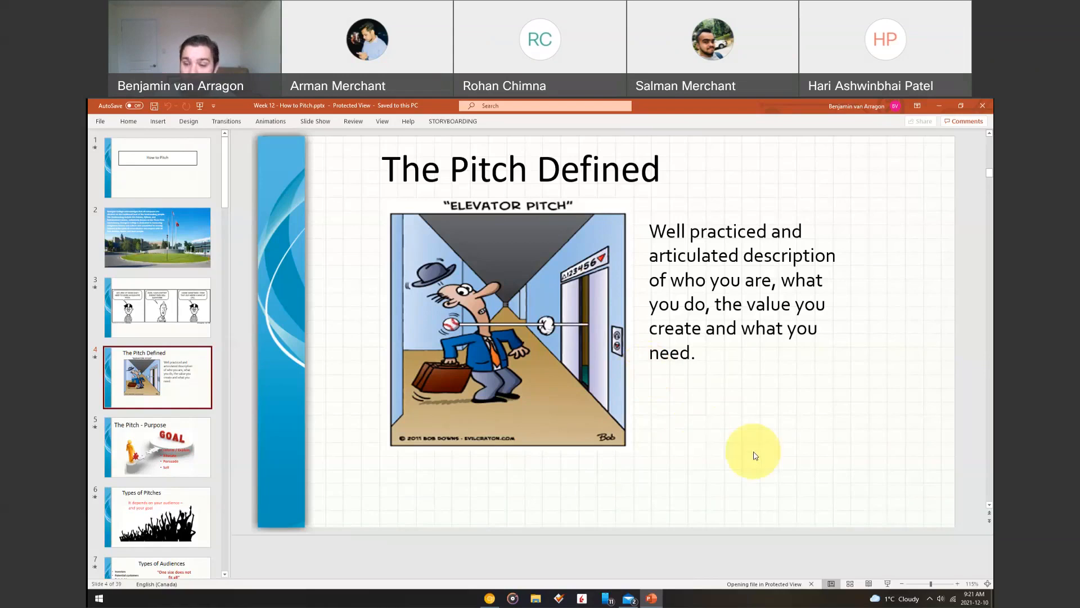
mouse_move(696, 441)
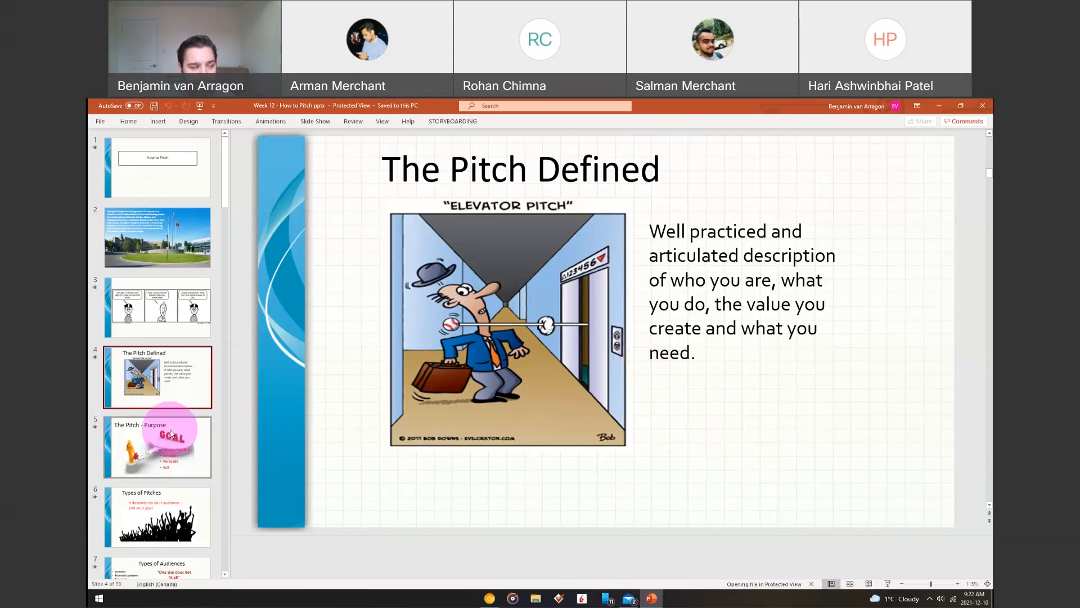
Display slide 5, 'The Pitch - Purpose', listing inform, educate, persuade and sell.
left_click(157, 446)
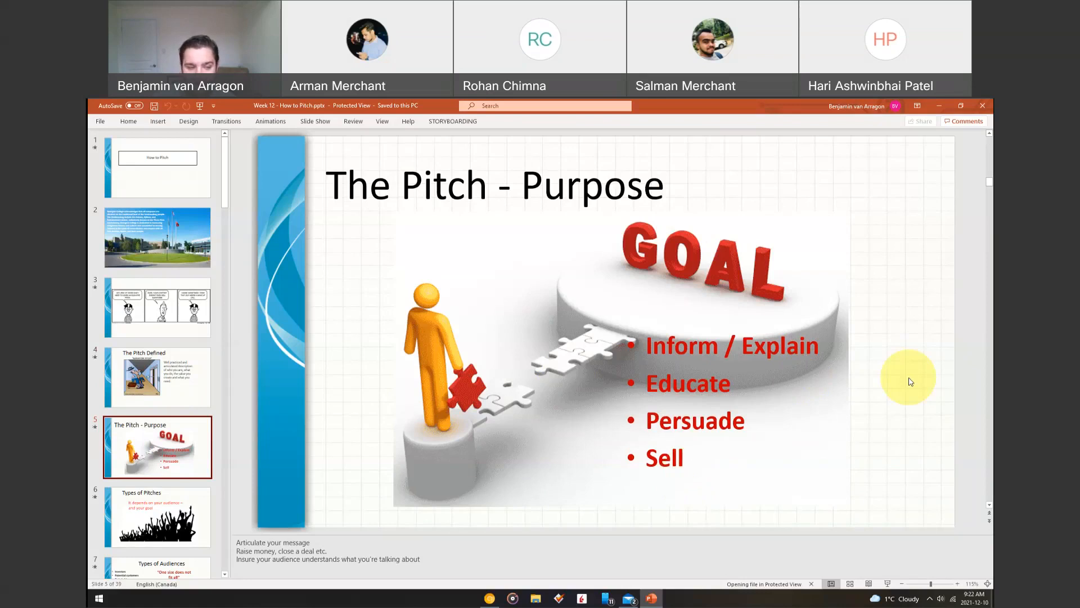
mouse_move(667, 421)
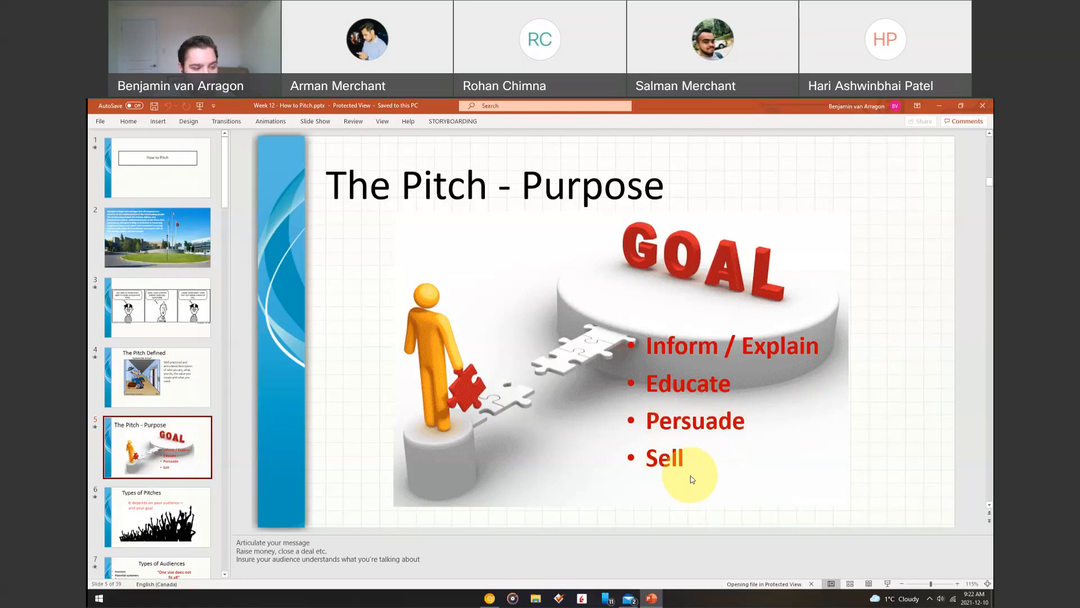
mouse_move(642, 491)
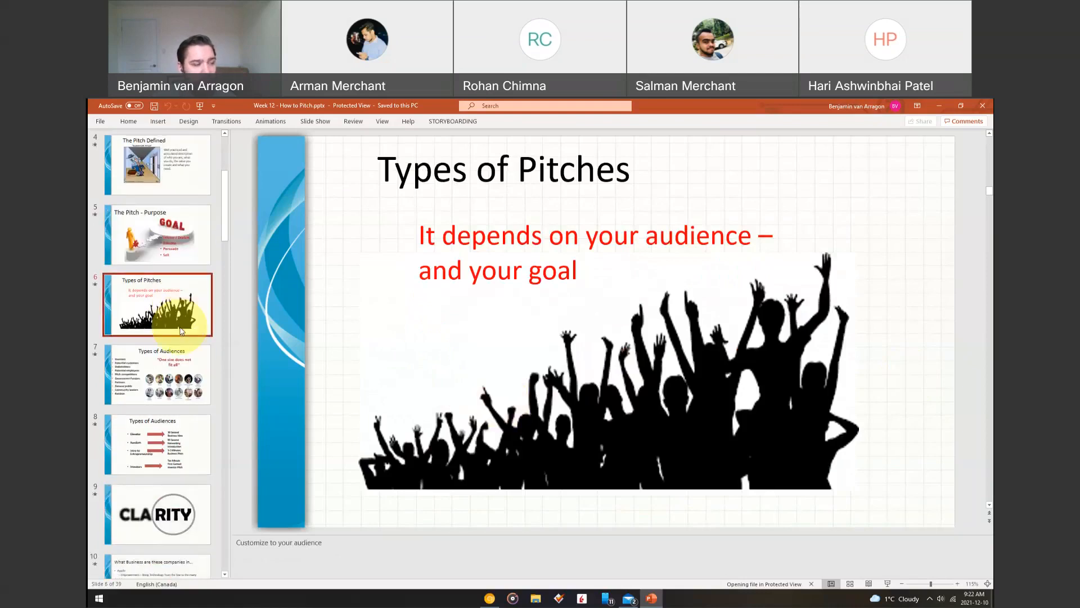
Display slide 7, 'Types of Audiences', under 'One size does not fit all'.
left_click(157, 374)
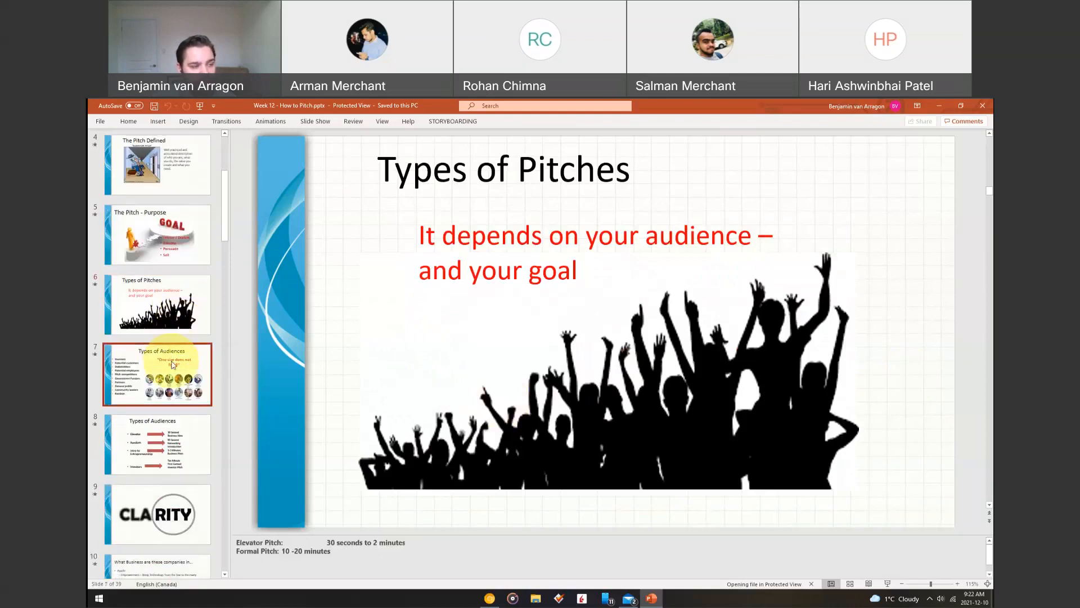
left_click(157, 375)
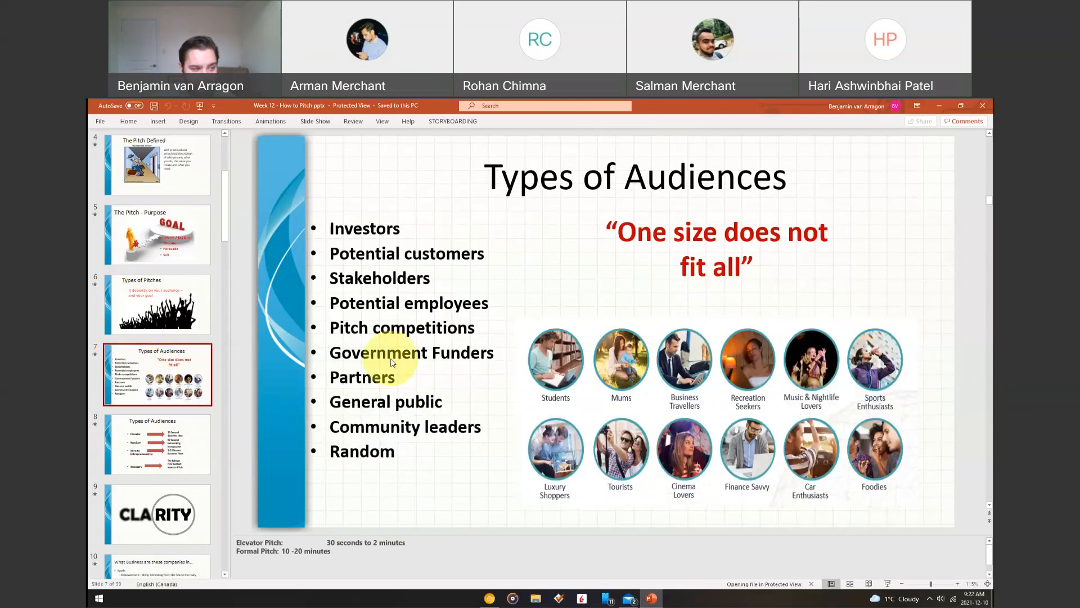
mouse_move(446, 406)
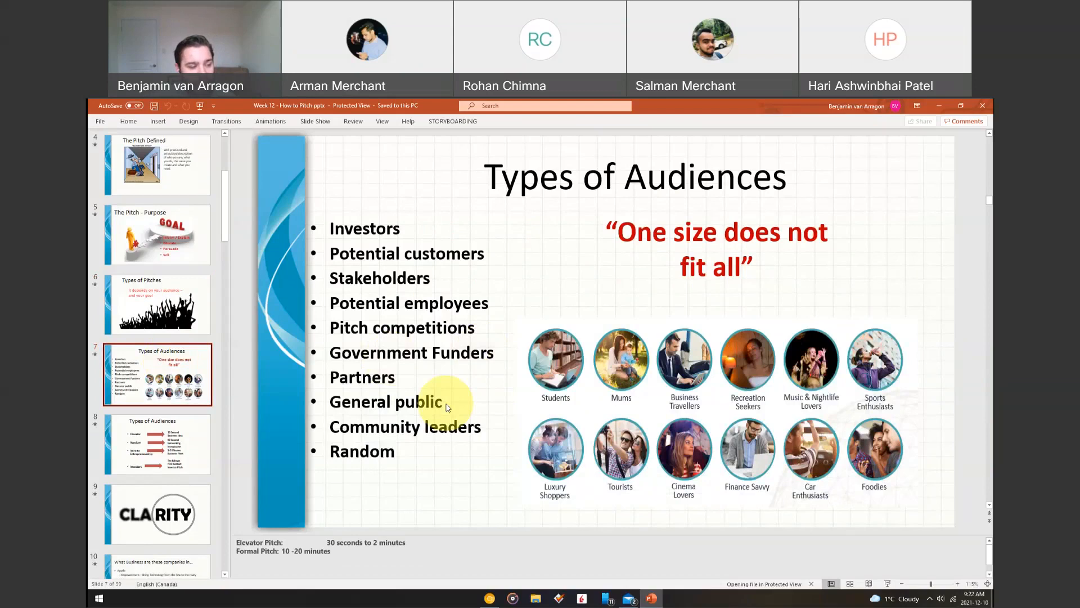
mouse_move(437, 456)
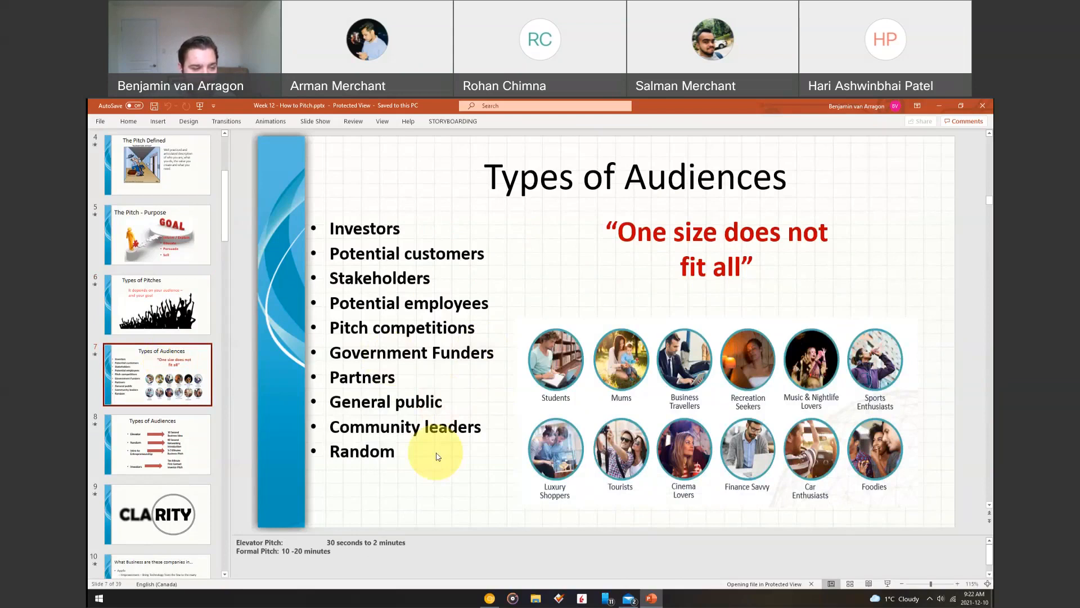
mouse_move(654, 402)
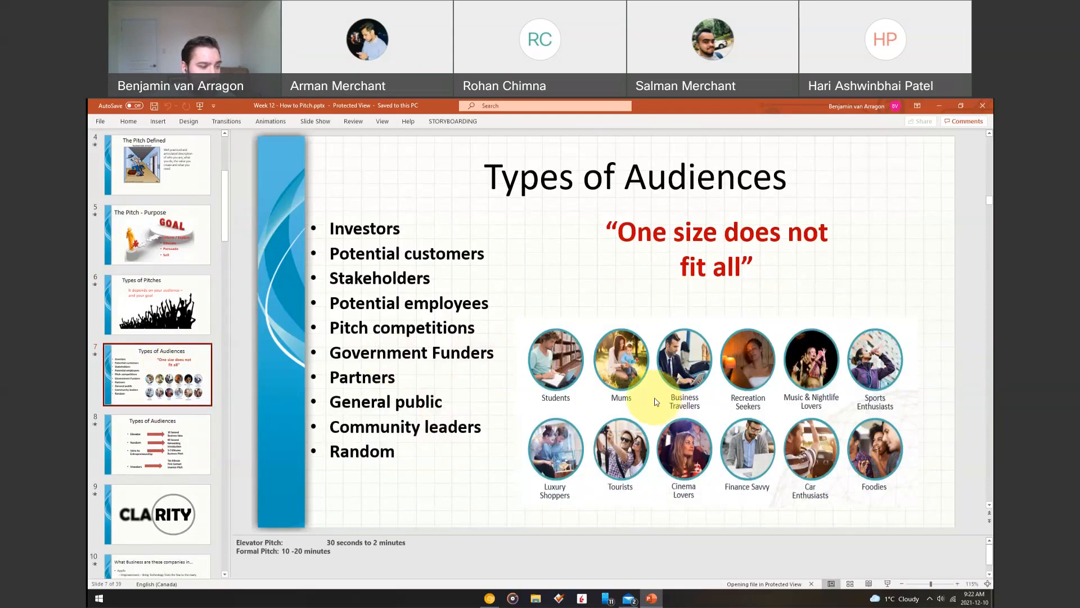
mouse_move(799, 312)
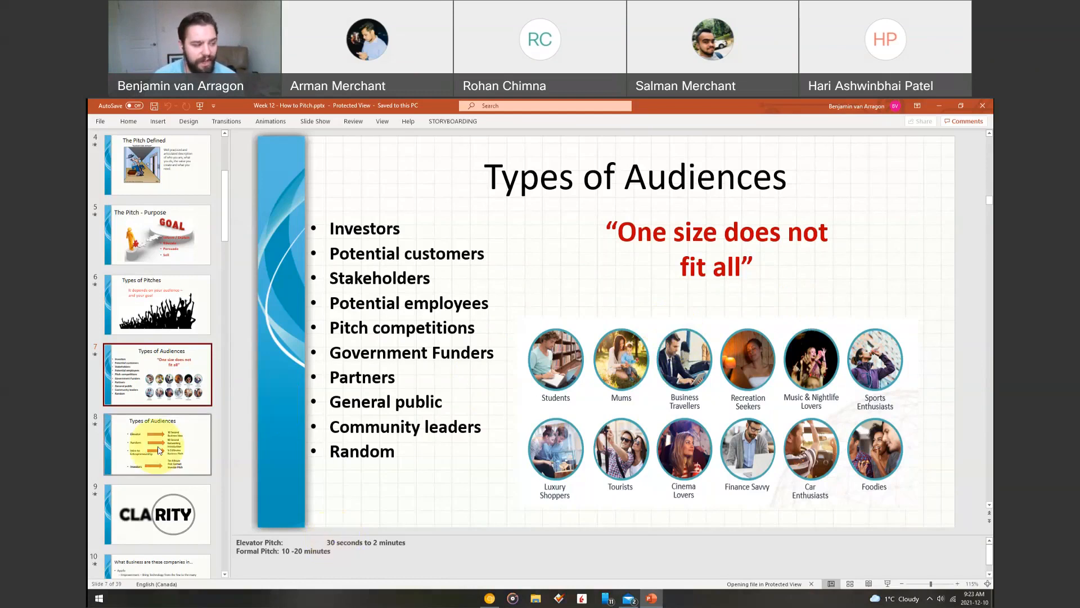
Display slide 8, matching elevator, random, intro and investor audiences to pitch lengths.
left_click(157, 444)
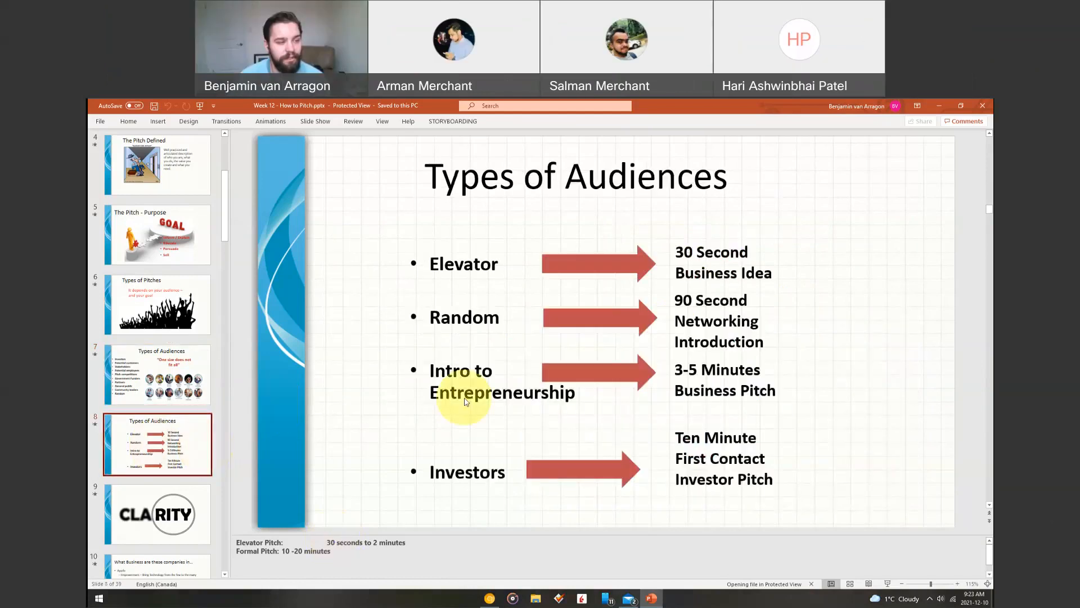
mouse_move(815, 384)
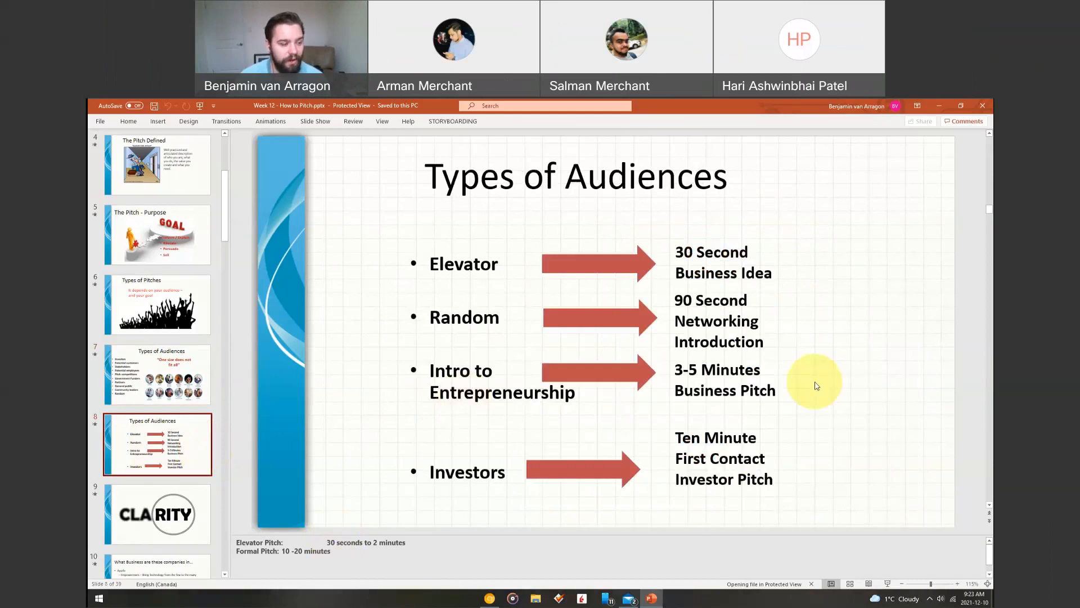
mouse_move(807, 265)
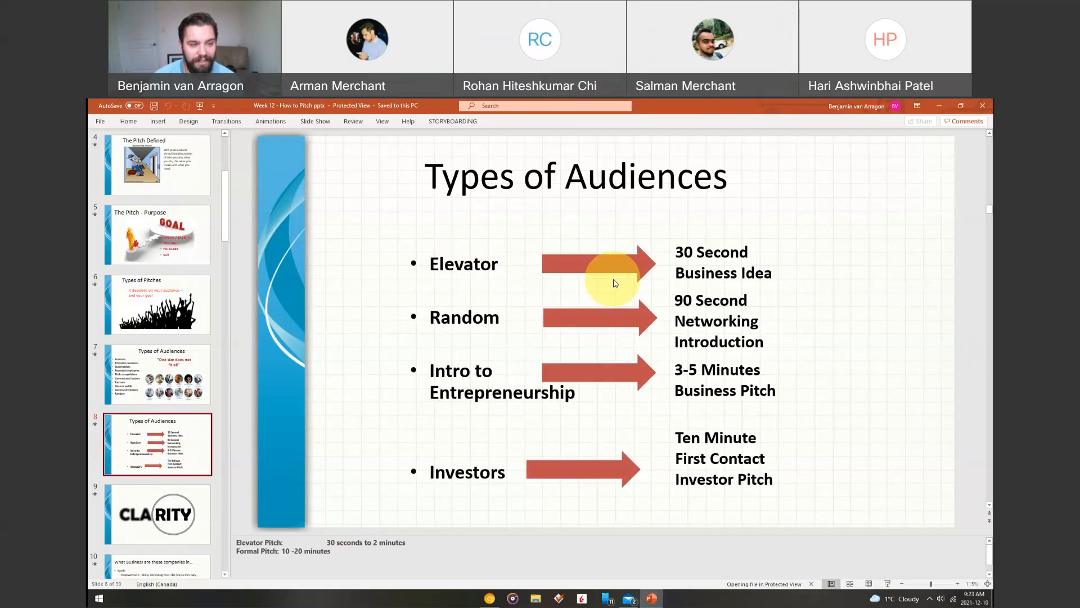
mouse_move(686, 269)
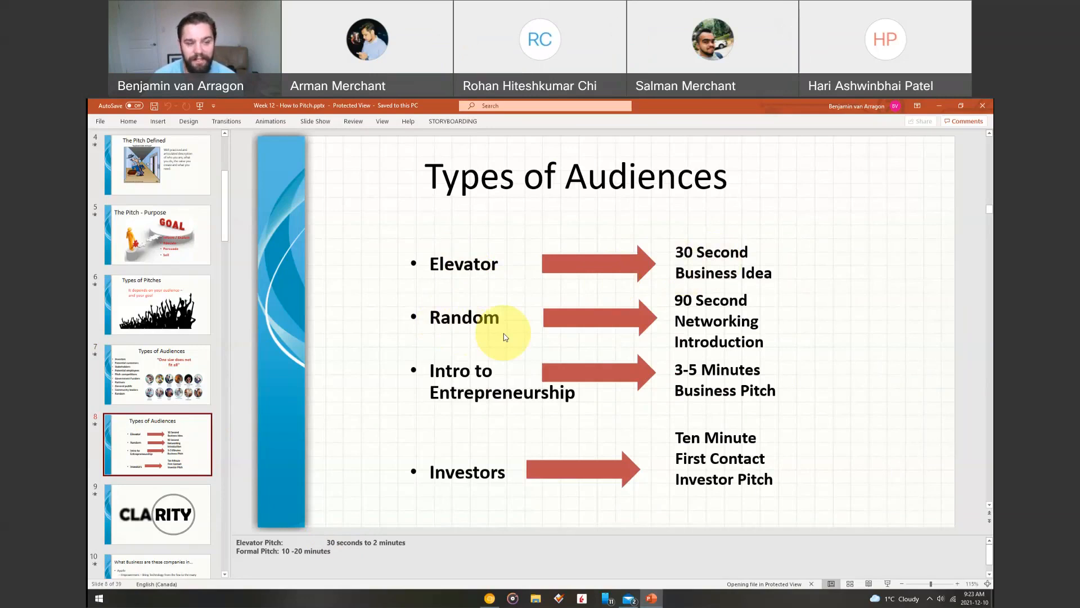
mouse_move(750, 356)
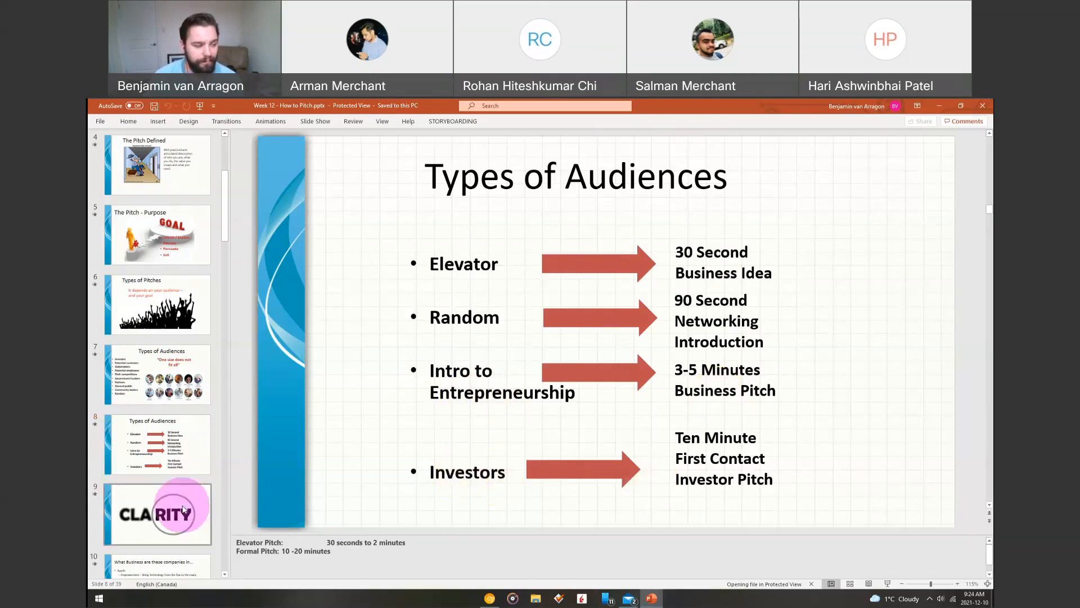
Display slide 9, the 'CLARITY' slide with its circled in-focus letters.
left_click(157, 514)
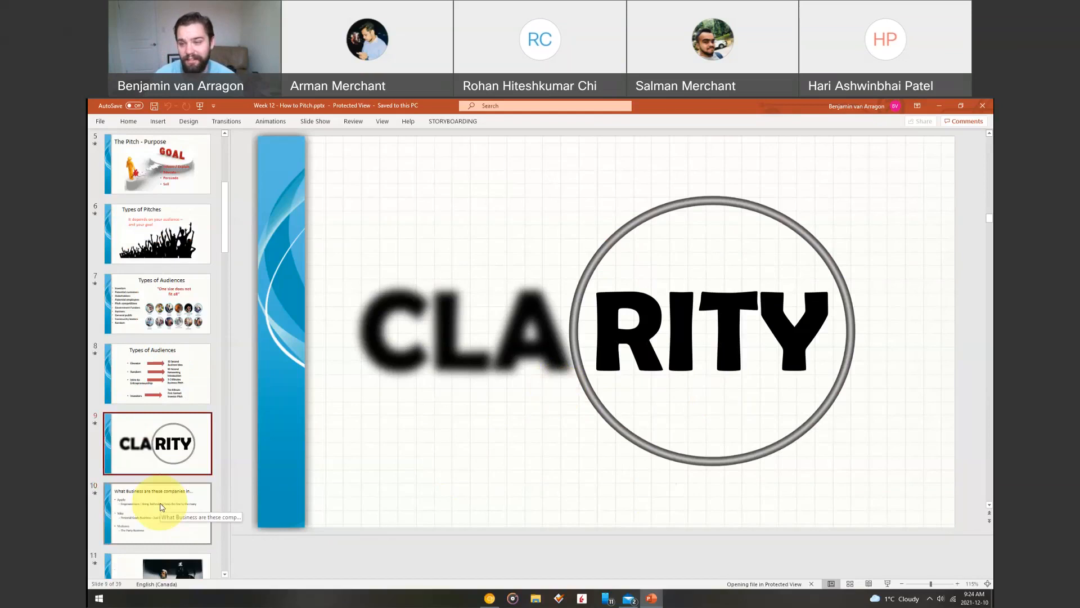
Display slide 10, asking what business Apple, Nike and Molsons are in.
left_click(157, 513)
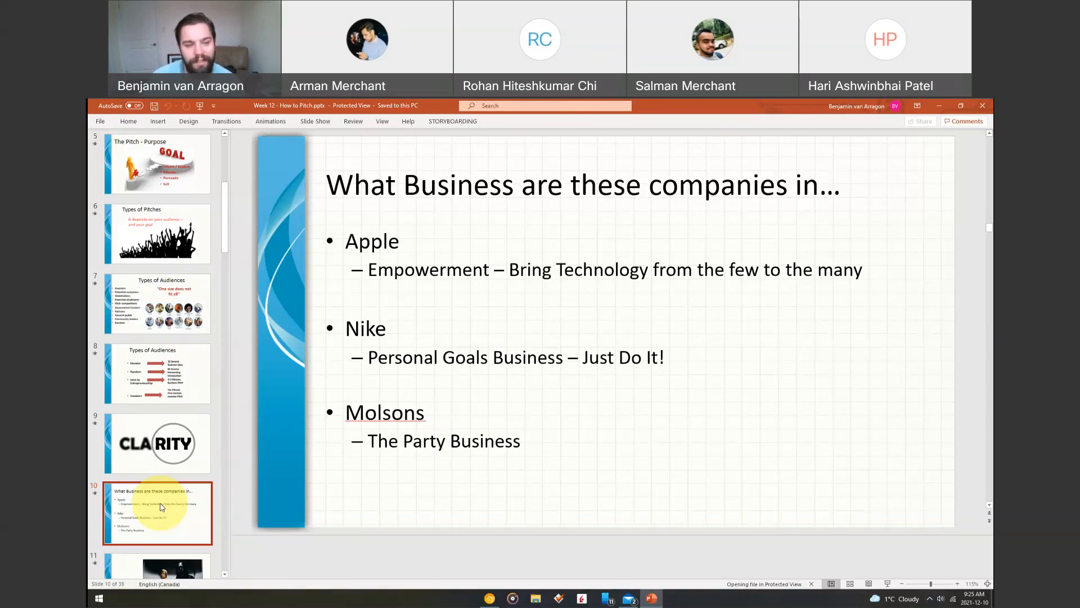
mouse_move(706, 378)
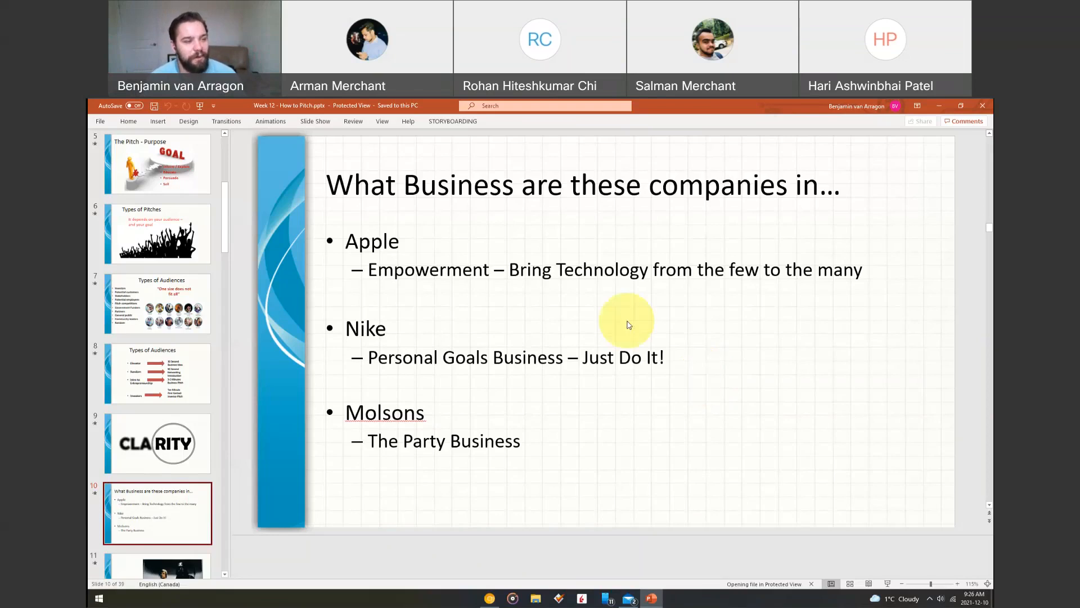
mouse_move(472, 208)
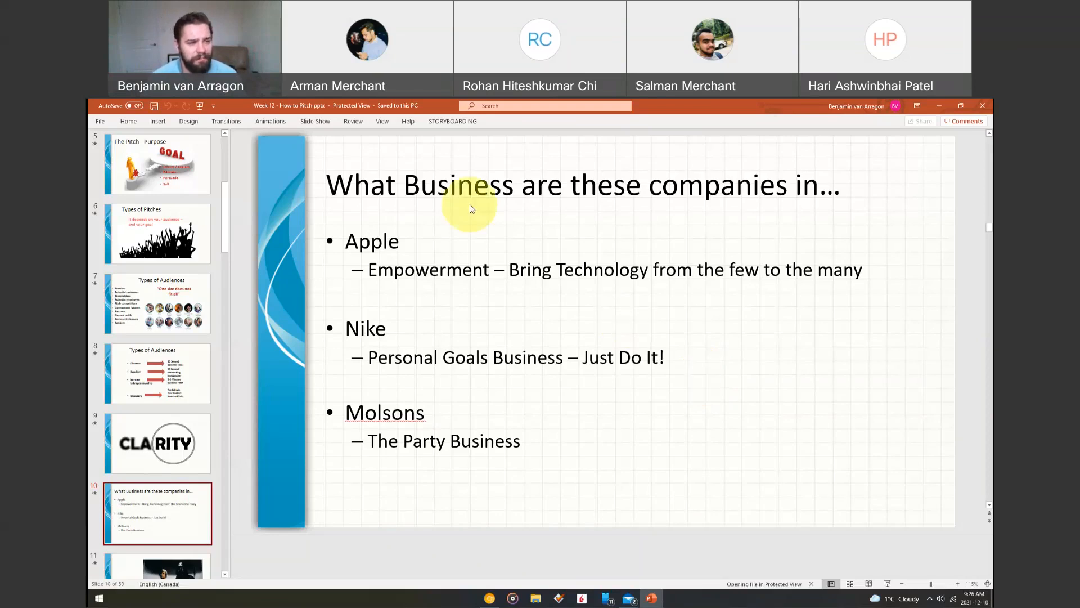
mouse_move(608, 295)
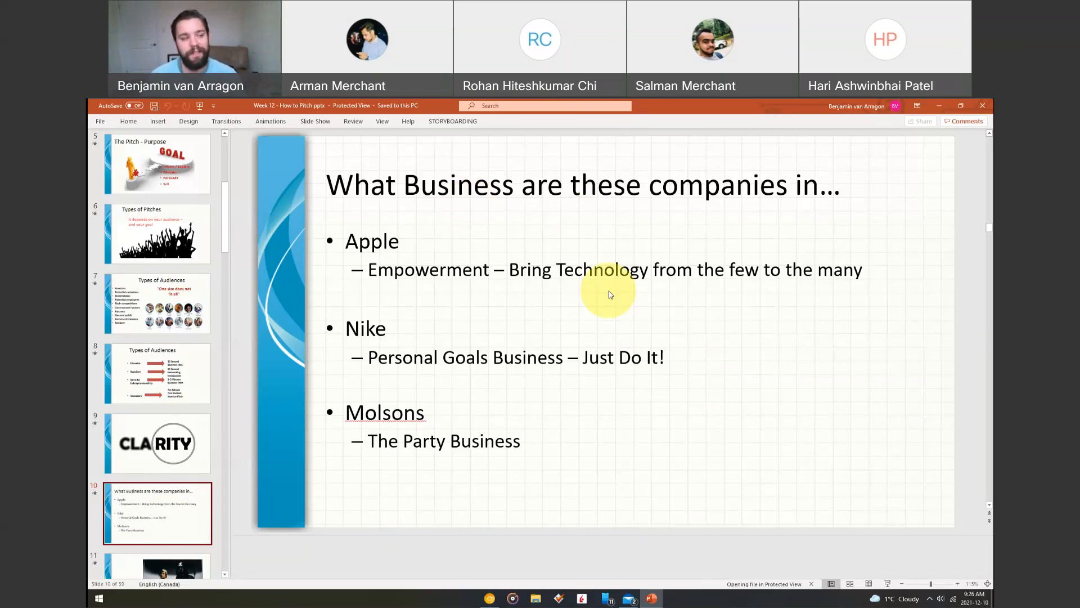
mouse_move(202, 329)
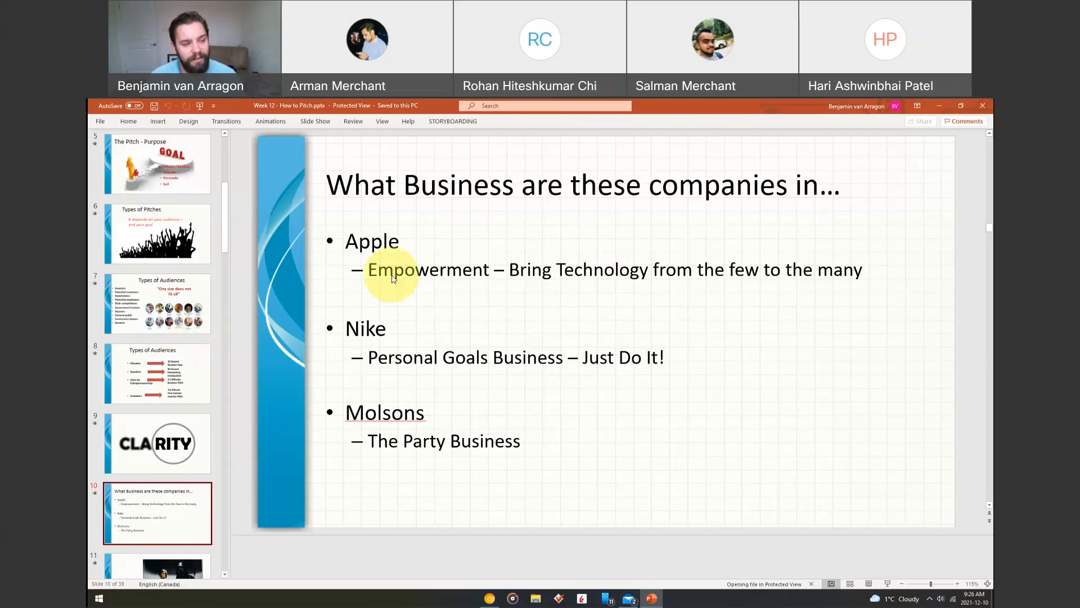
mouse_move(501, 260)
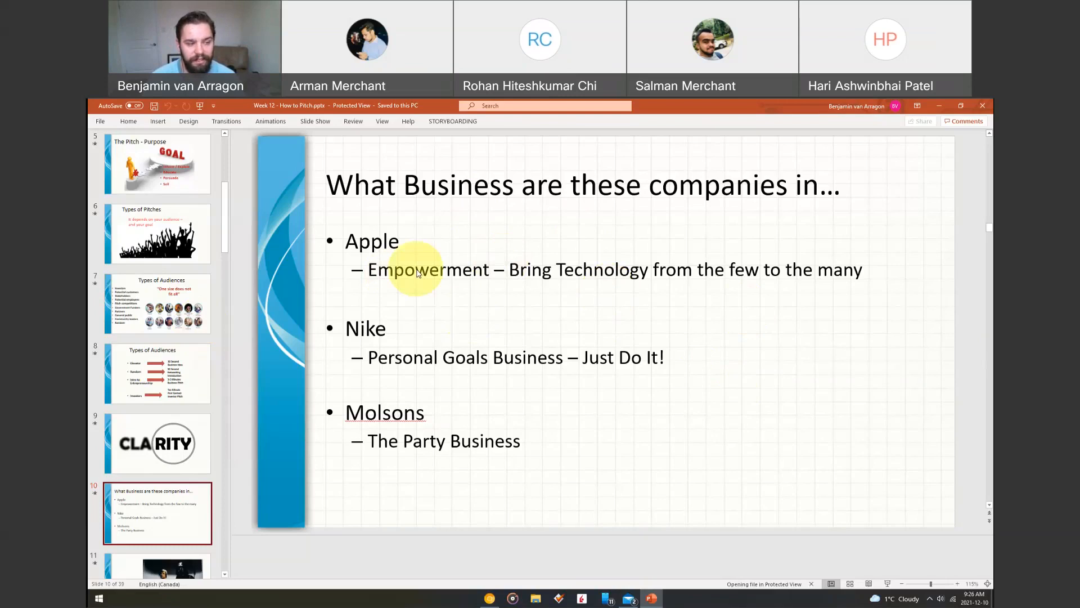
mouse_move(444, 374)
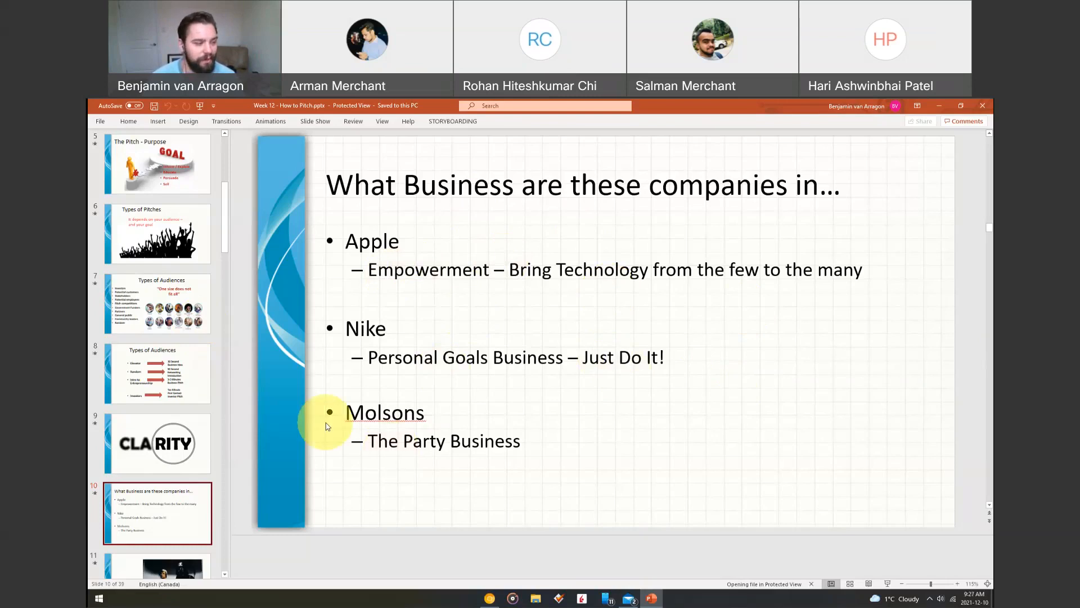
scroll("down", 3)
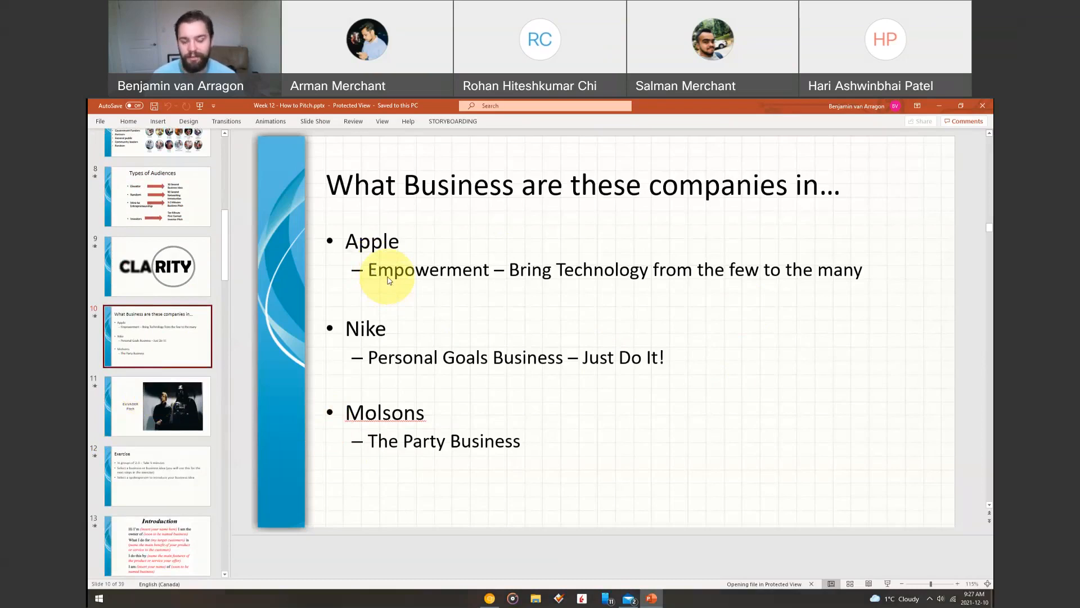
mouse_move(413, 285)
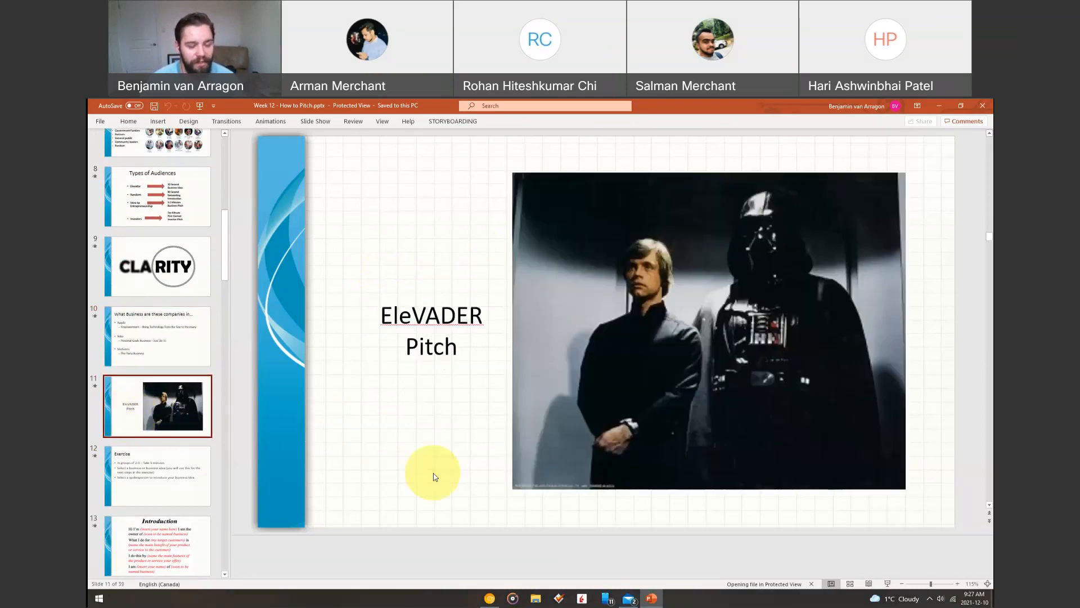
mouse_move(392, 343)
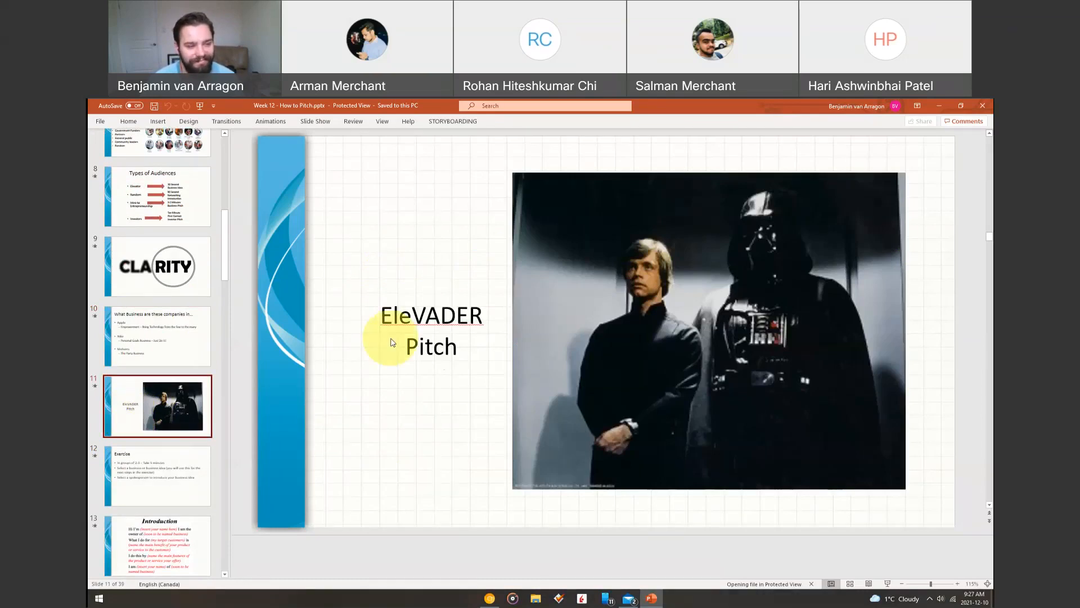
mouse_move(447, 322)
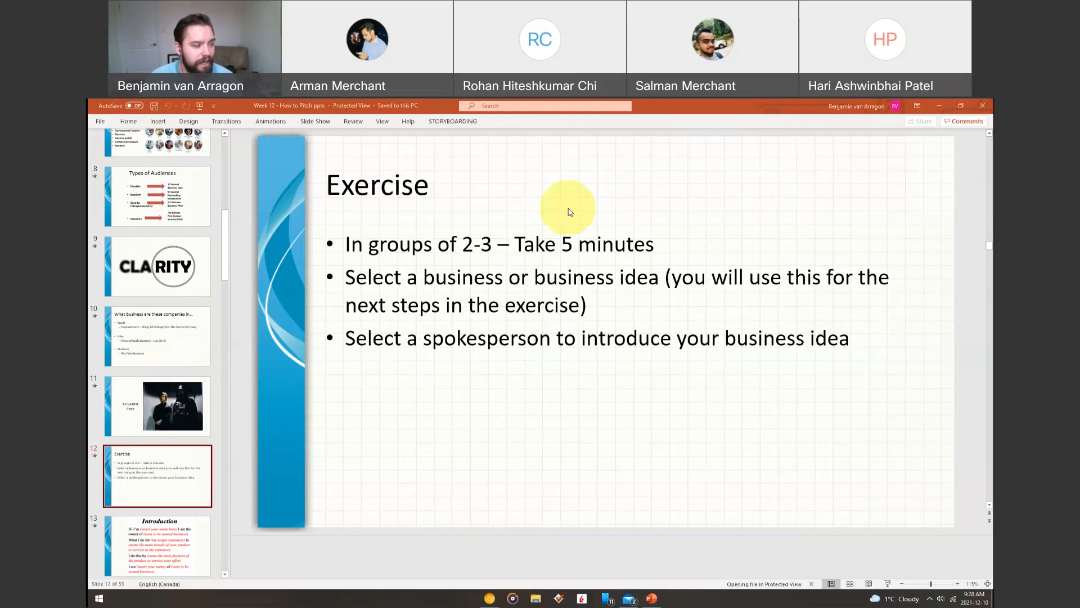
Scroll the thumbnails and select slide 13, 'Introduction'.
scroll("down", 3)
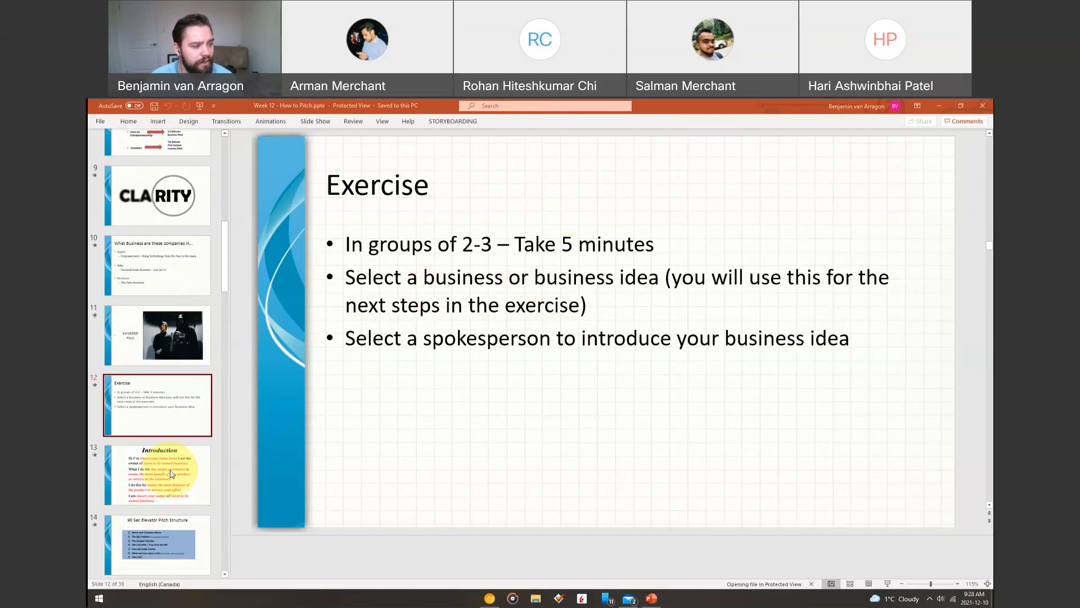
left_click(157, 475)
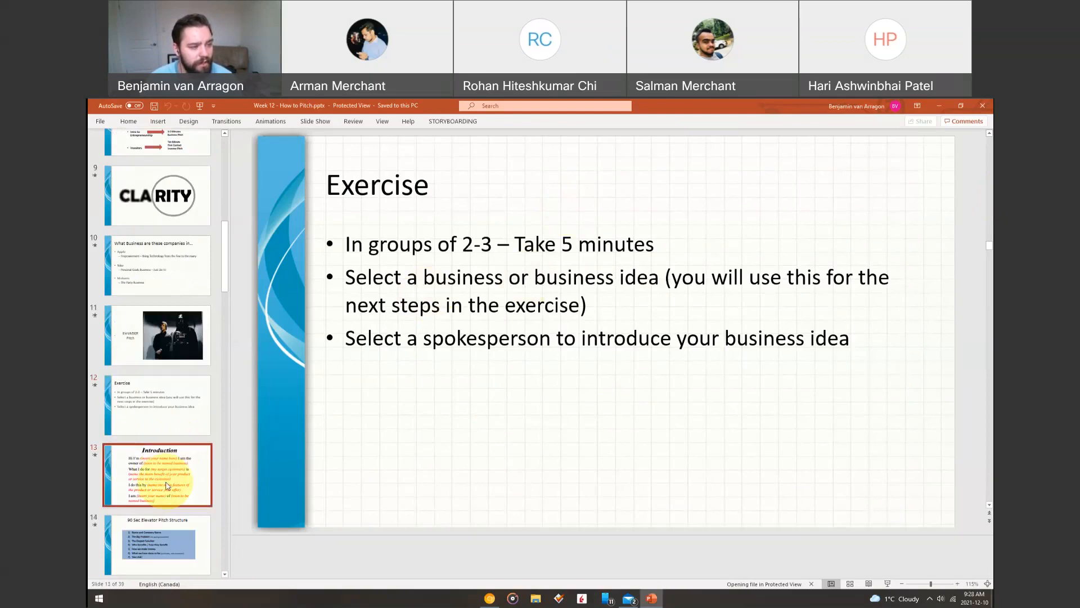
Show the Introduction slide, then slide 14, '90 Sec Elevator Pitch Structure'.
left_click(157, 475)
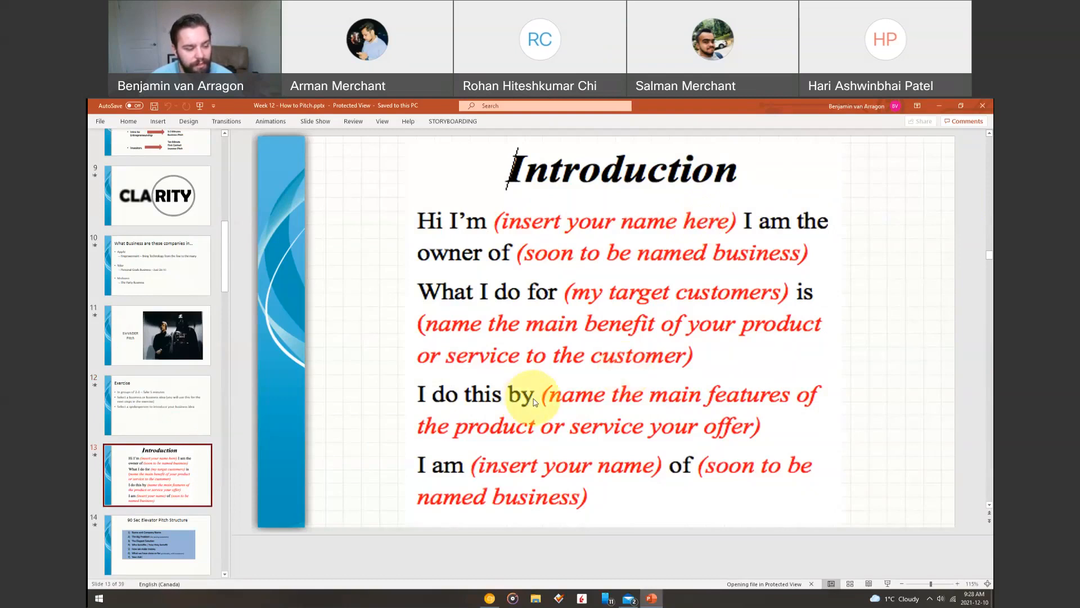
left_click(157, 544)
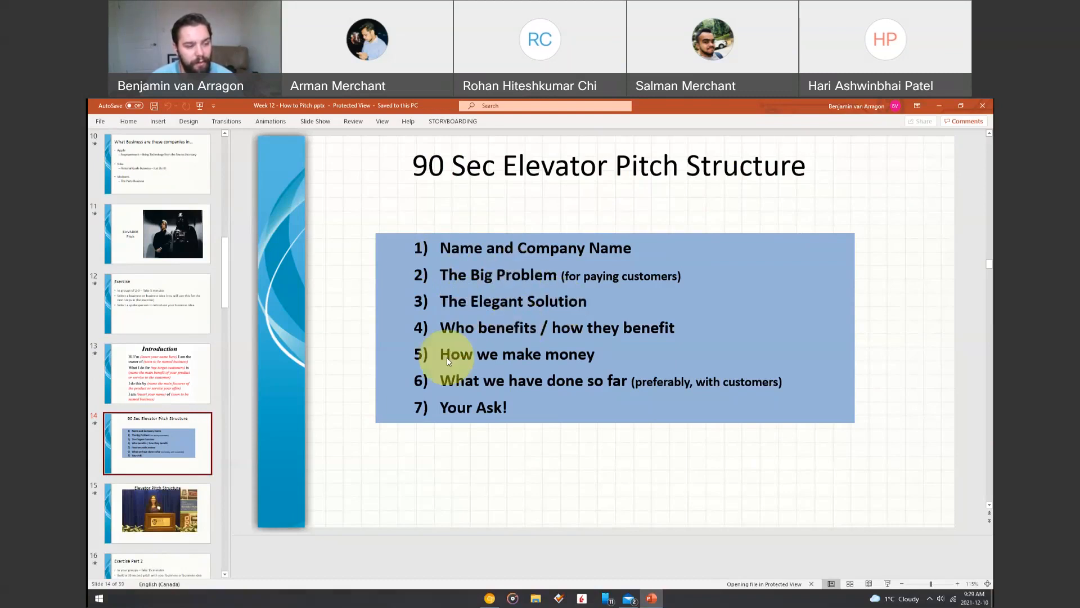
mouse_move(575, 355)
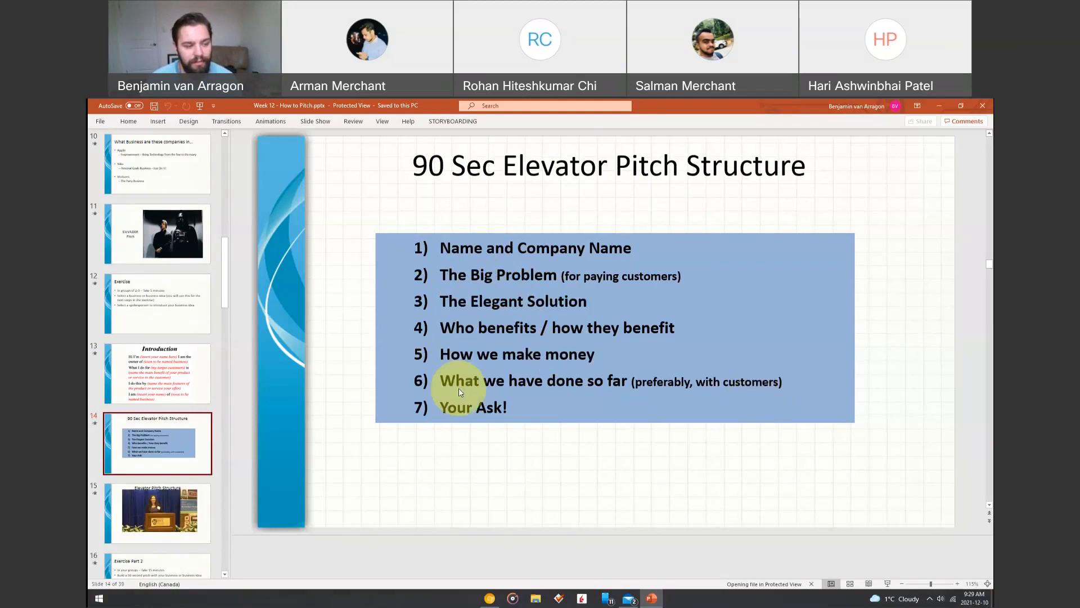
mouse_move(524, 386)
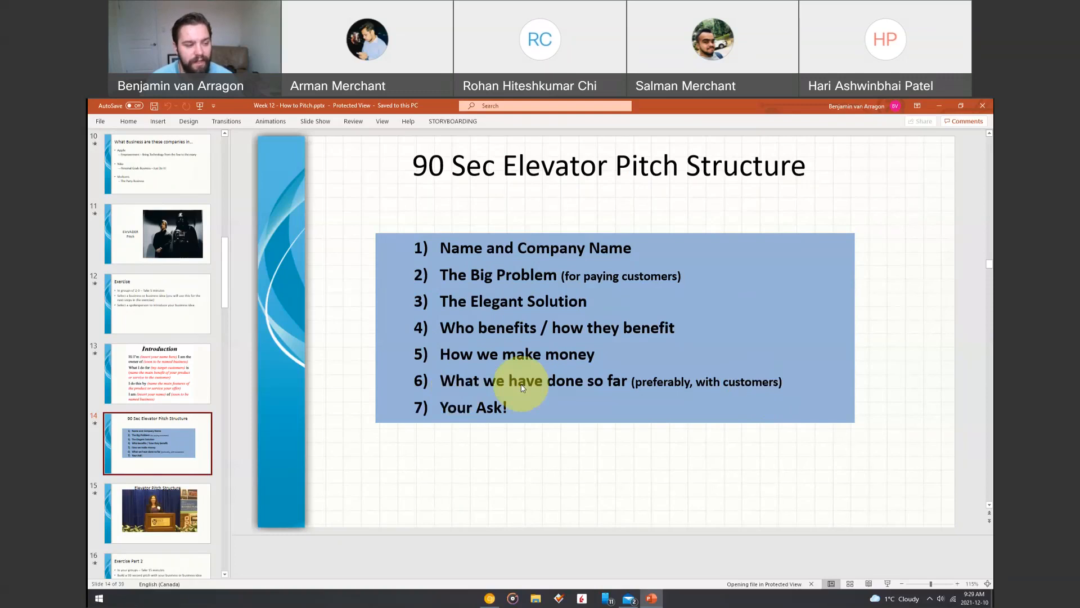
mouse_move(456, 354)
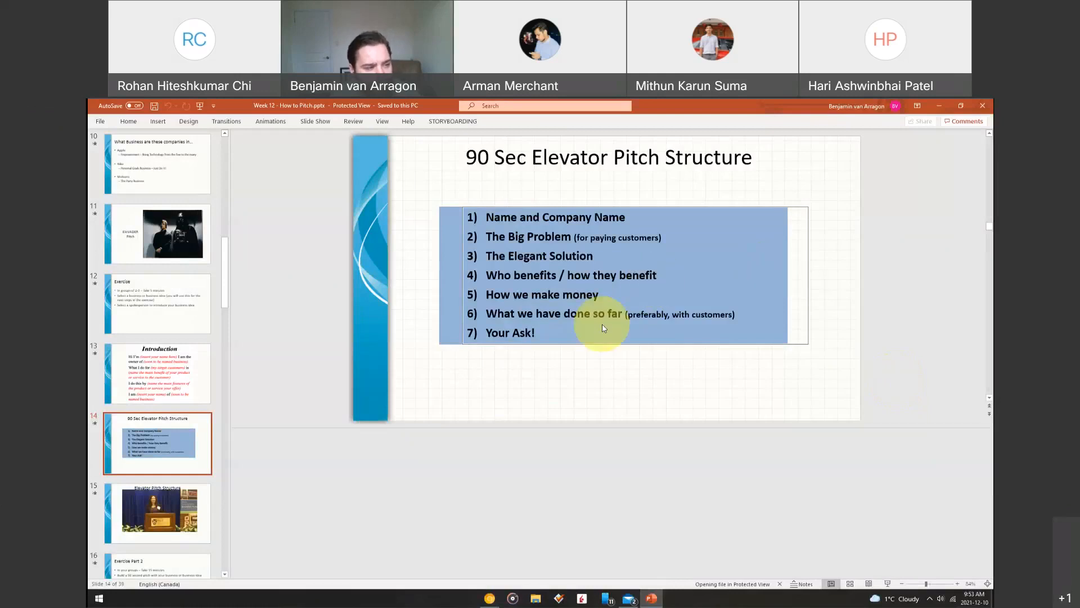
mouse_move(455, 249)
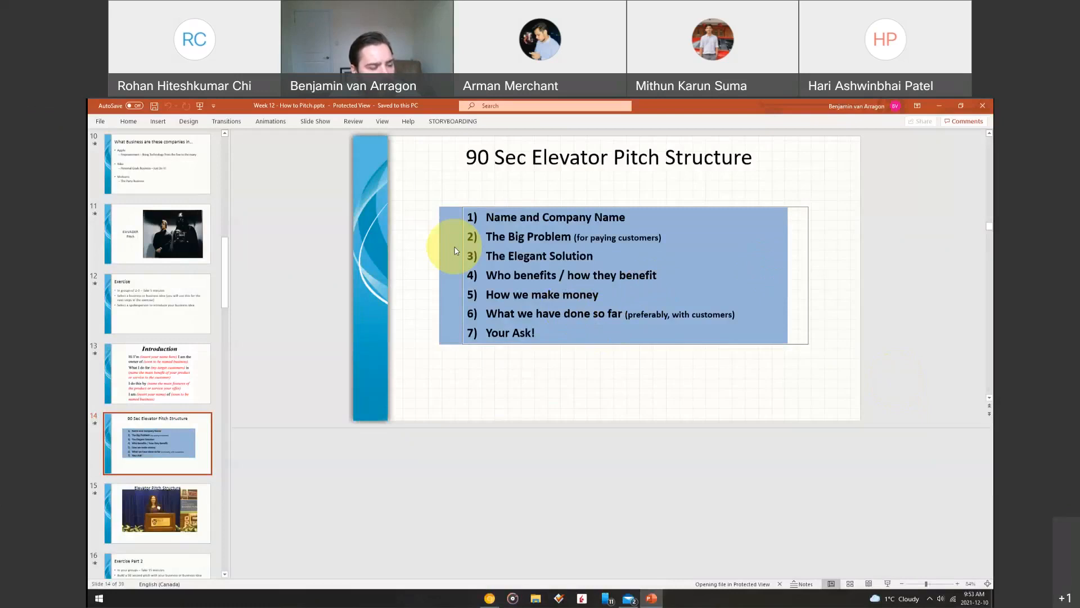
mouse_move(653, 350)
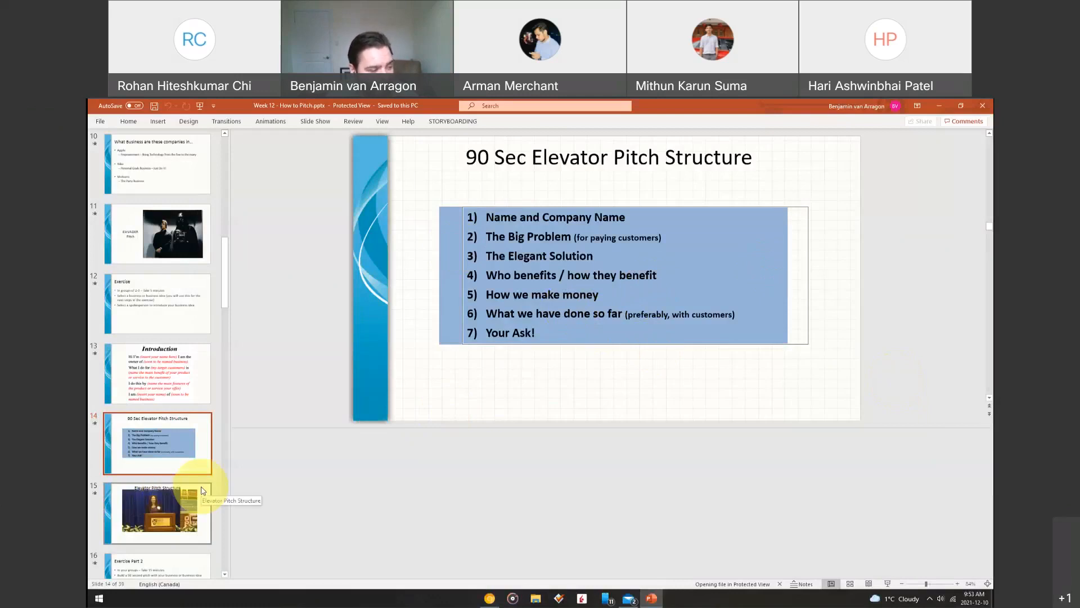
left_click(157, 512)
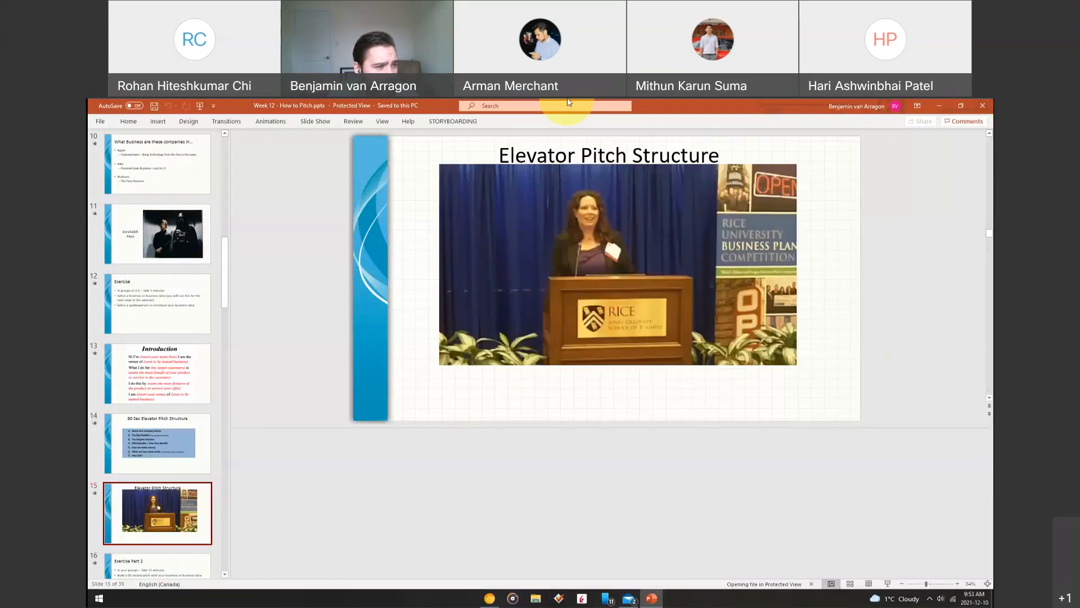
mouse_move(749, 110)
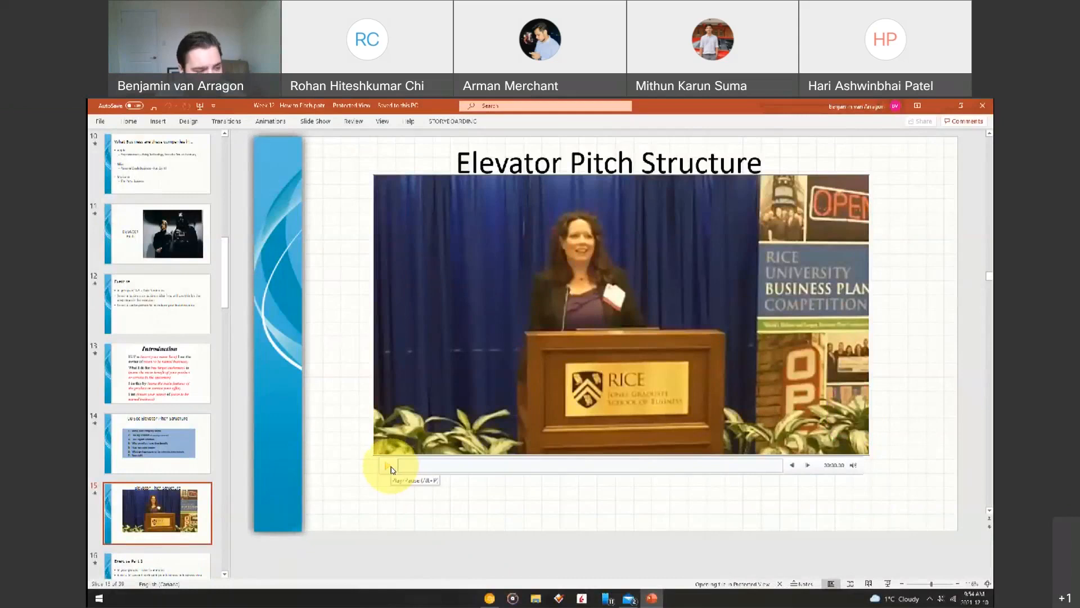
left_click(390, 464)
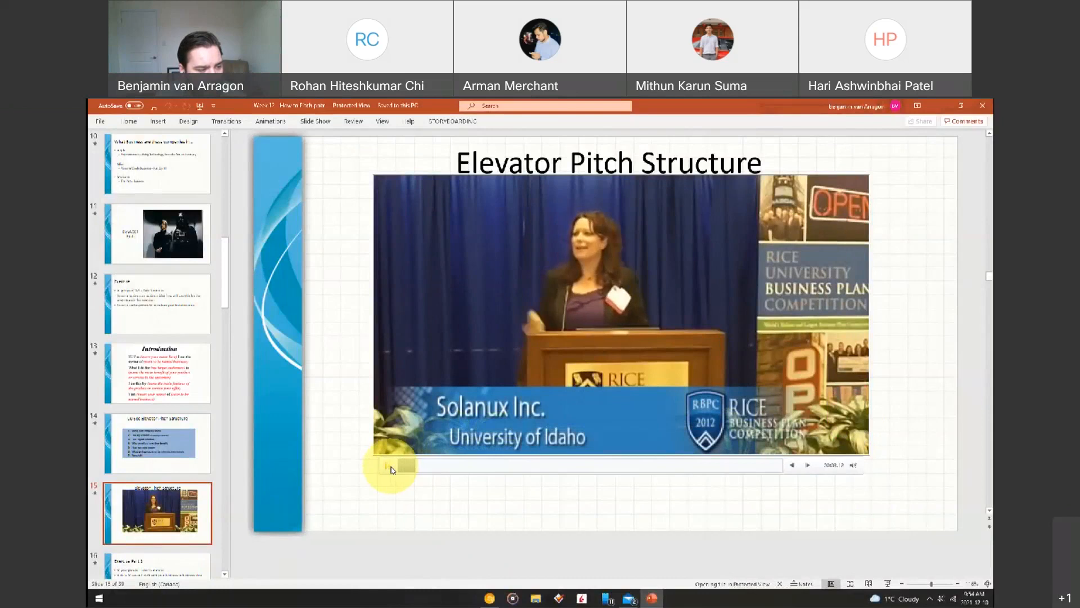
left_click(386, 464)
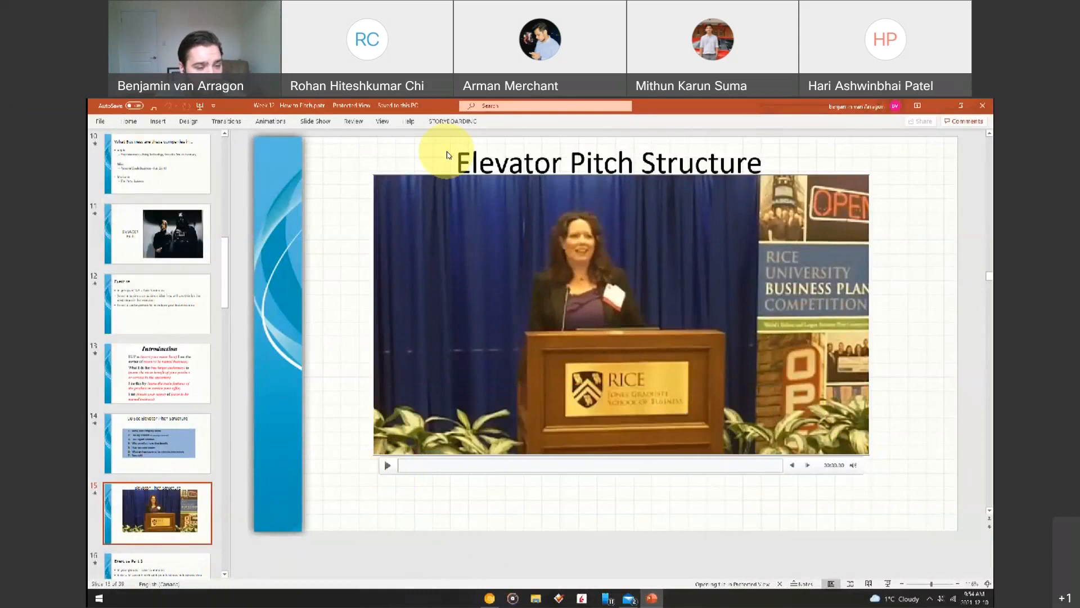
mouse_move(818, 412)
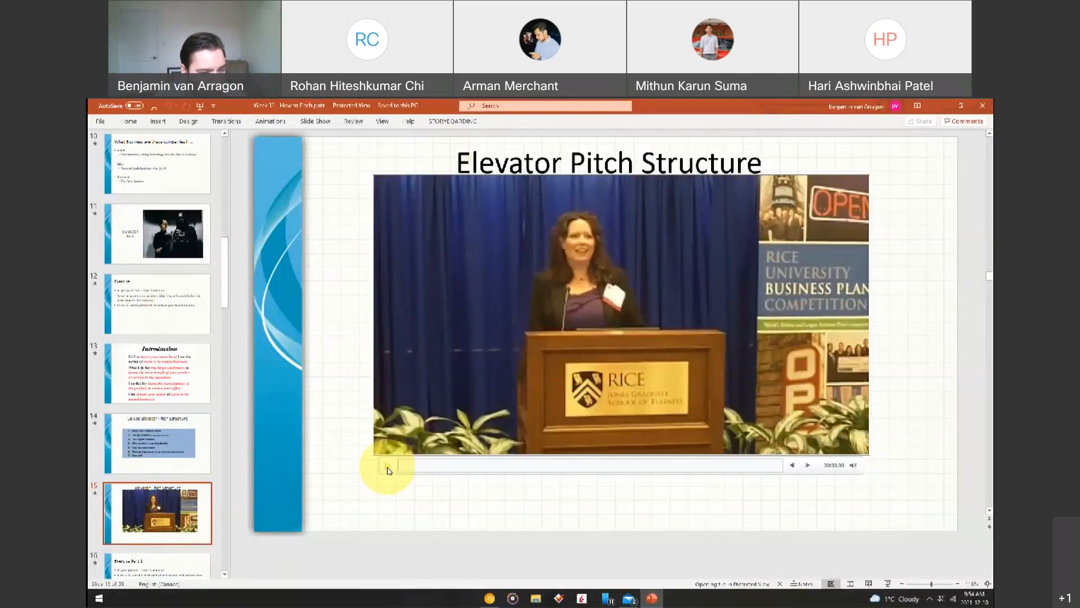
mouse_move(387, 470)
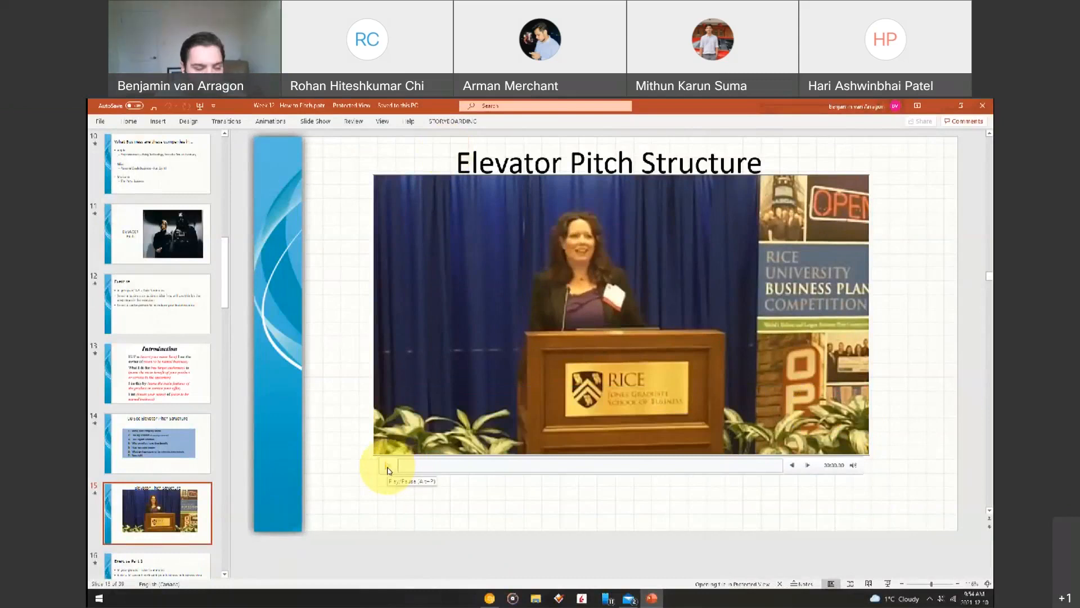
left_click(387, 466)
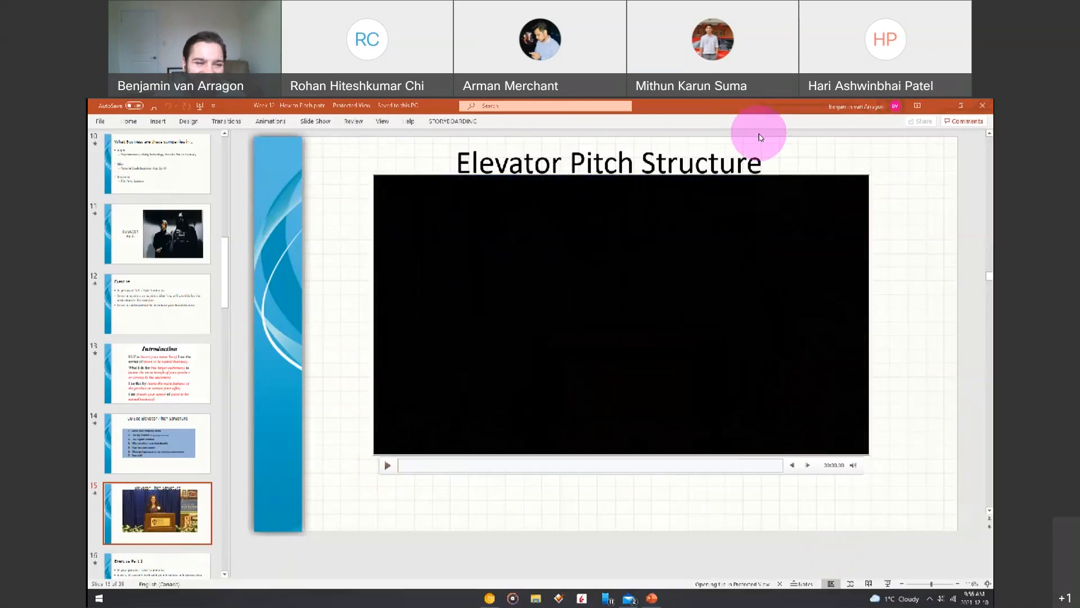
mouse_move(898, 253)
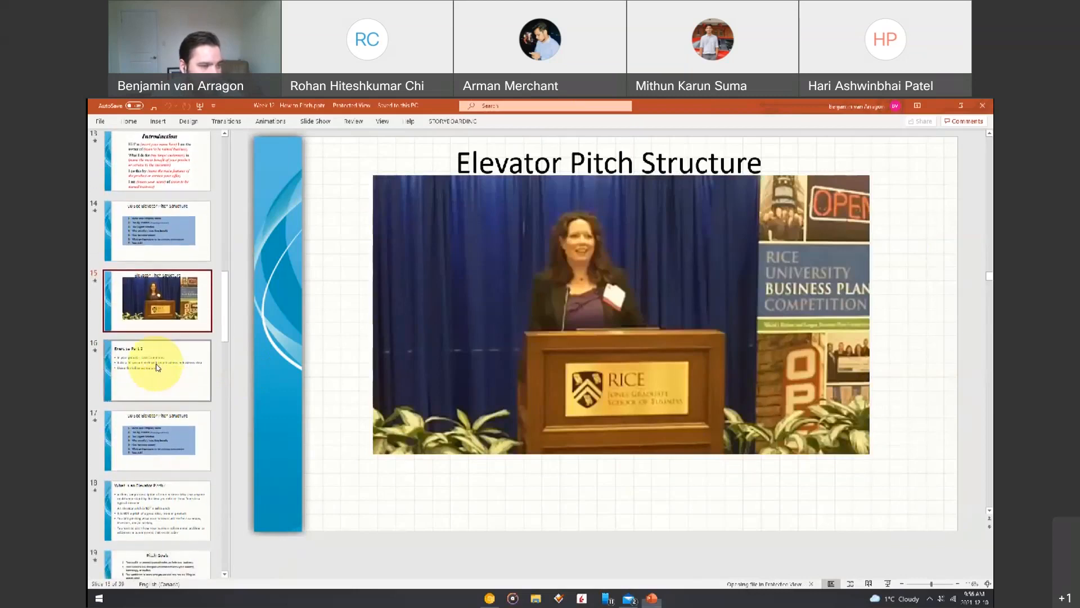
Move from slide 16, Exercise Part 2, to slide 17's seven-step elevator pitch structure.
left_click(157, 371)
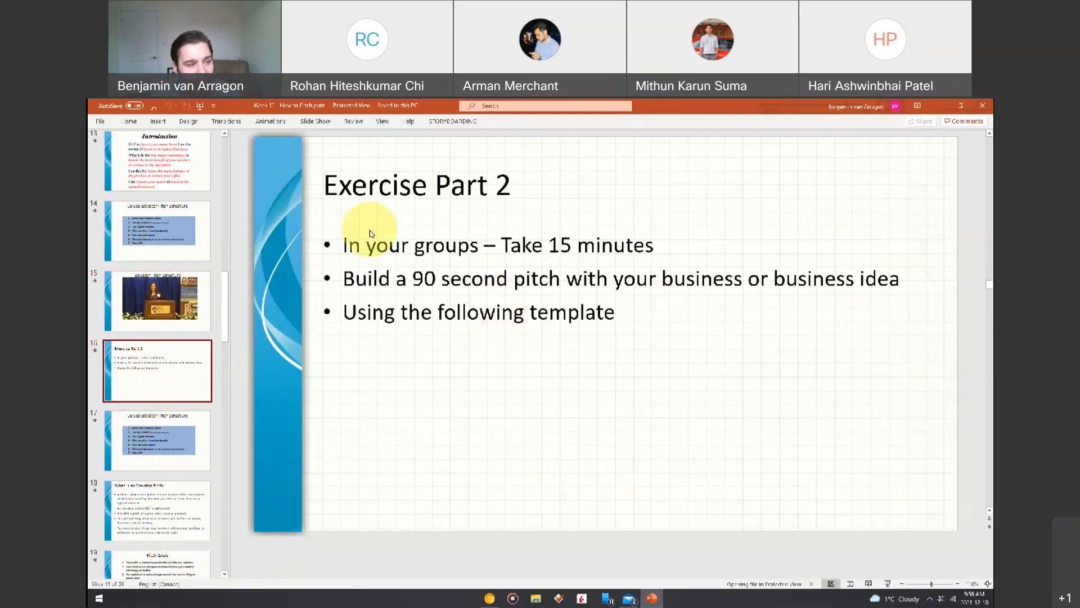
mouse_move(431, 289)
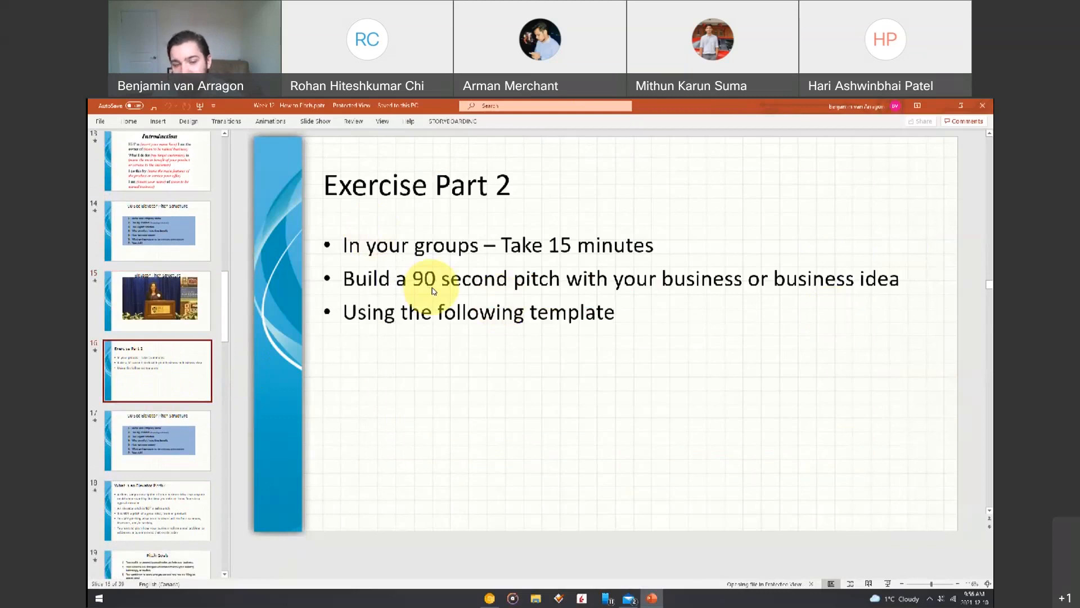
mouse_move(516, 340)
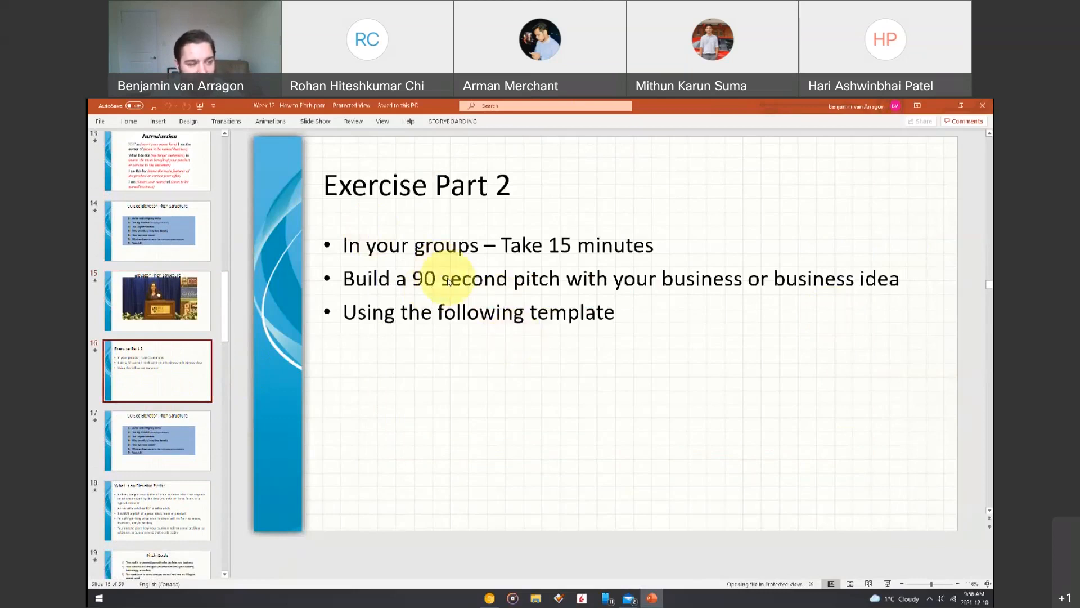
mouse_move(707, 229)
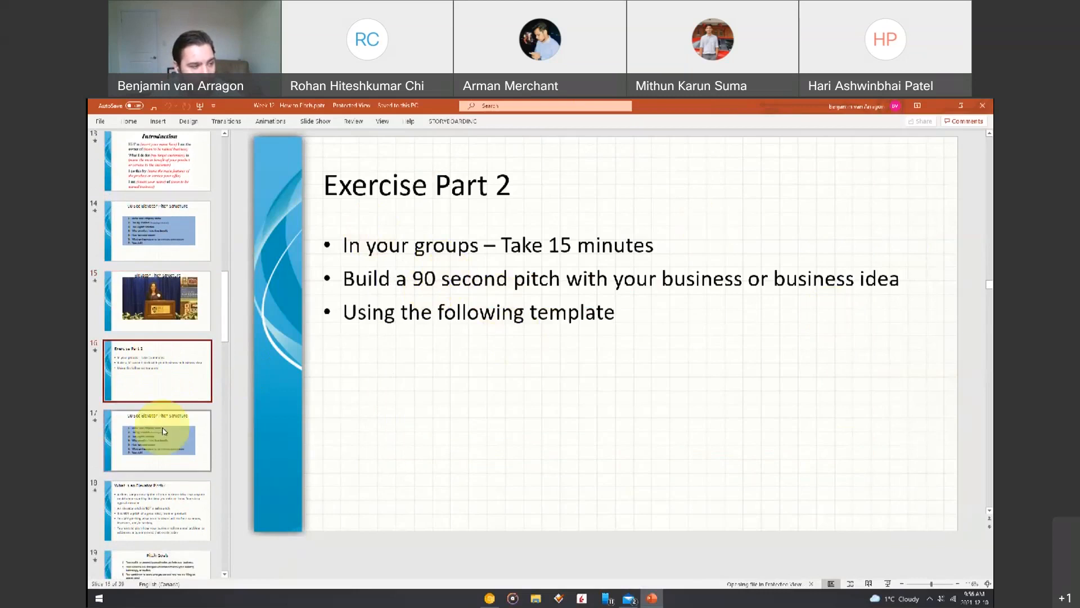
left_click(157, 442)
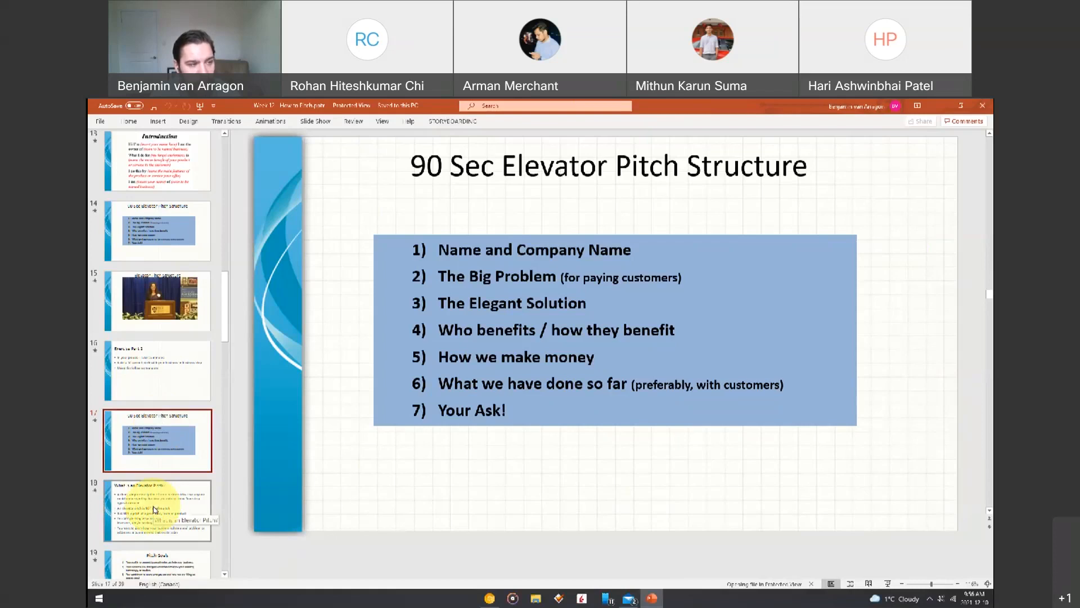
Show slide 18, defining an elevator pitch as a short, simple business description.
left_click(157, 510)
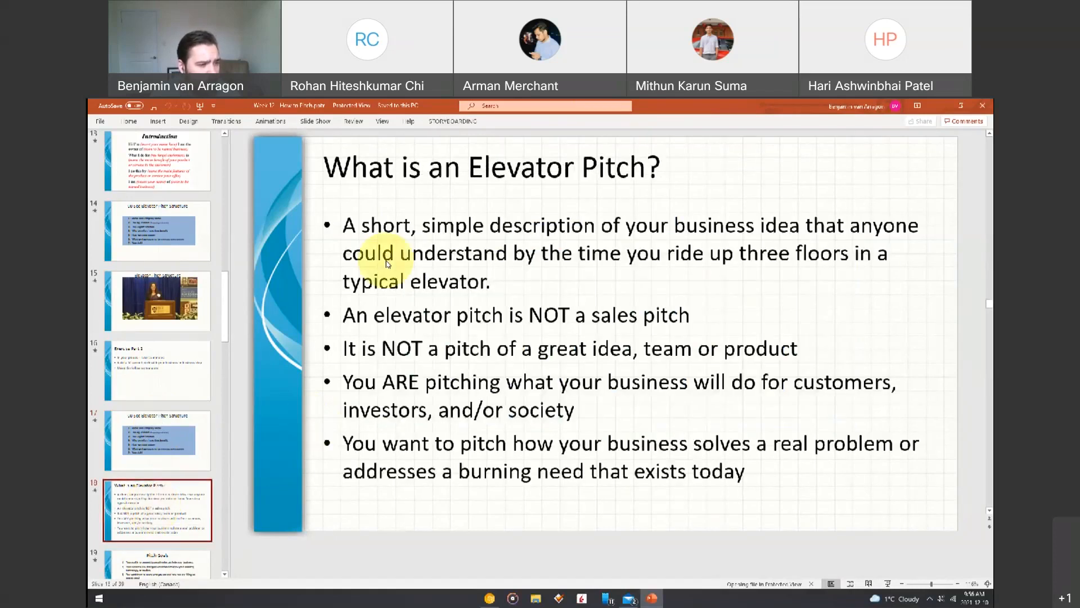
mouse_move(654, 317)
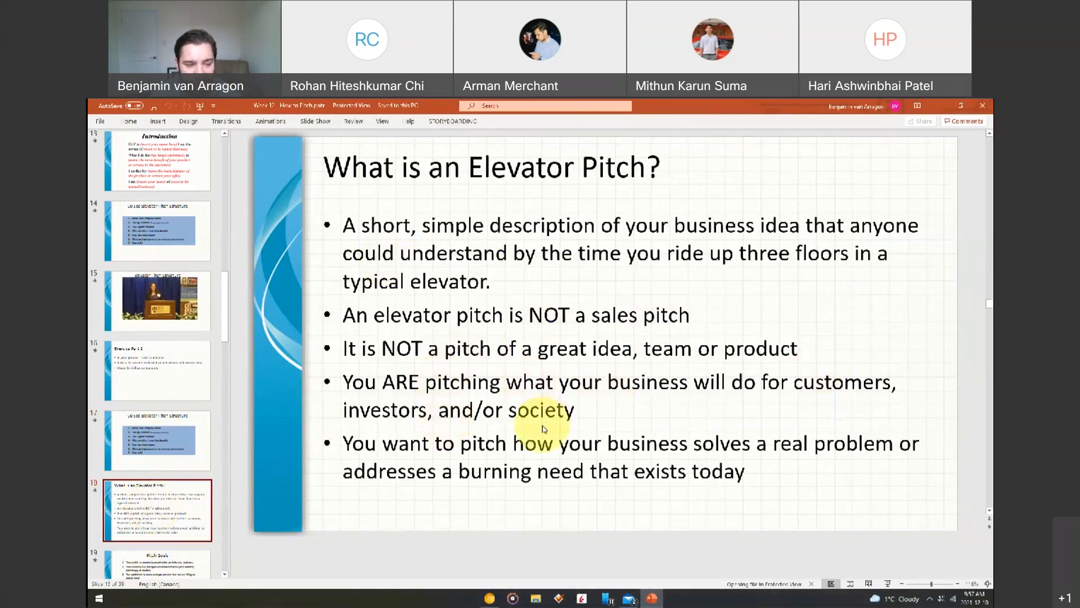
mouse_move(724, 444)
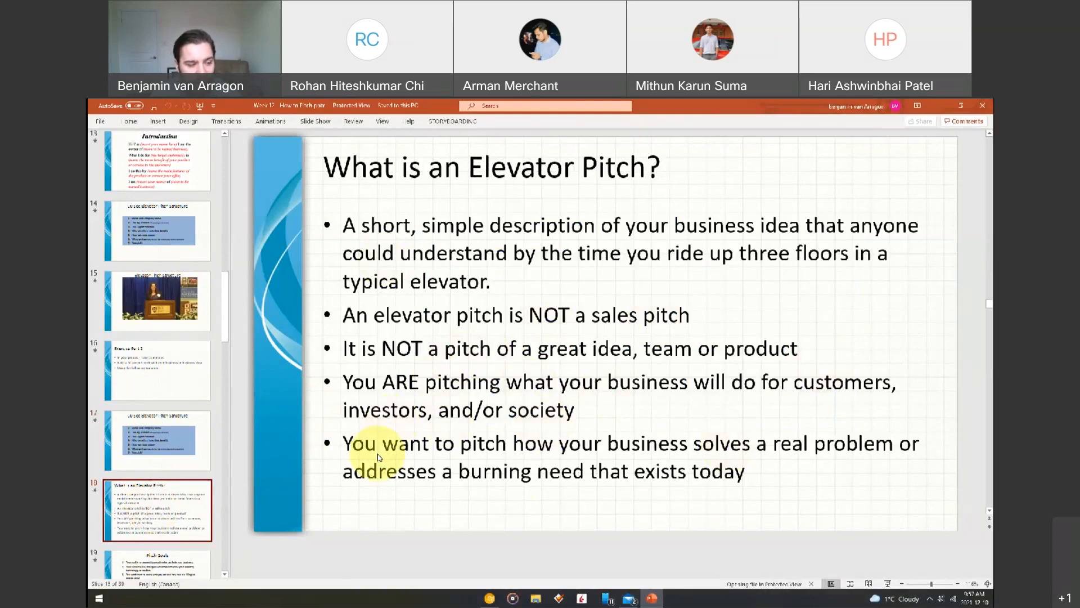
mouse_move(689, 491)
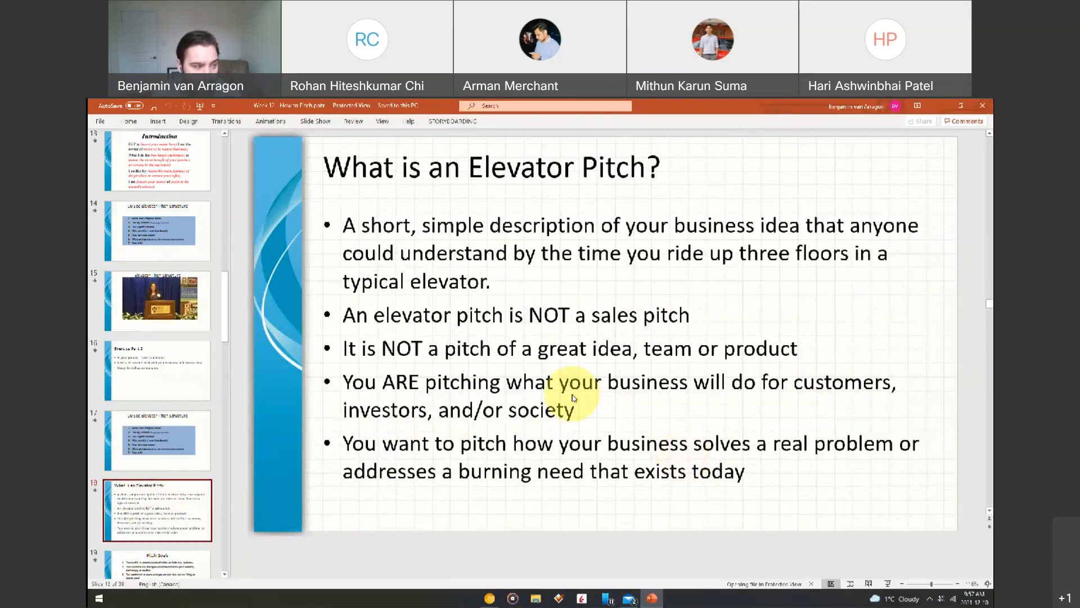
Show slide 19 listing pitch goals such as connecting with people who can help.
left_click(157, 403)
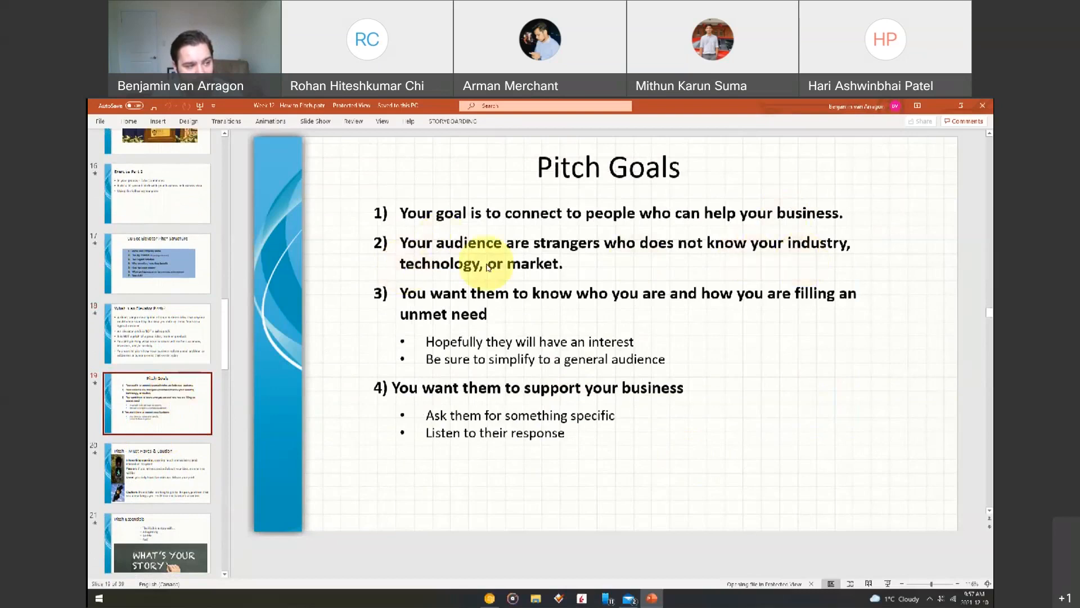
mouse_move(700, 300)
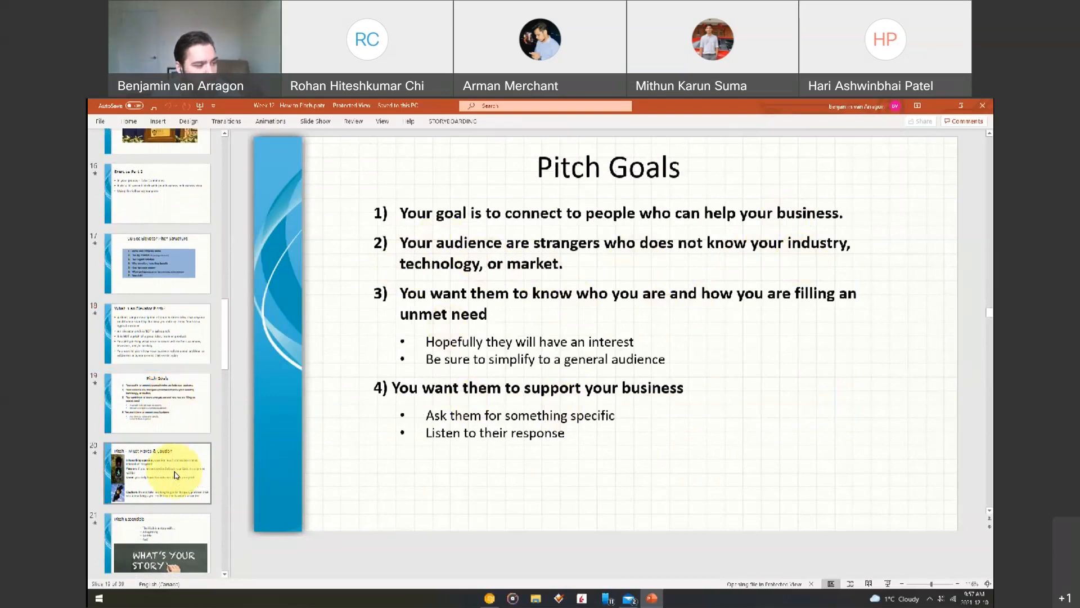
Show slide 20, Pitch – Must Haves & Caution.
left_click(157, 473)
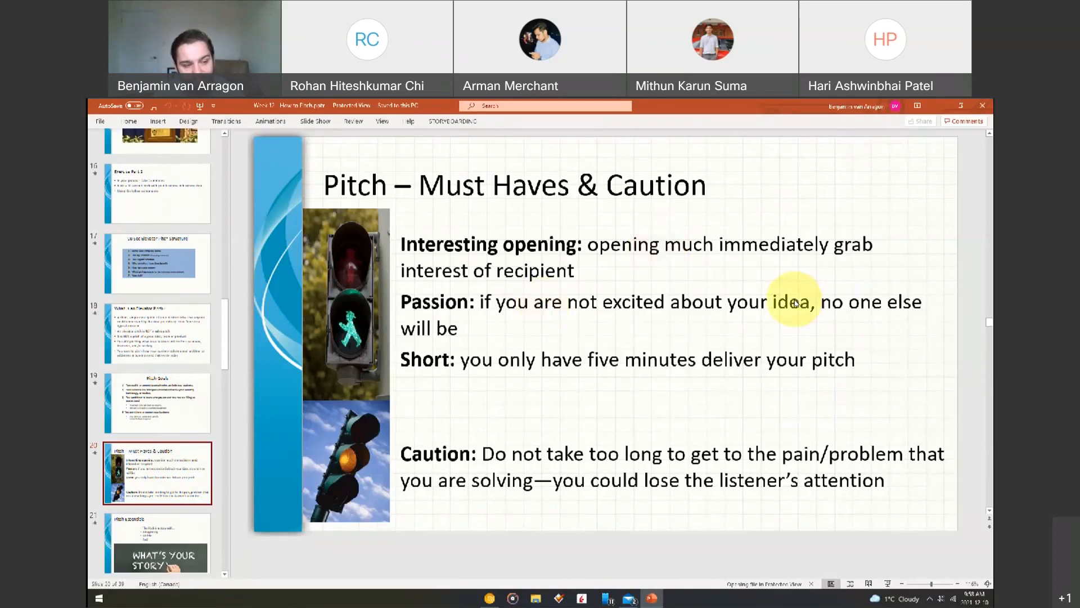
mouse_move(579, 333)
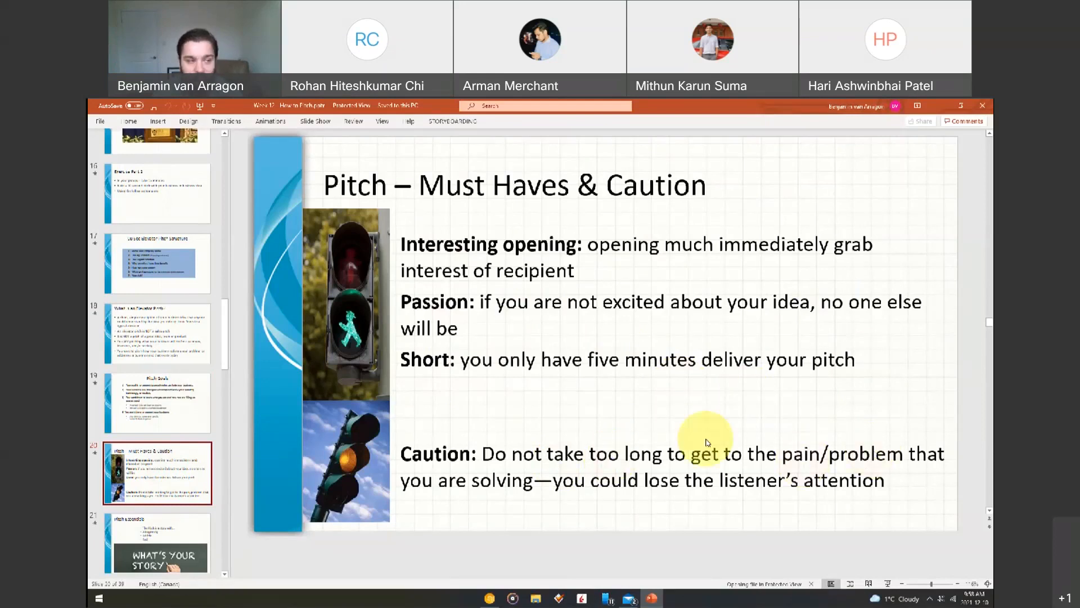
mouse_move(558, 467)
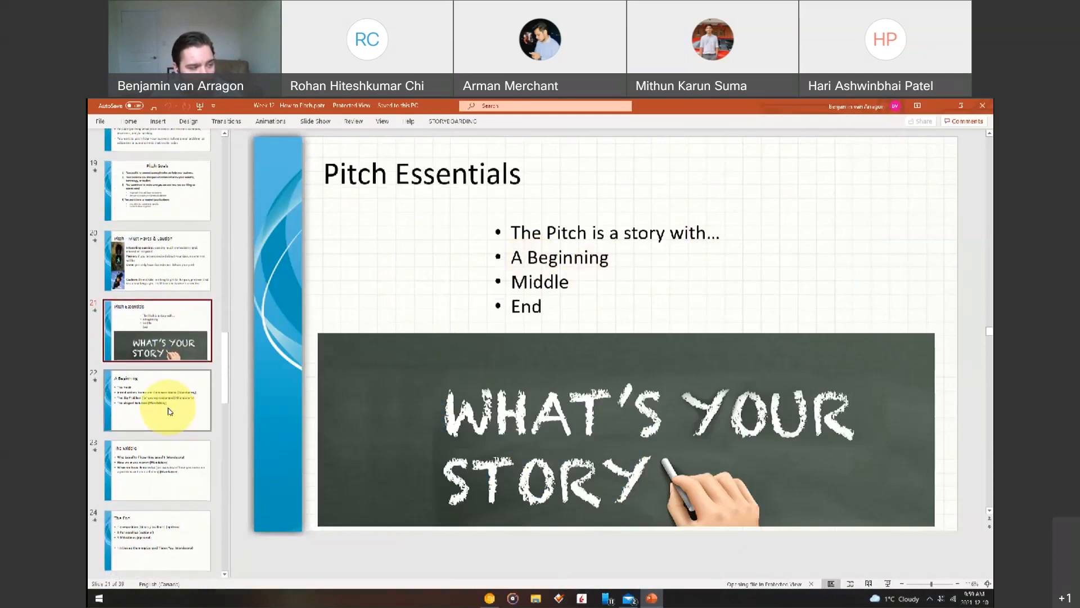
Advance through slide 22 and The Middle to slide 24, The End.
left_click(157, 400)
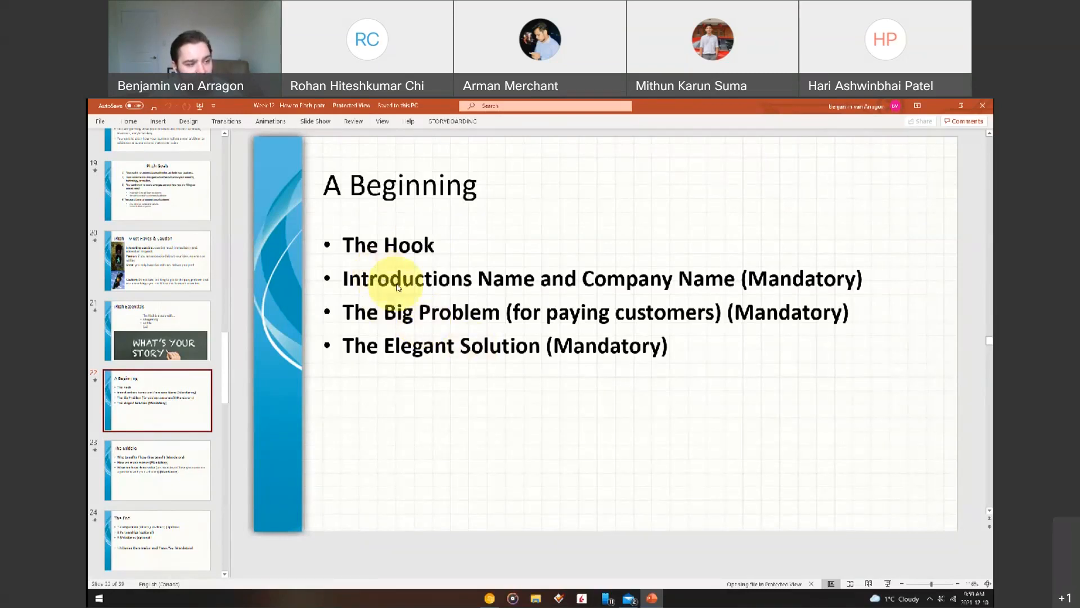
mouse_move(399, 312)
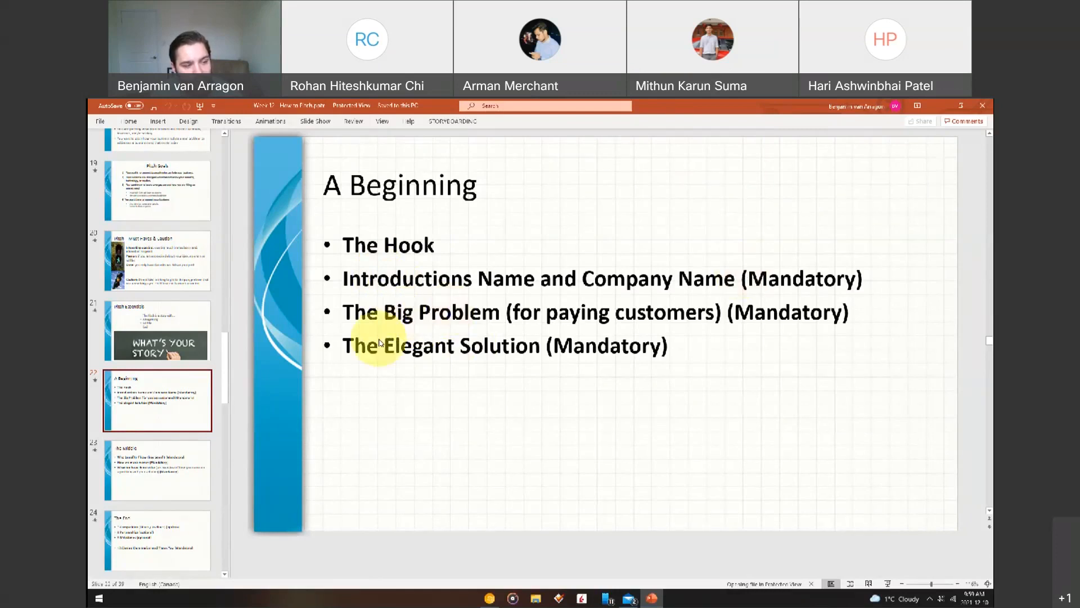
left_click(157, 470)
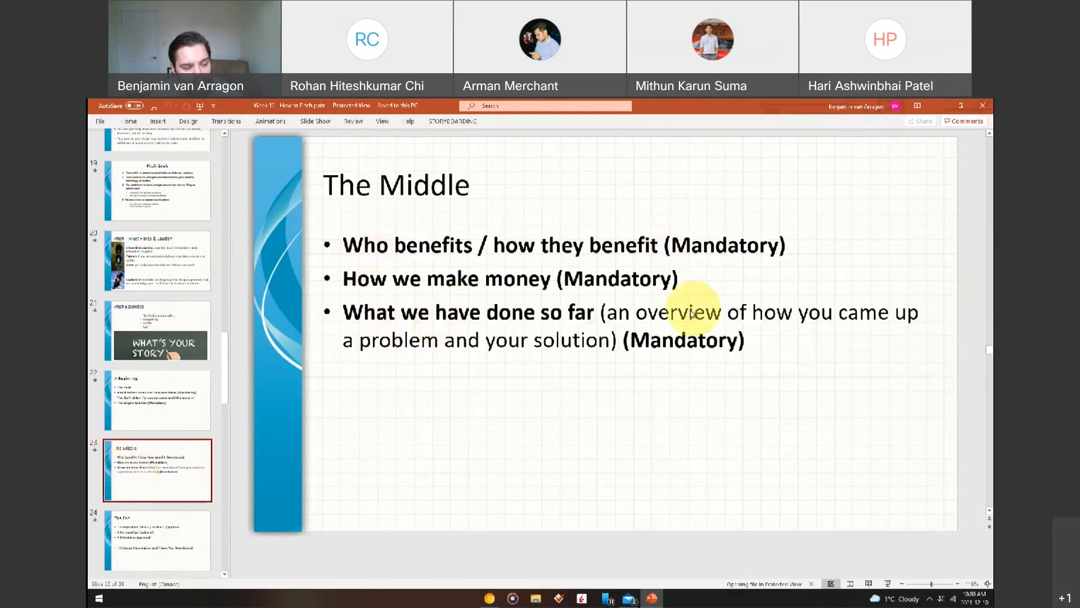
left_click(157, 539)
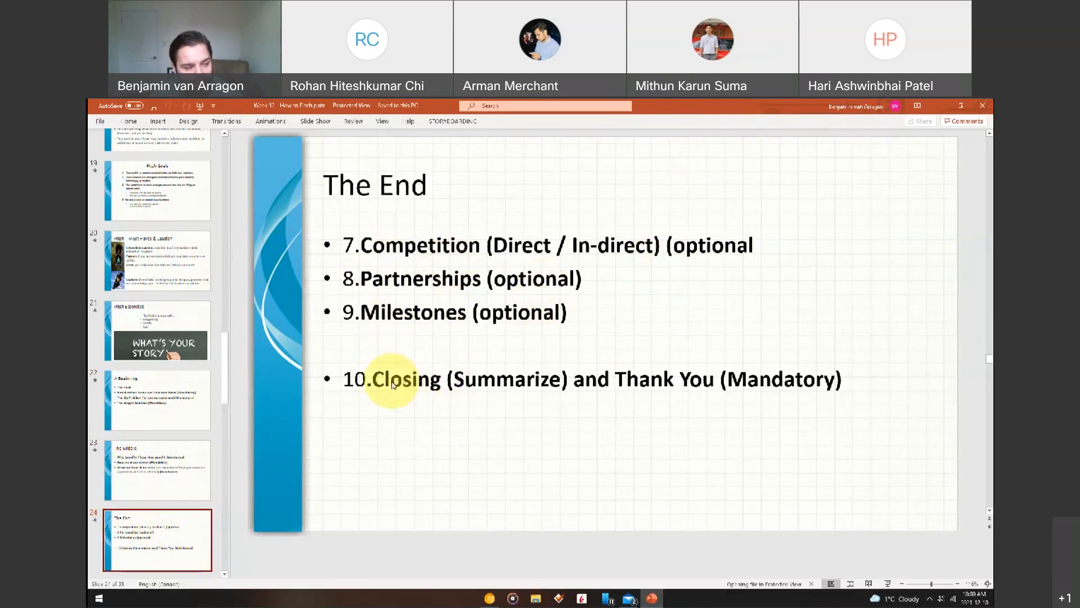
mouse_move(784, 389)
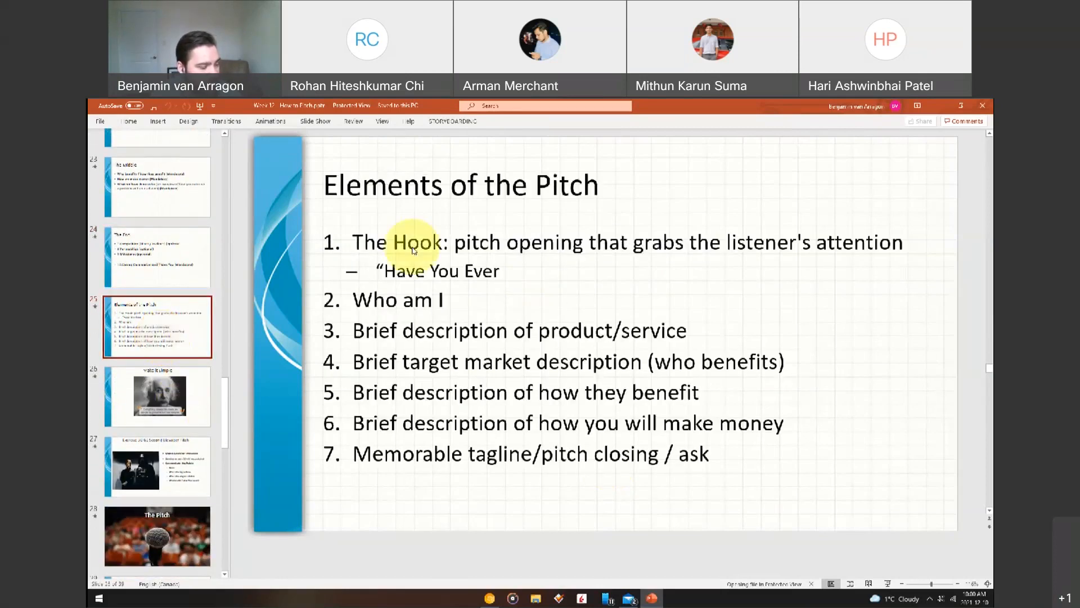
mouse_move(402, 270)
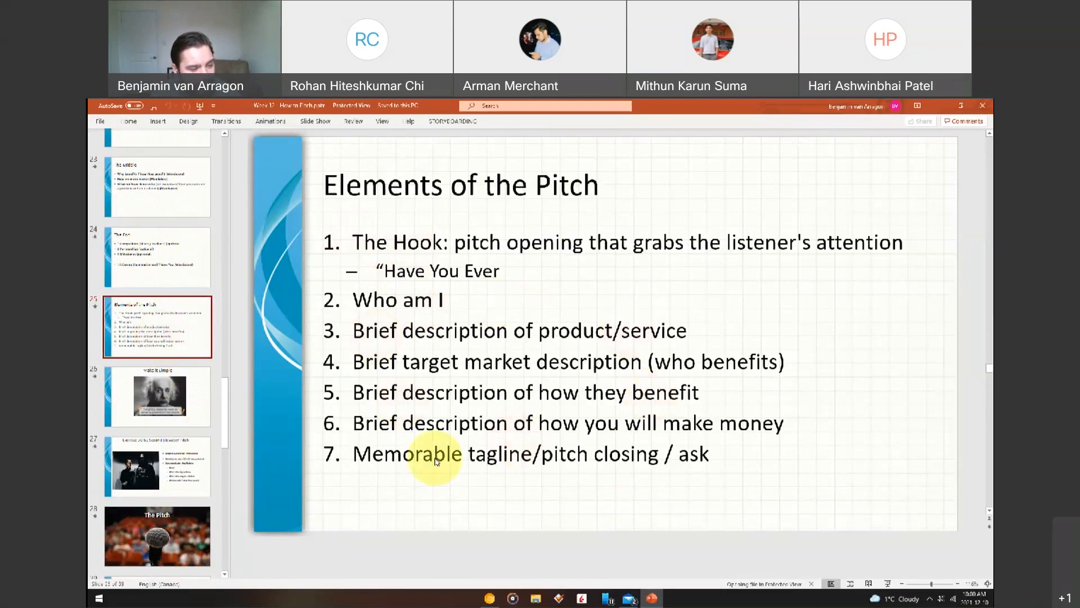
mouse_move(613, 478)
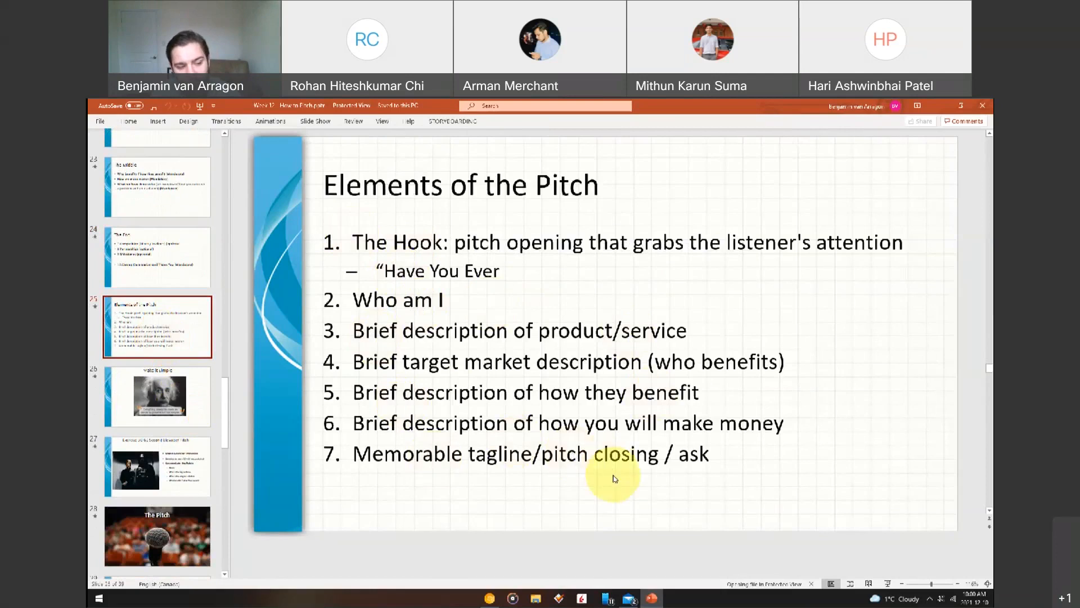
Move to the Make it Simple slide and scroll the slide pane further down.
left_click(157, 397)
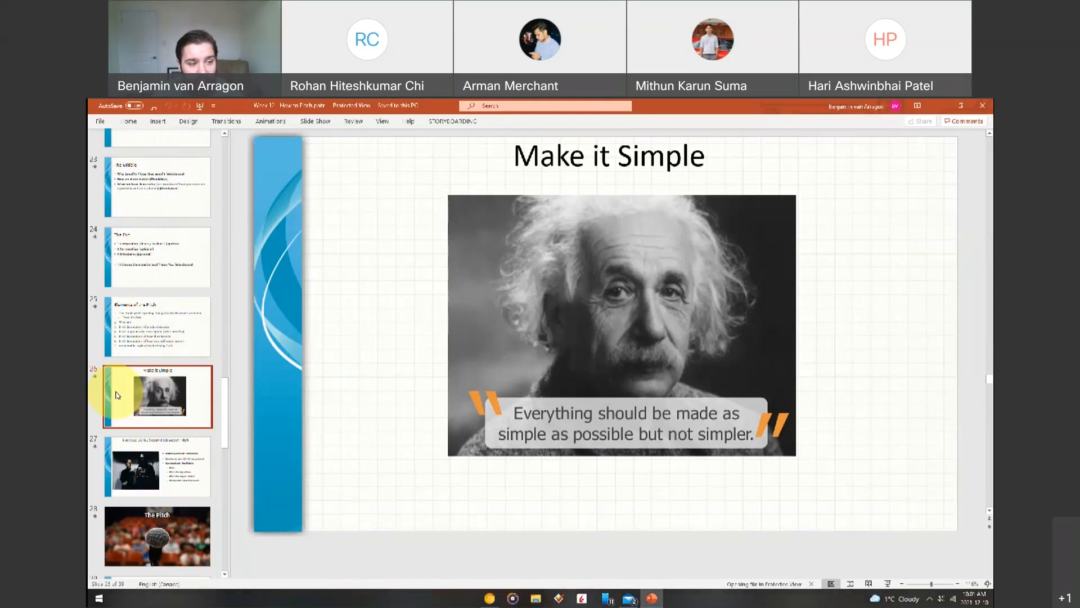
scroll("down", 3)
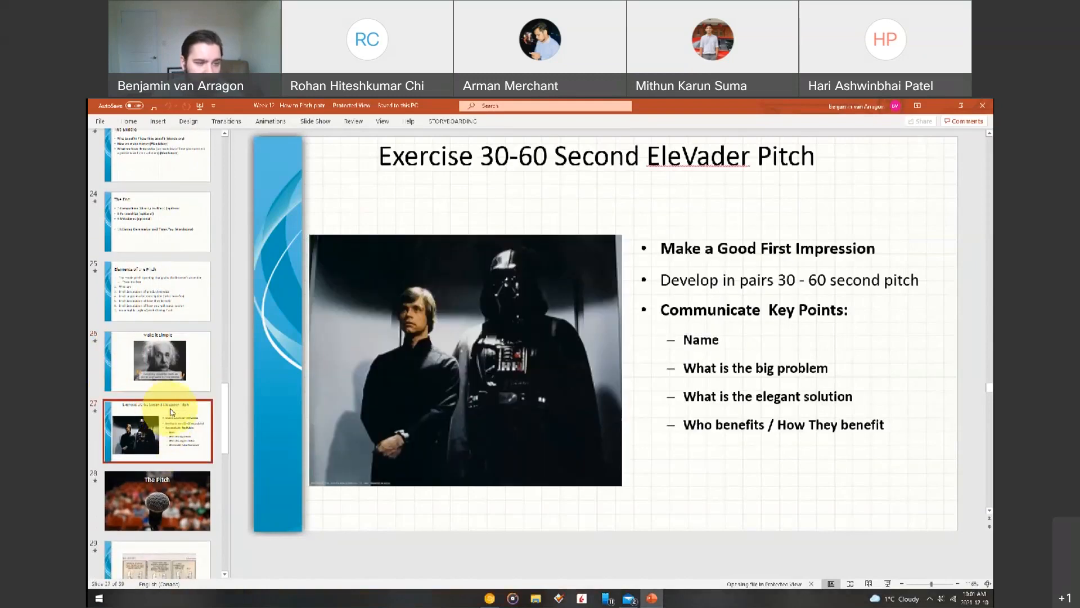
mouse_move(751, 296)
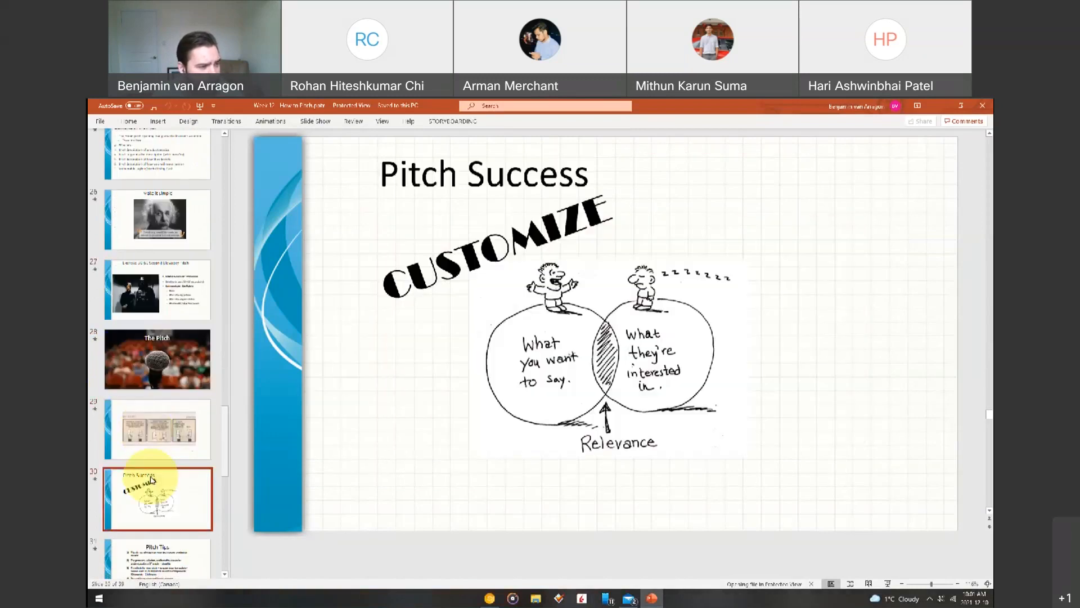
Show slide 31, Pitch Tips, with its five numbered tips.
left_click(157, 461)
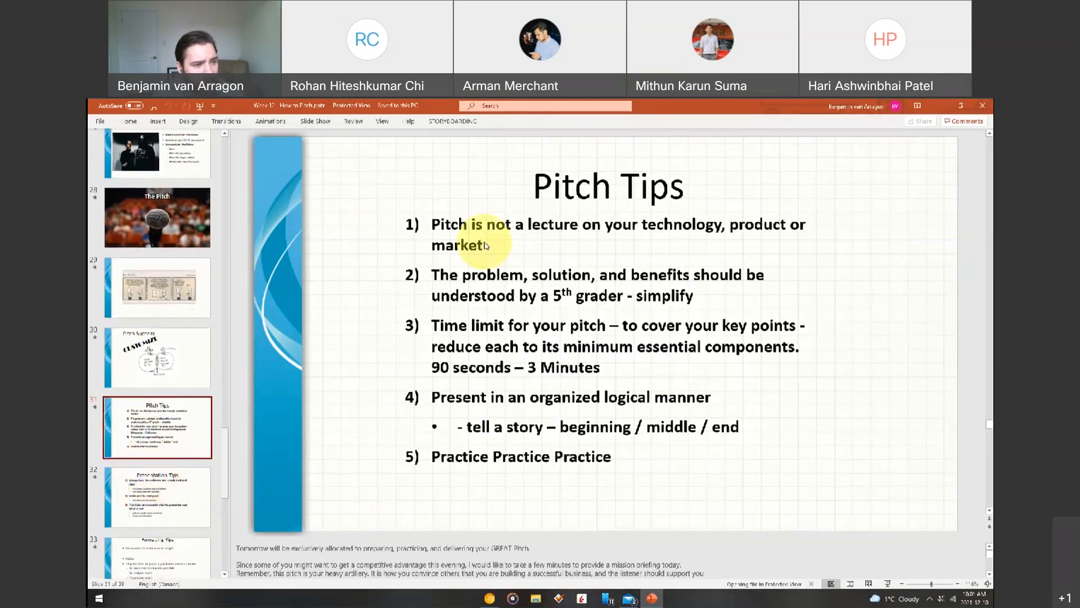
mouse_move(702, 227)
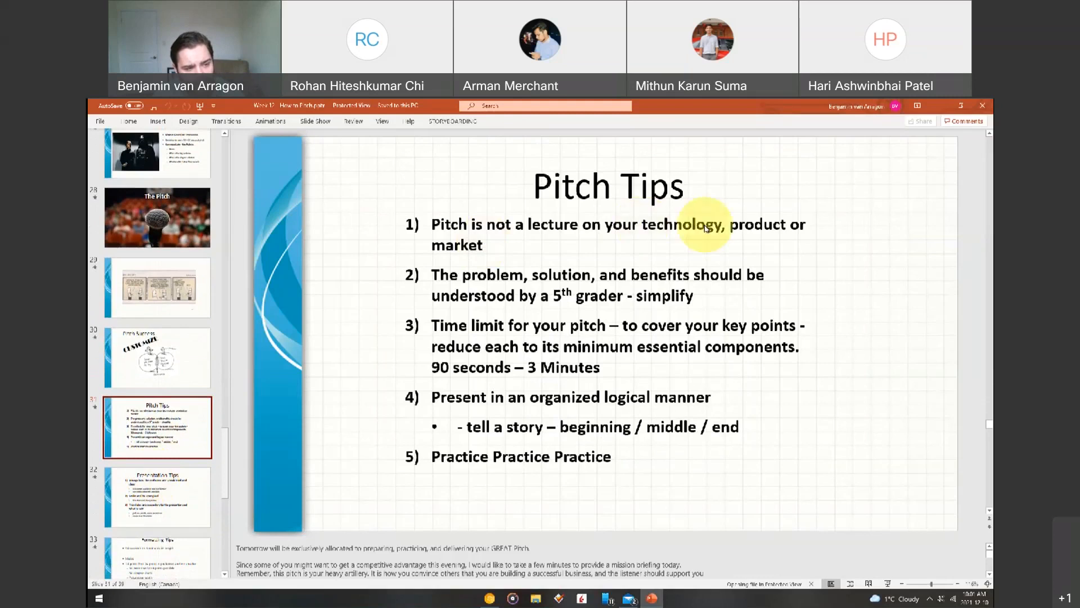
mouse_move(747, 224)
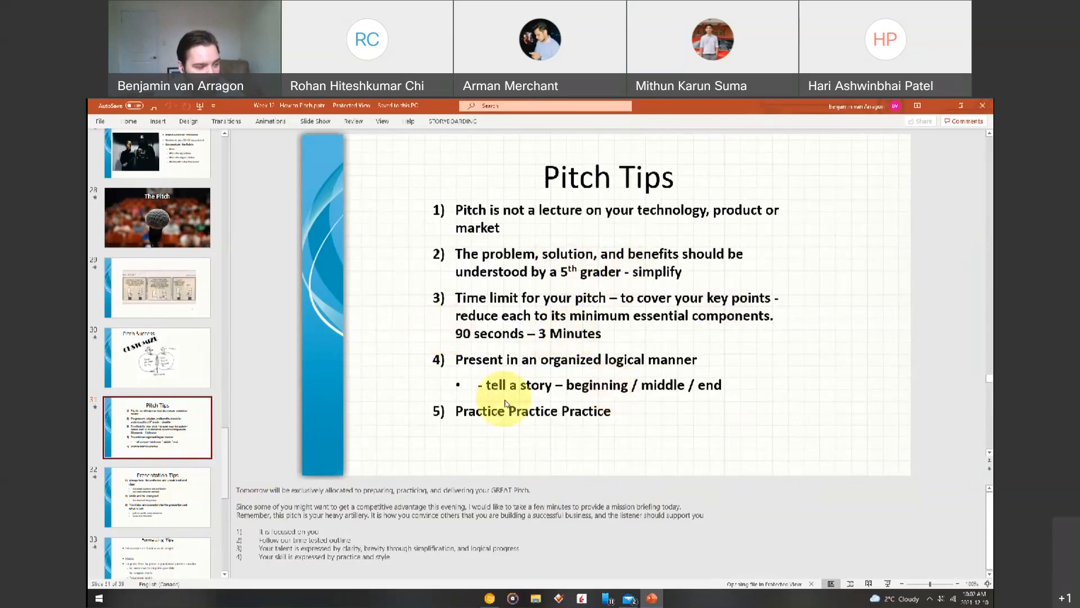
Advance from Presentation Tips to Formatting Tips and scroll the slide pane down.
left_click(157, 355)
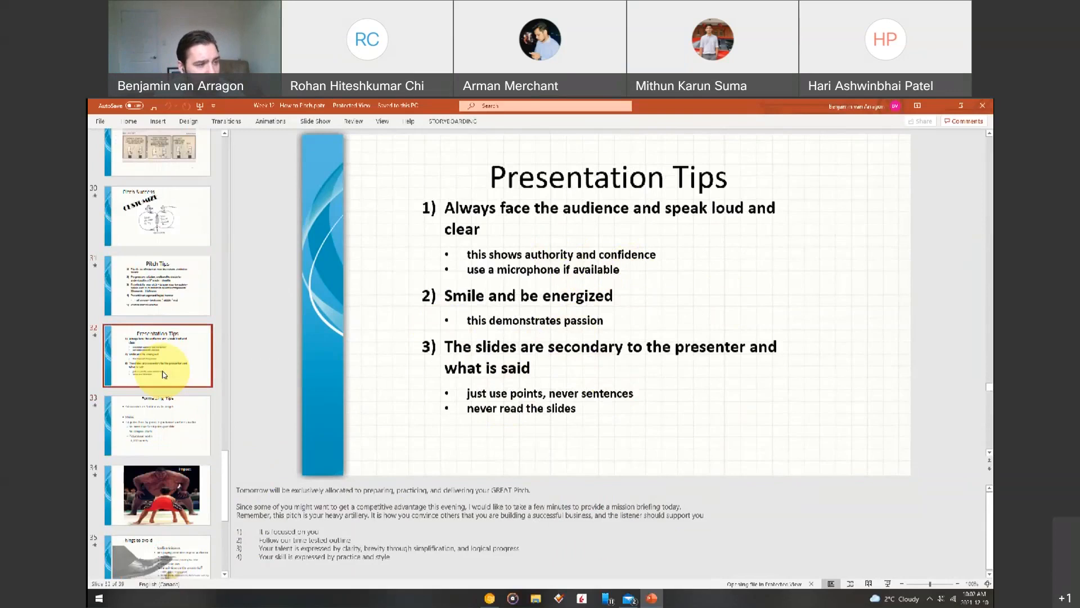
mouse_move(168, 375)
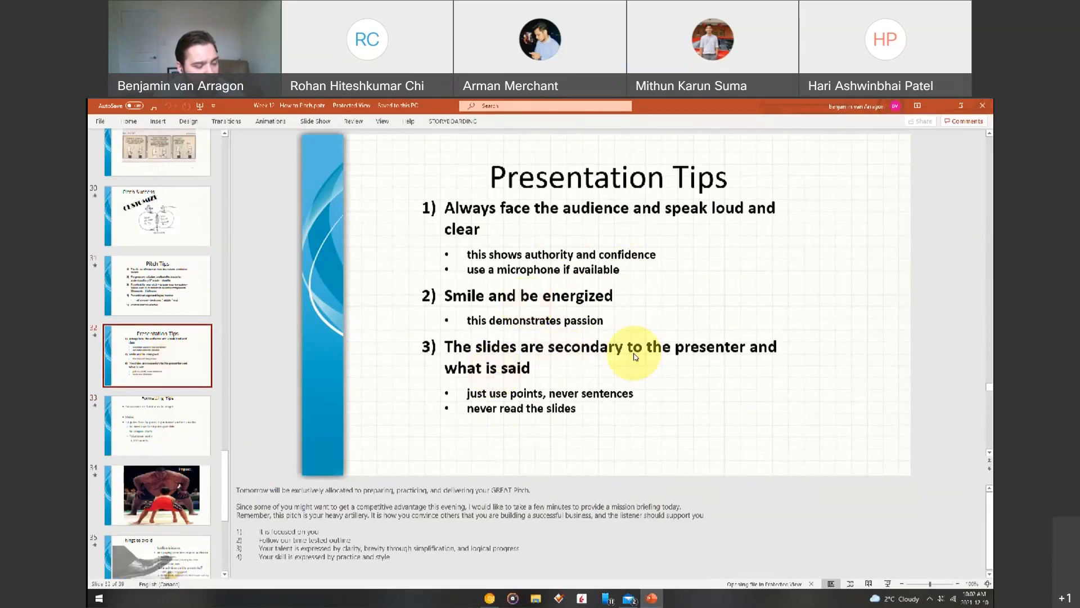
left_click(158, 426)
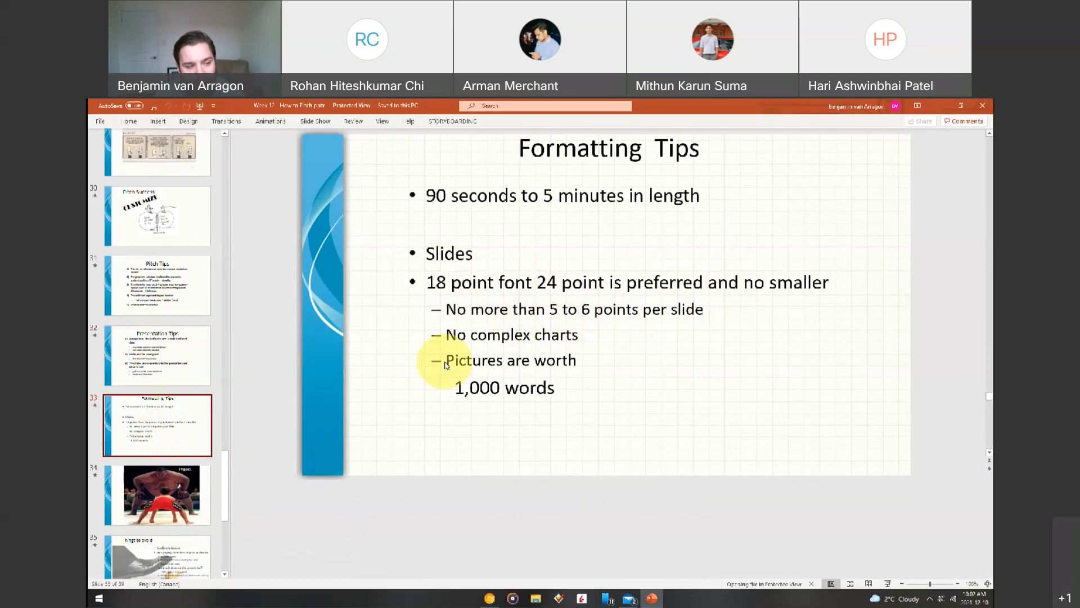
mouse_move(522, 375)
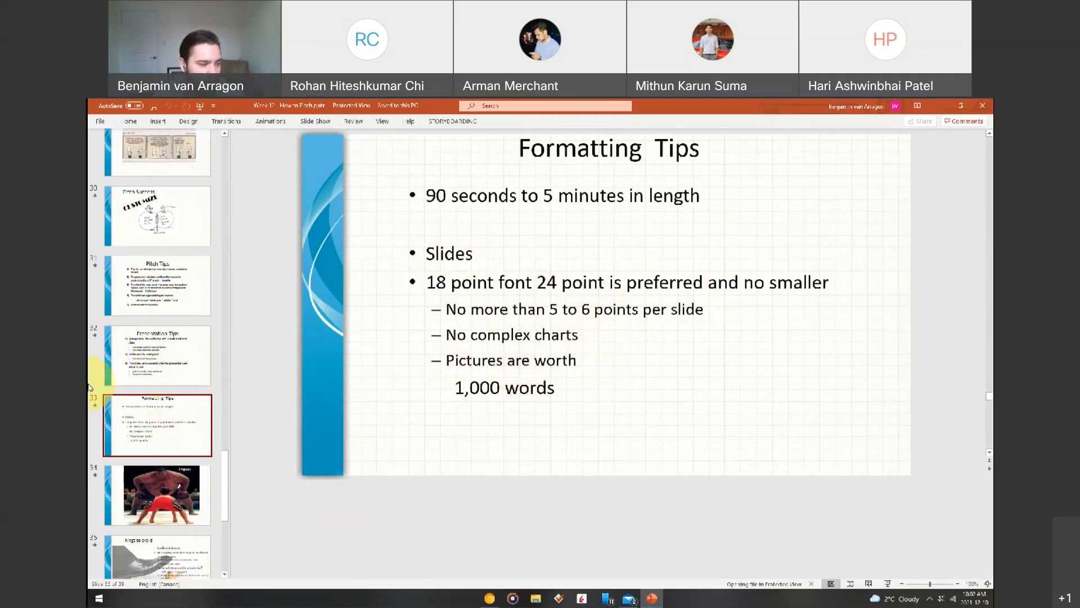
scroll("down", 3)
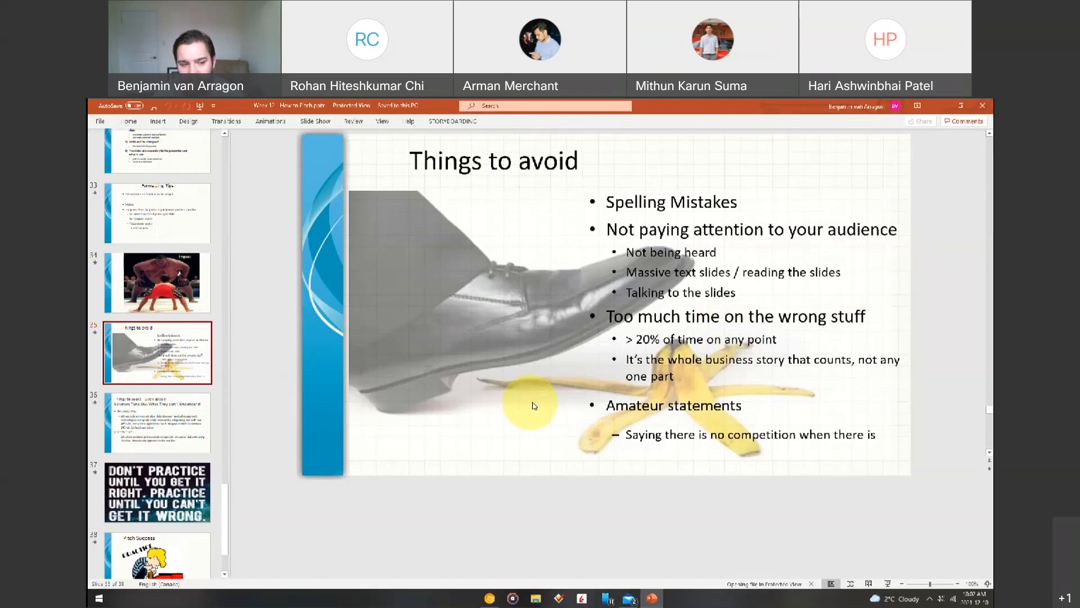
mouse_move(594, 400)
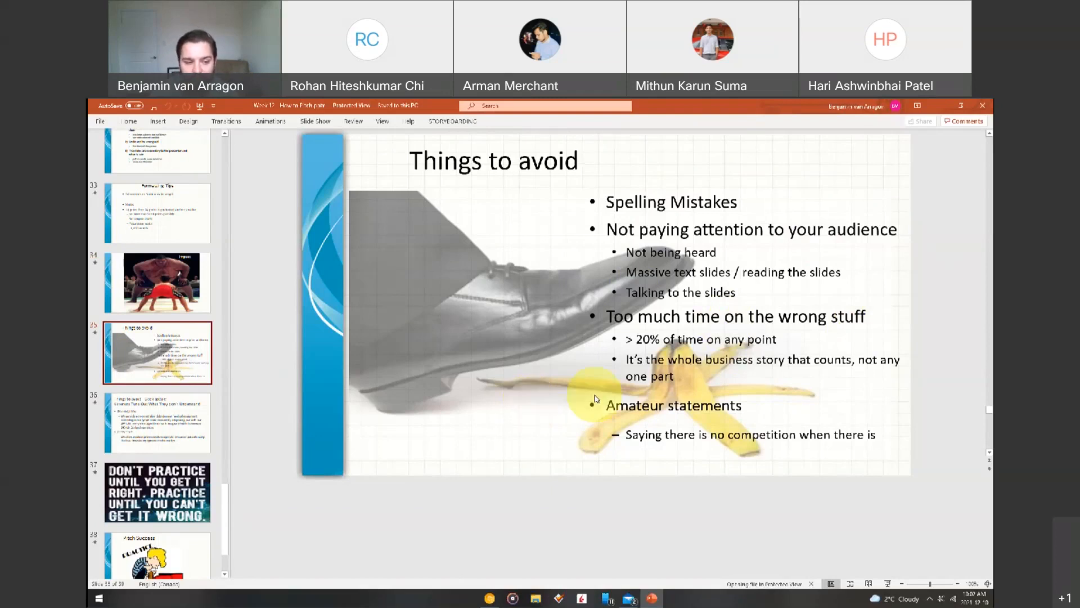
mouse_move(779, 351)
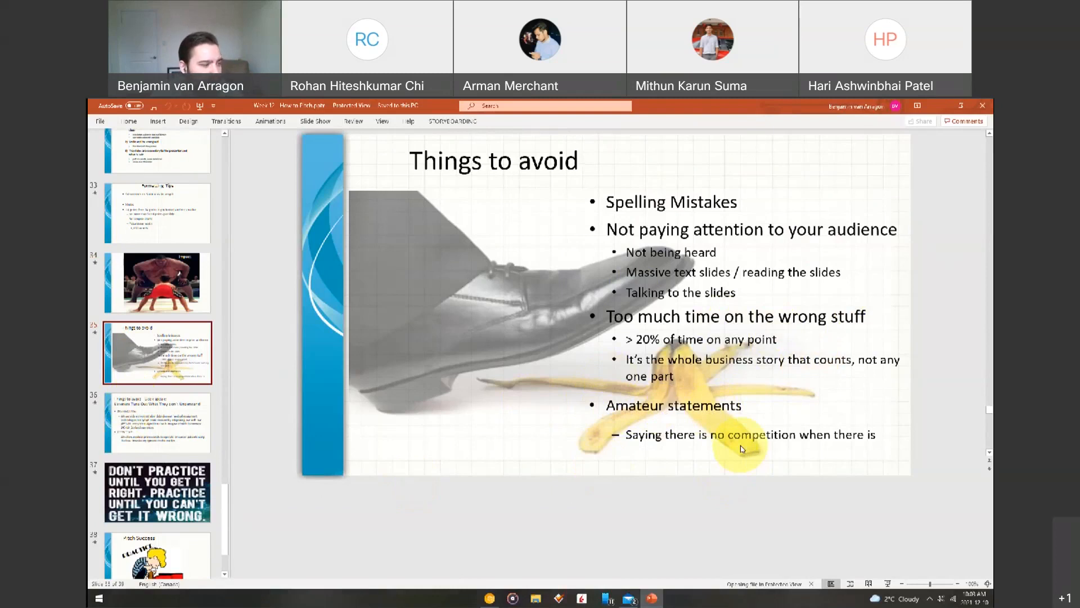
Move to the geek speak slide, then to the Presenting Your App! deck.
left_click(157, 423)
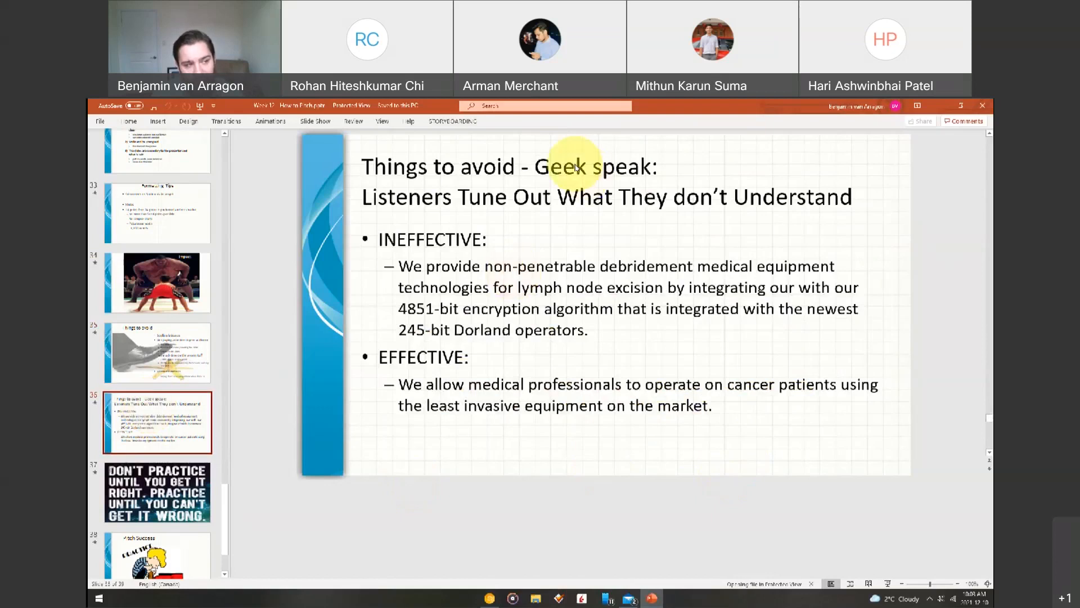
mouse_move(691, 211)
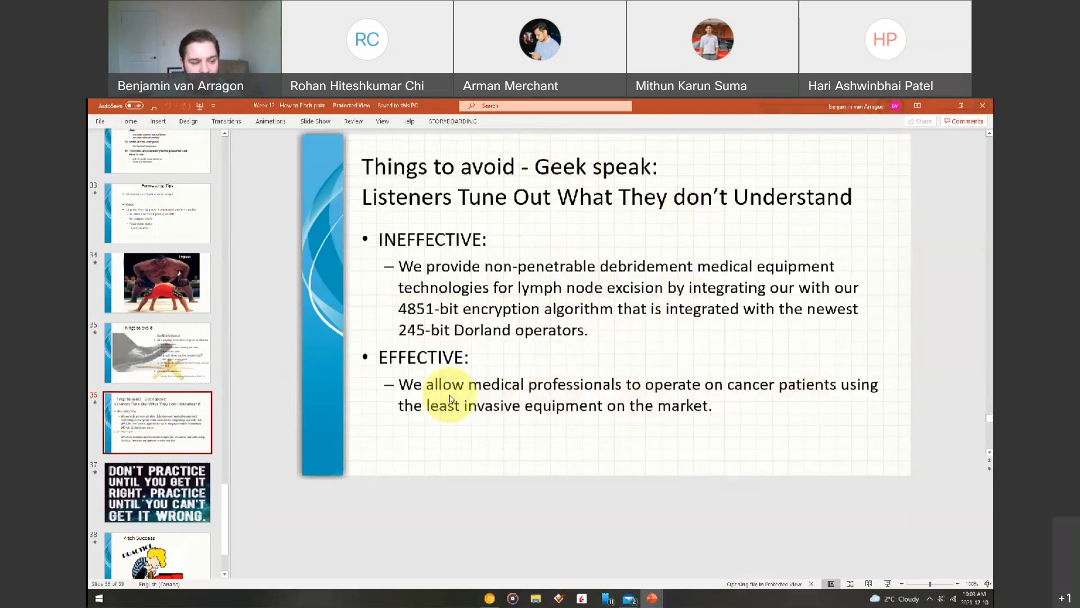
mouse_move(716, 417)
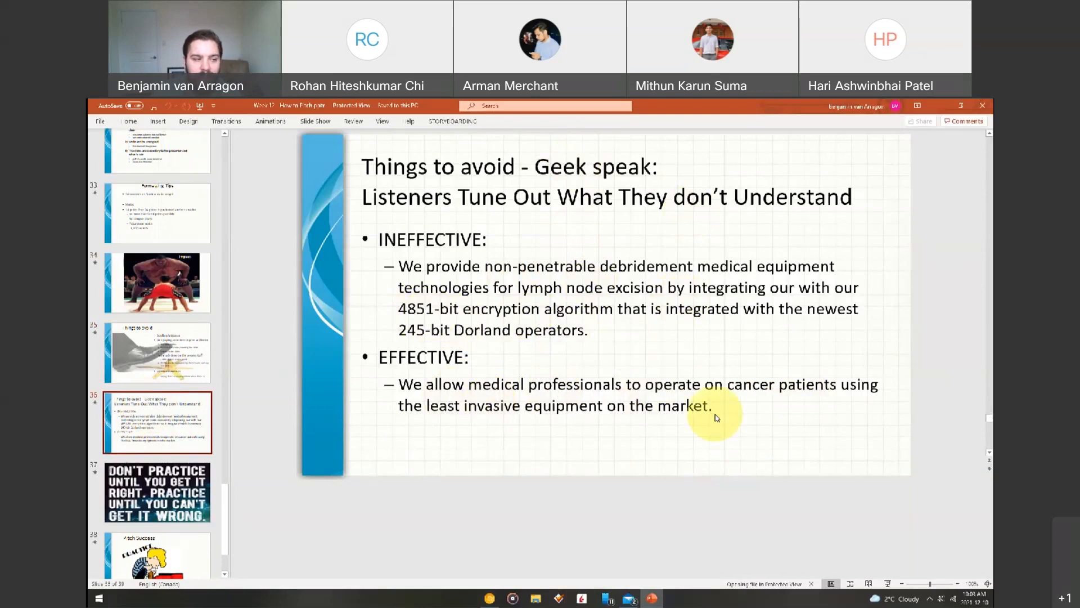
mouse_move(565, 265)
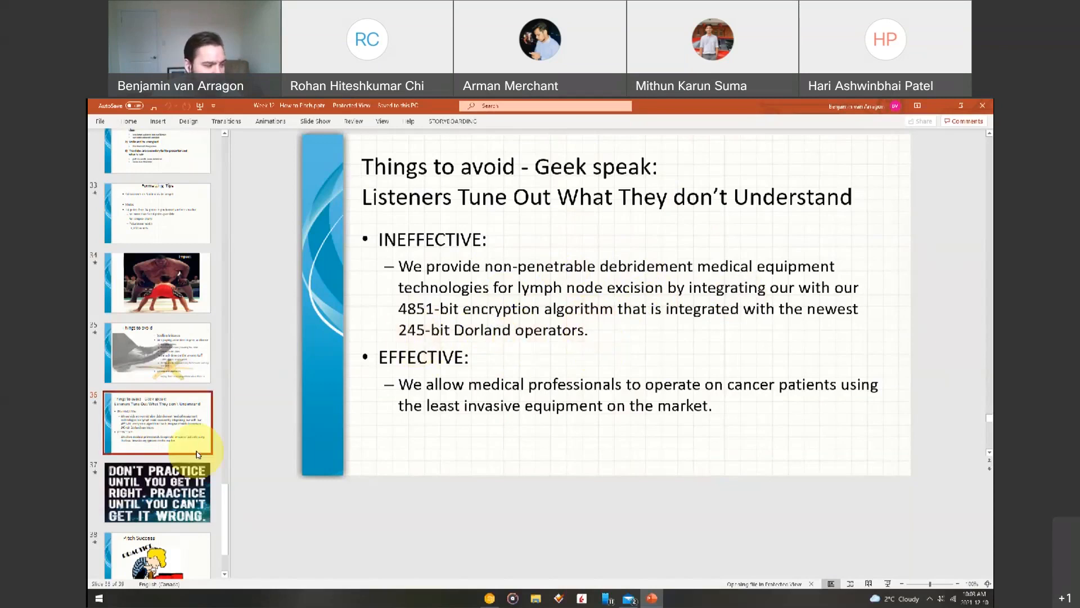
left_click(157, 534)
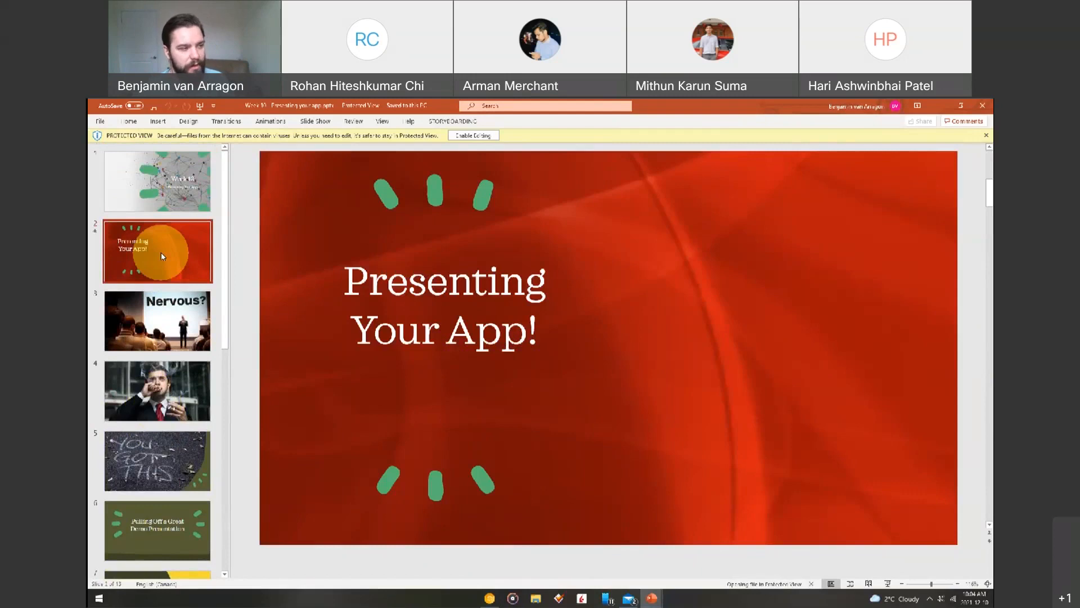
Advance past Nervous?, smoking-man and You Got This slides to Pulling Off a Great Demo.
left_click(157, 320)
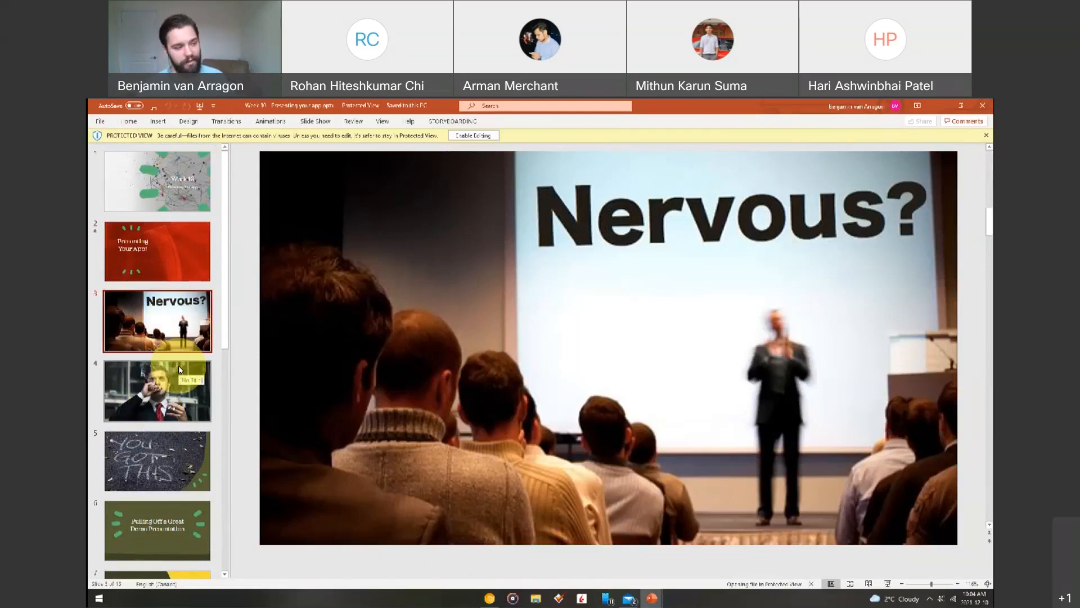
left_click(157, 391)
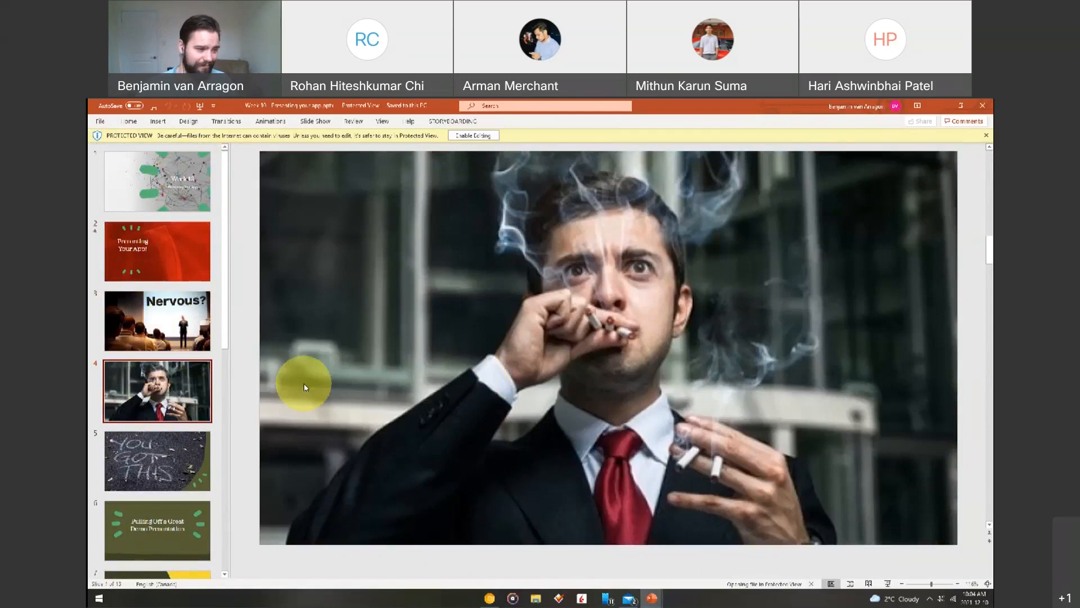
mouse_move(157, 461)
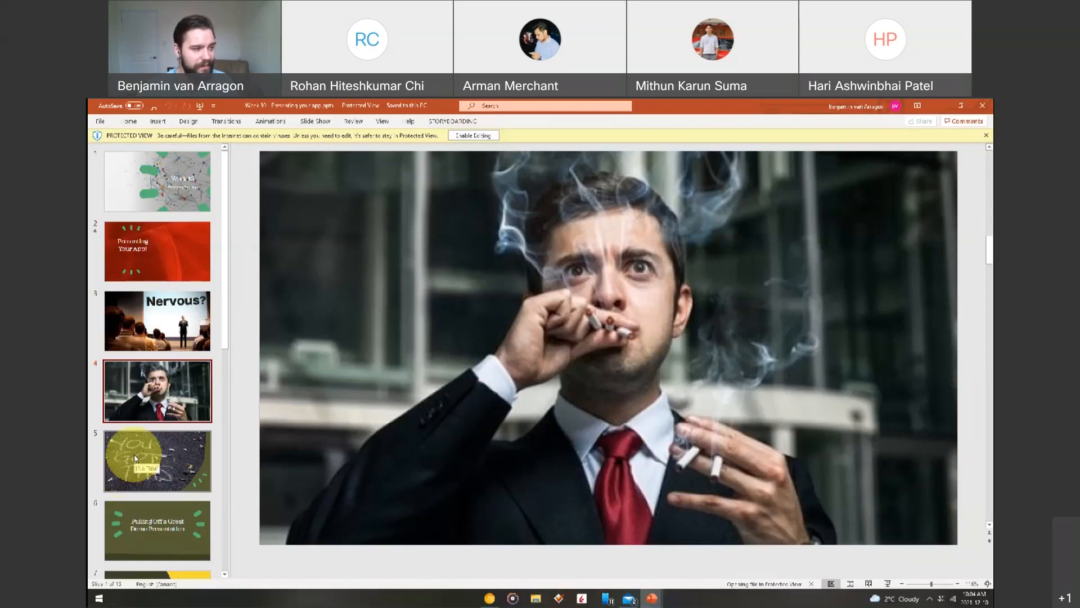
left_click(157, 461)
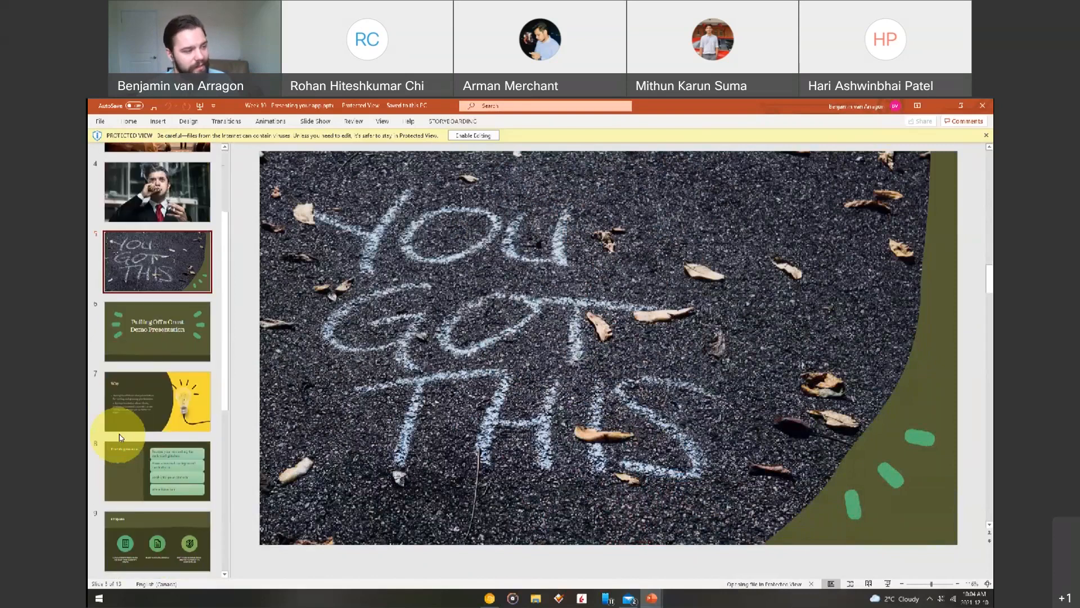
scroll("down", 3)
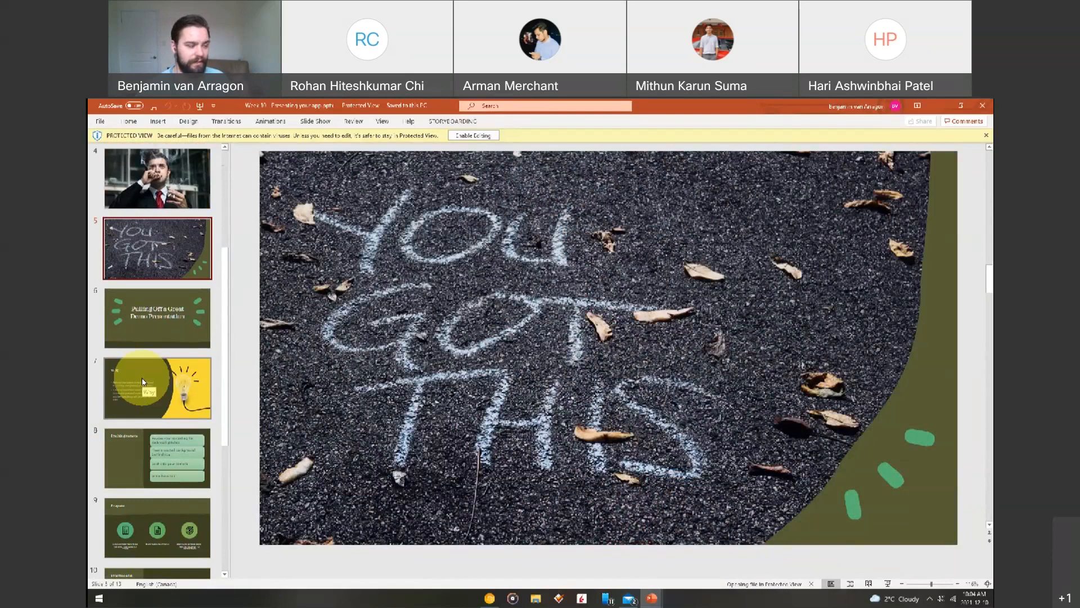
left_click(157, 318)
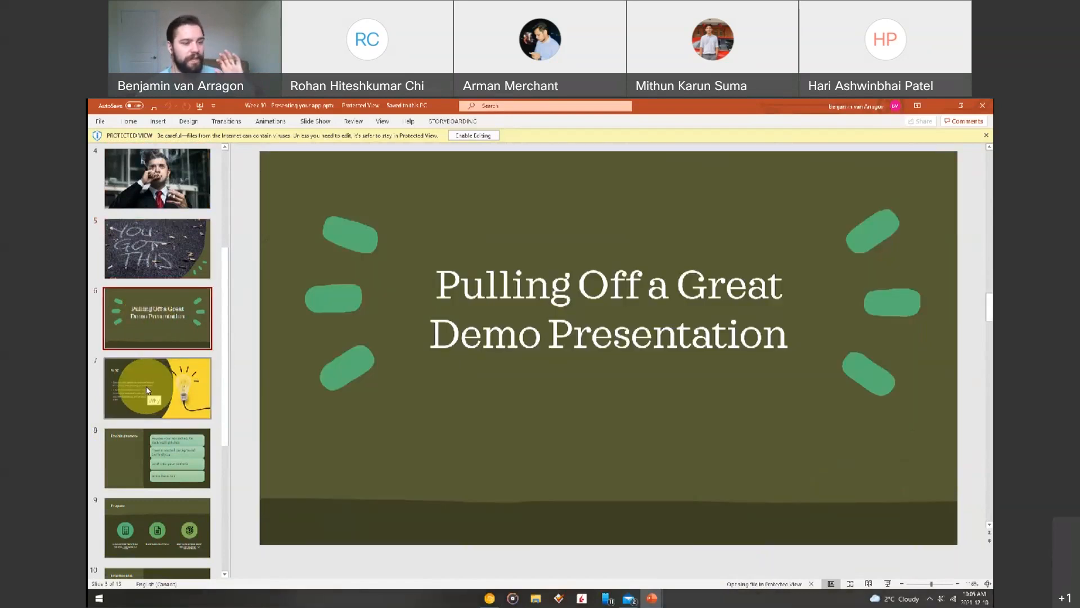
Show slide 7 'Why', then slide 8 'Pitching remote' with its four tip boxes.
left_click(157, 388)
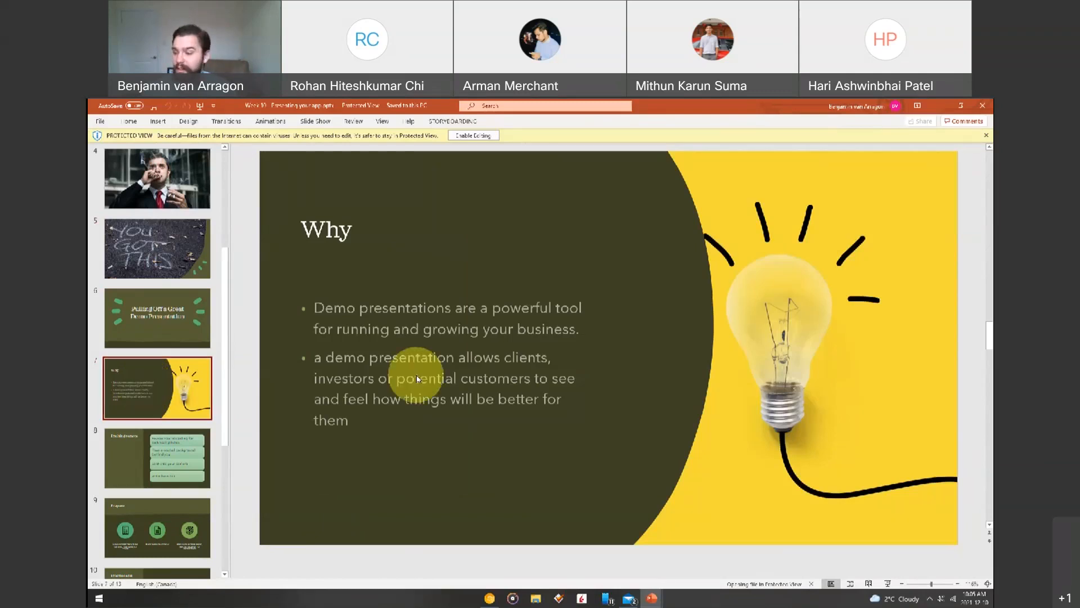
mouse_move(609, 501)
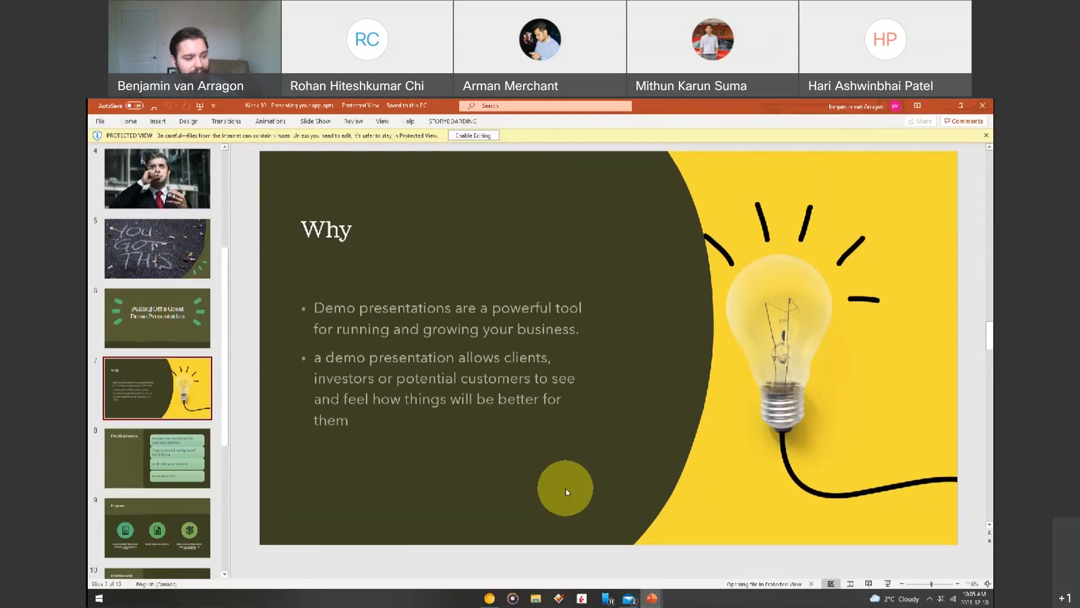
mouse_move(453, 438)
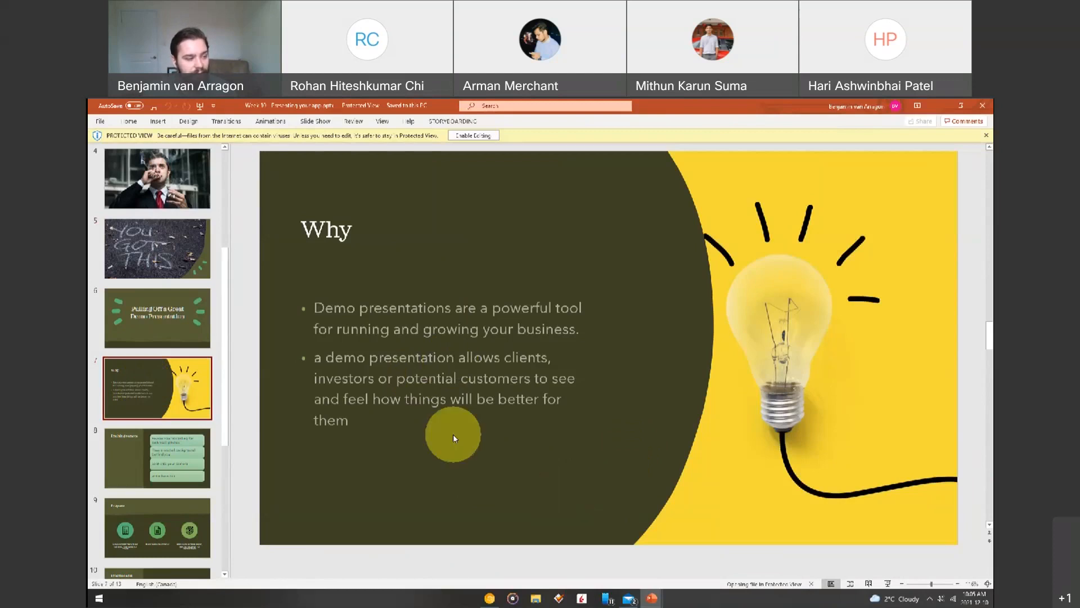
left_click(156, 457)
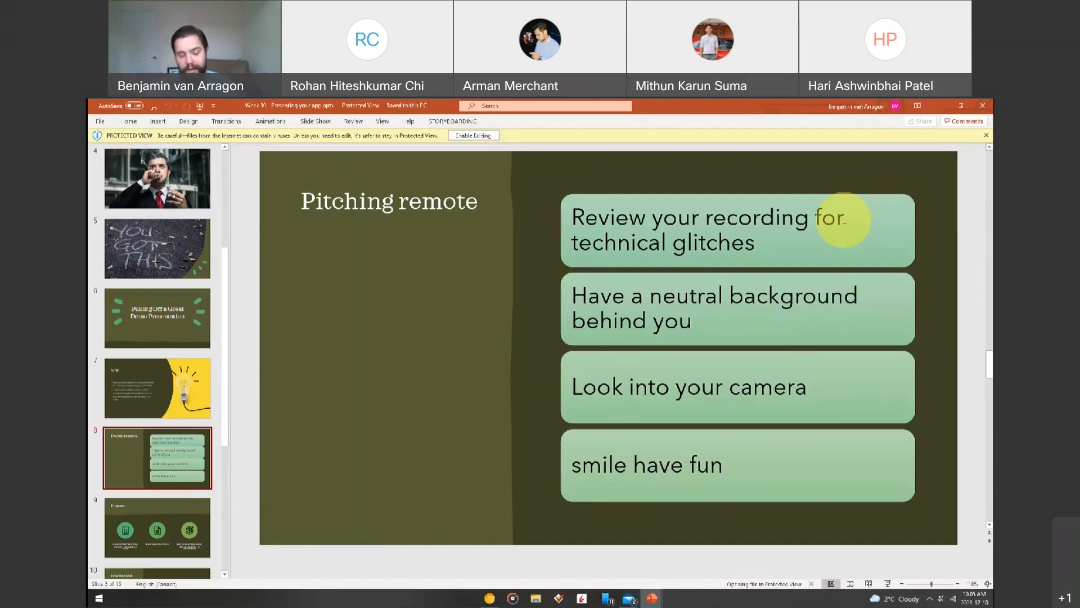
mouse_move(758, 430)
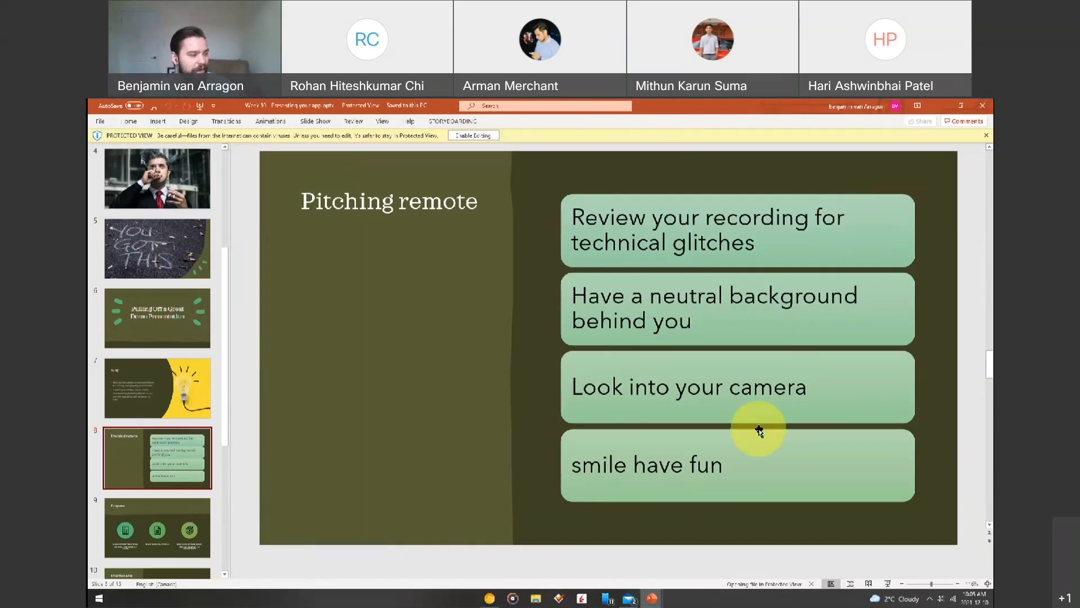
Show slide 9 'Prepare', then slide 10 'Practice and rehearse'.
left_click(157, 421)
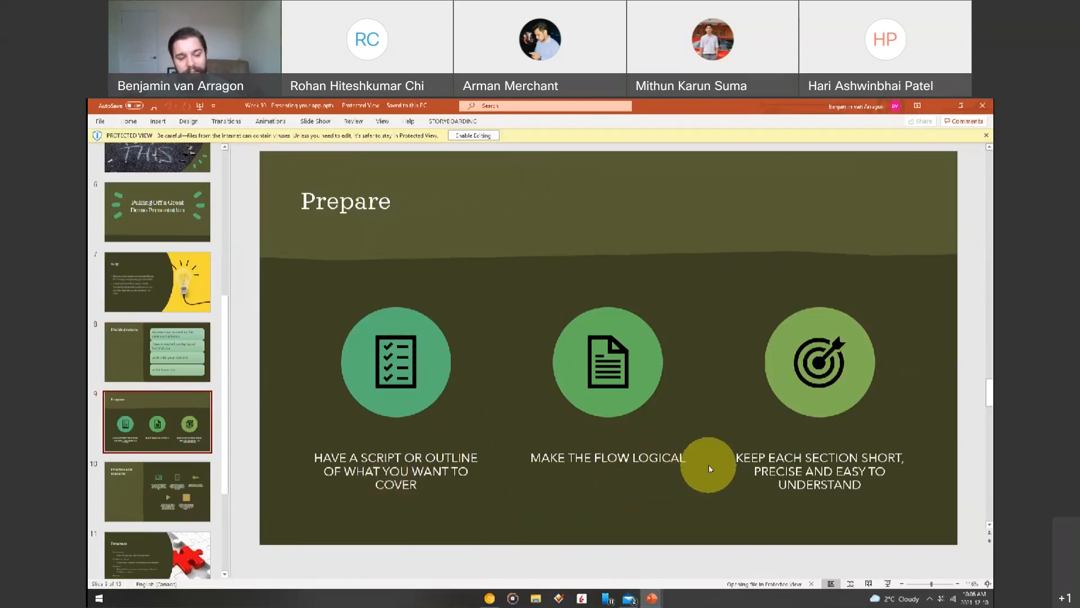
mouse_move(695, 509)
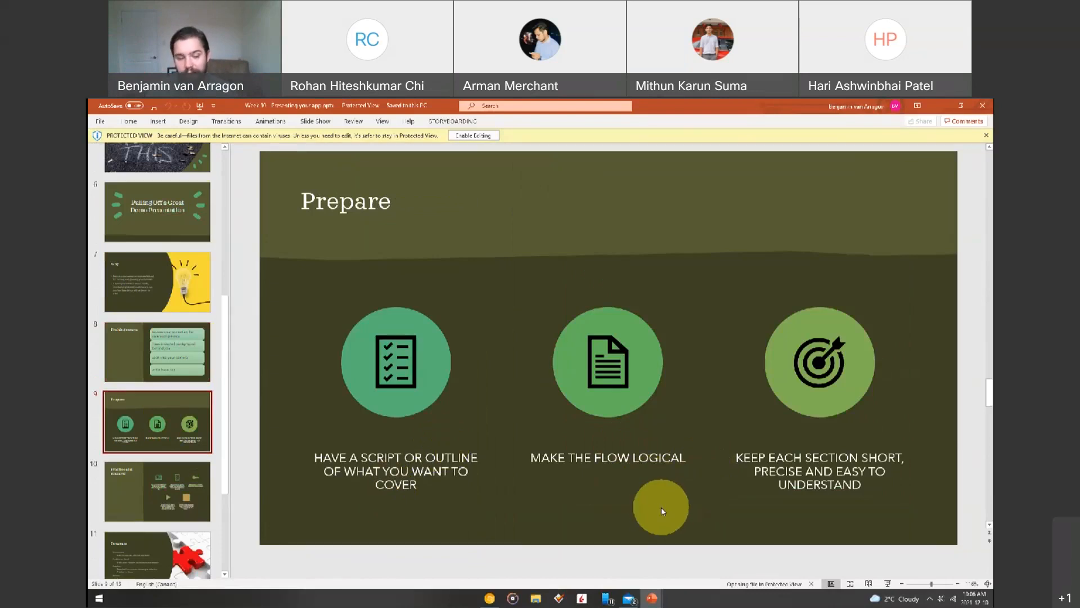
mouse_move(608, 457)
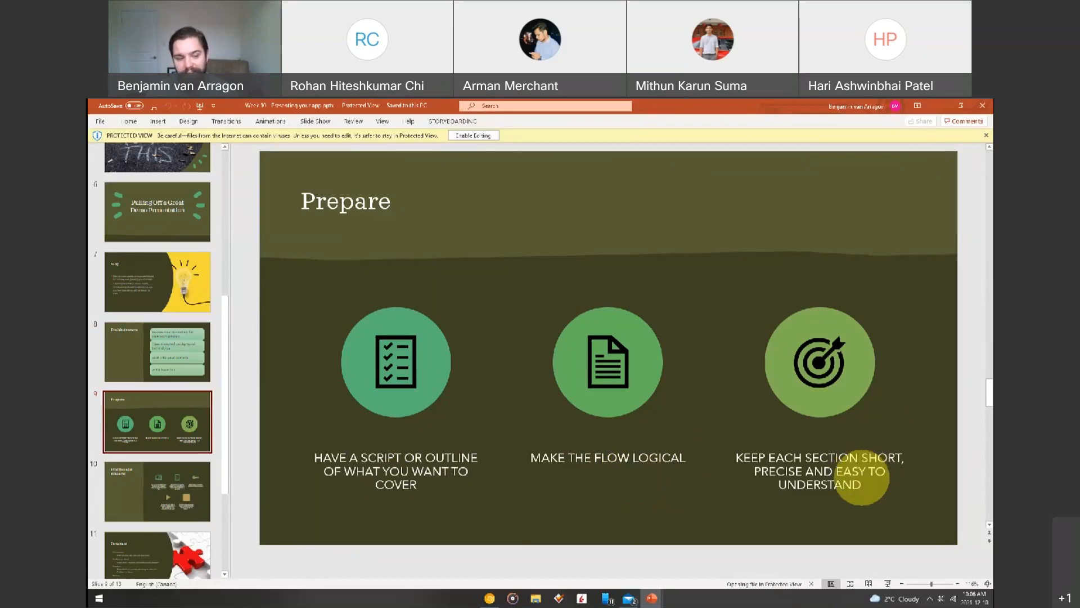
left_click(157, 491)
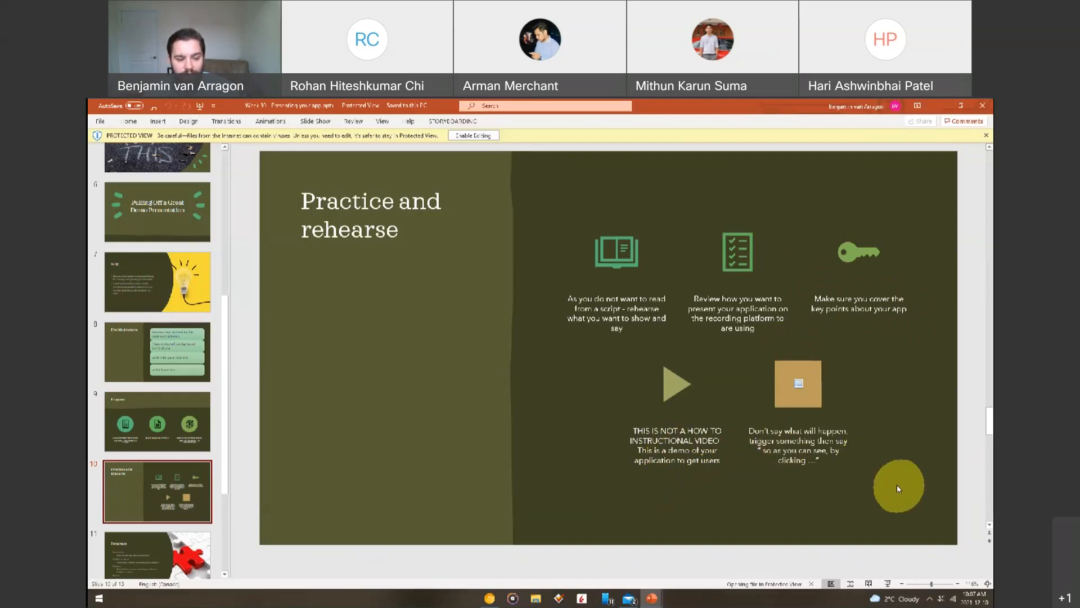
mouse_move(880, 511)
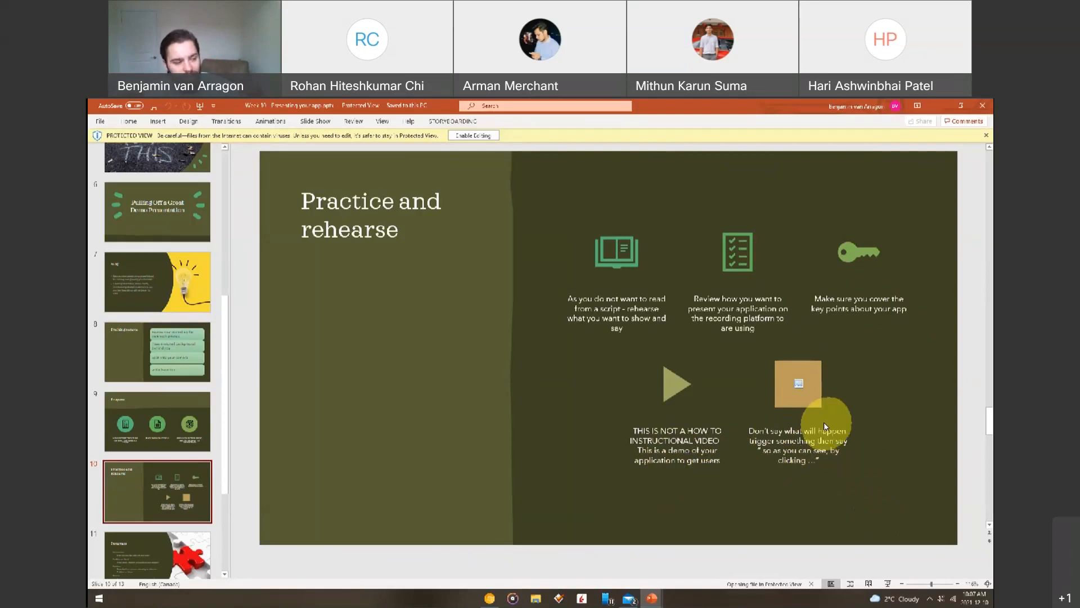
left_click(157, 418)
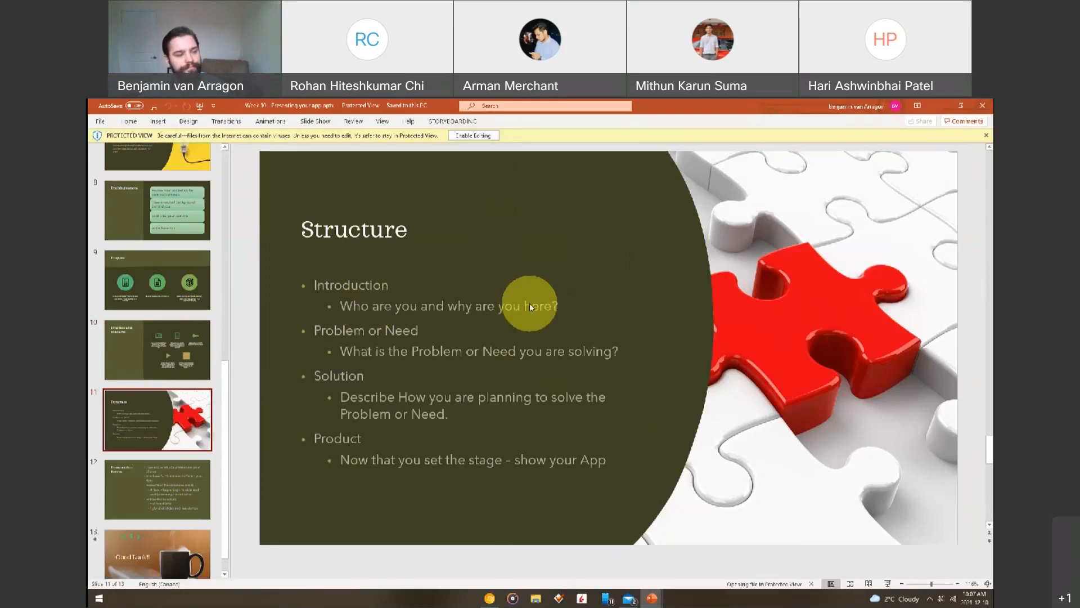
mouse_move(354, 351)
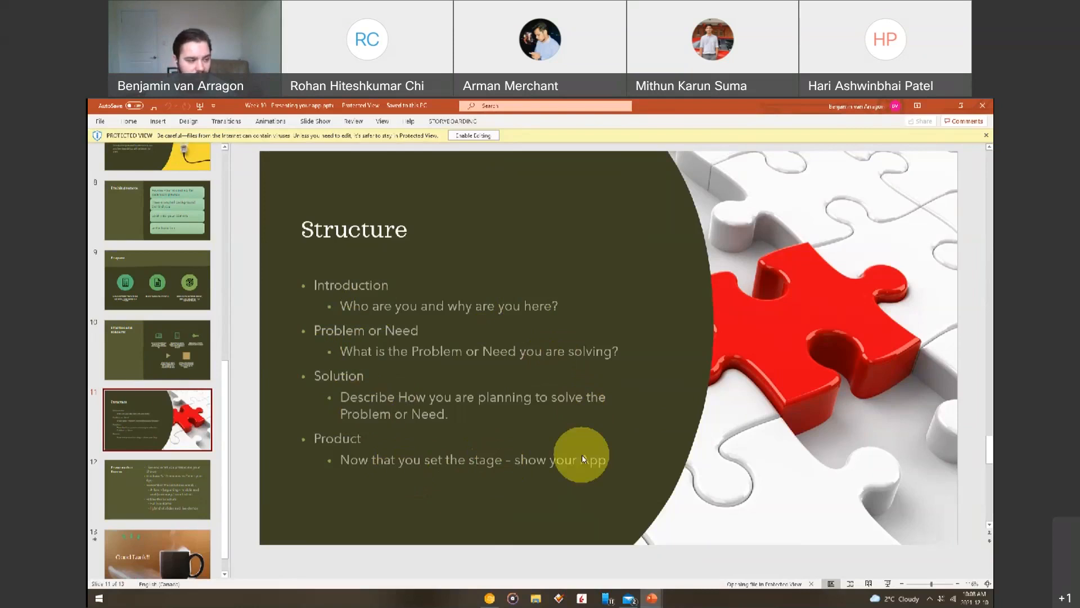
left_click(157, 489)
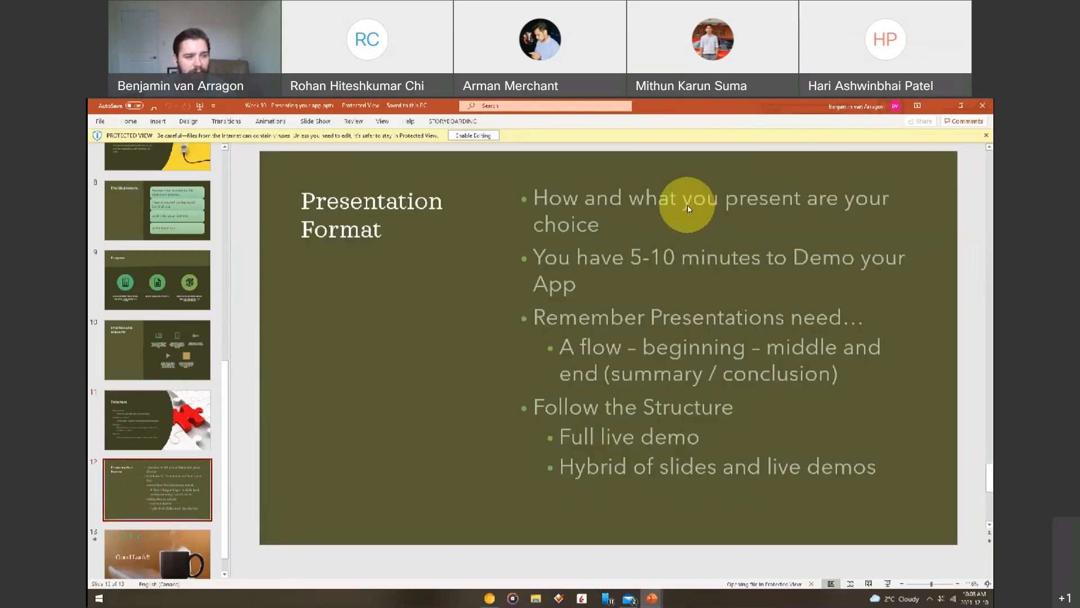
mouse_move(651, 257)
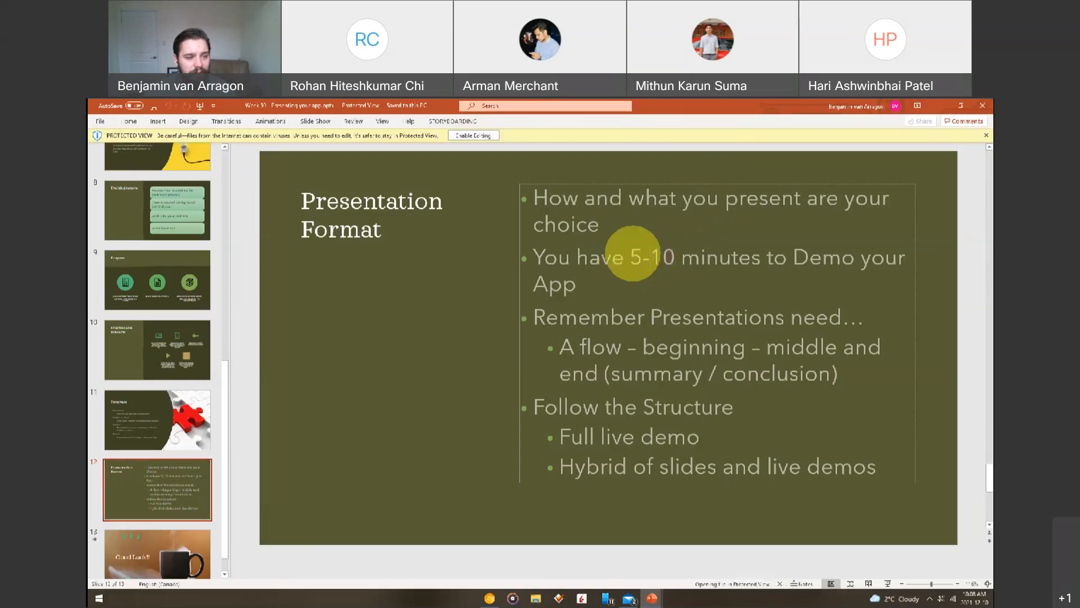
double_click(644, 257)
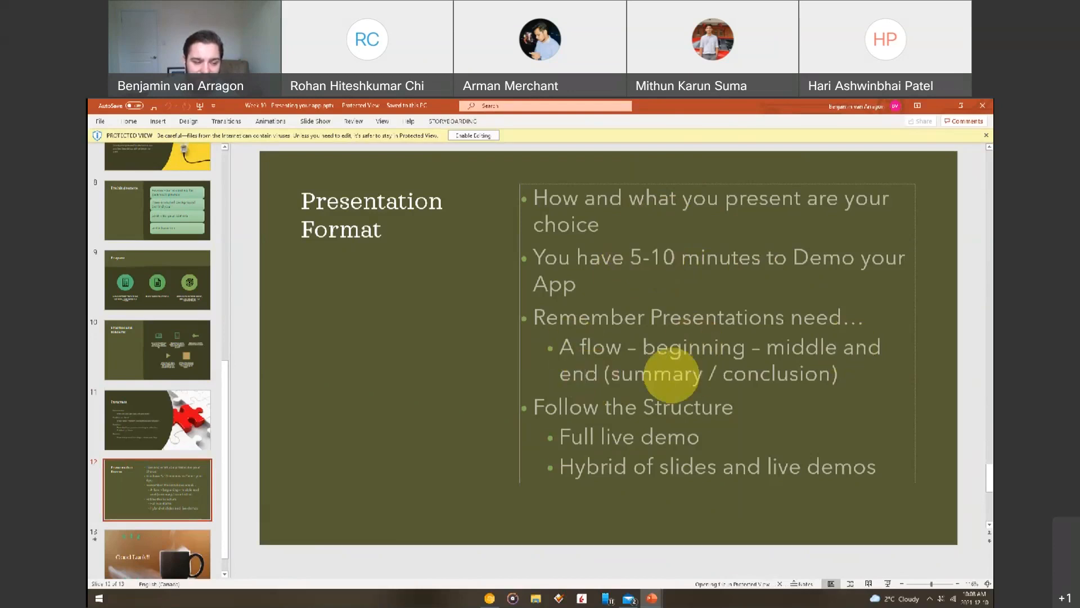
mouse_move(675, 435)
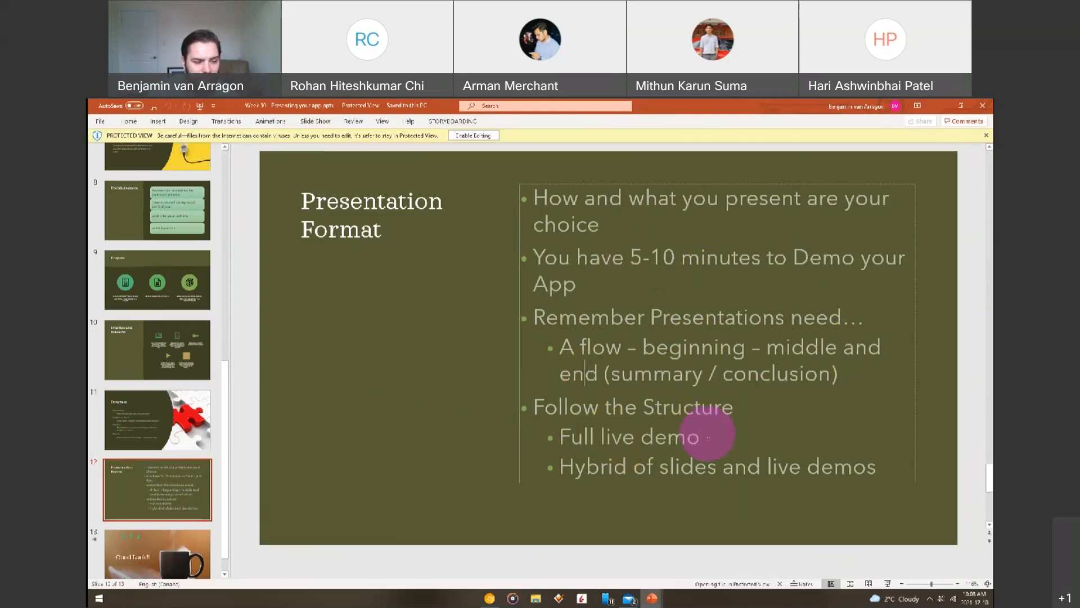
double_click(629, 436)
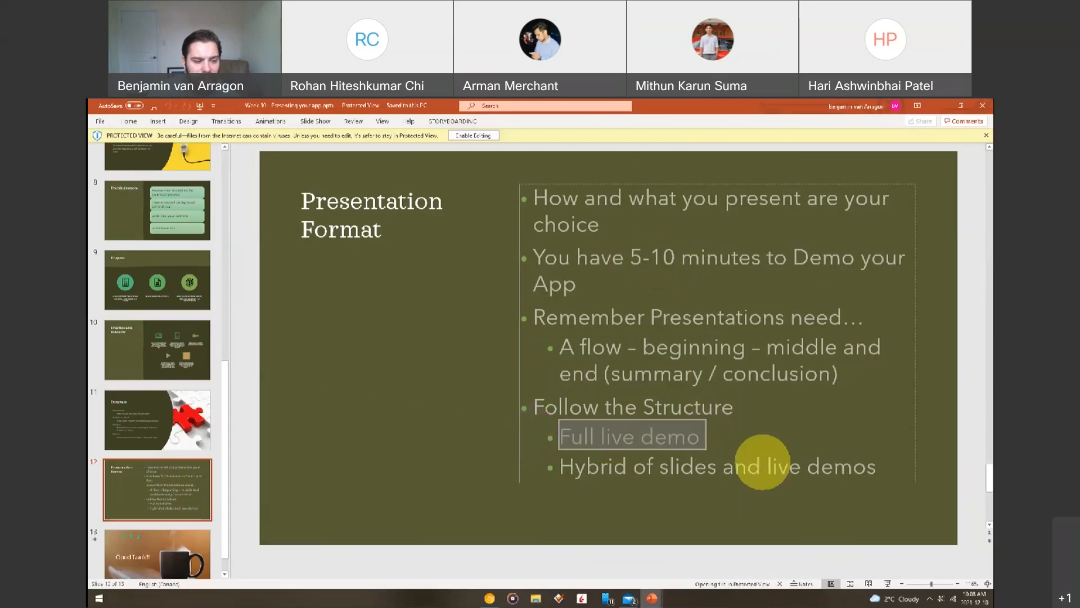
mouse_move(575, 466)
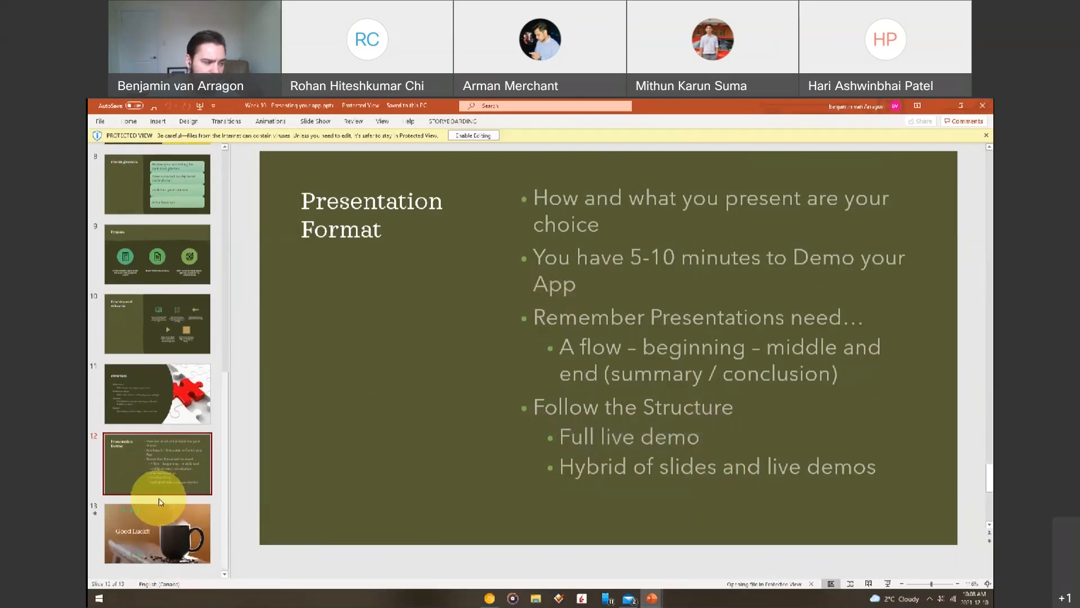
Show slide 13 'Good Luck!!', then switch to the Blackboard Week 13 page.
left_click(157, 534)
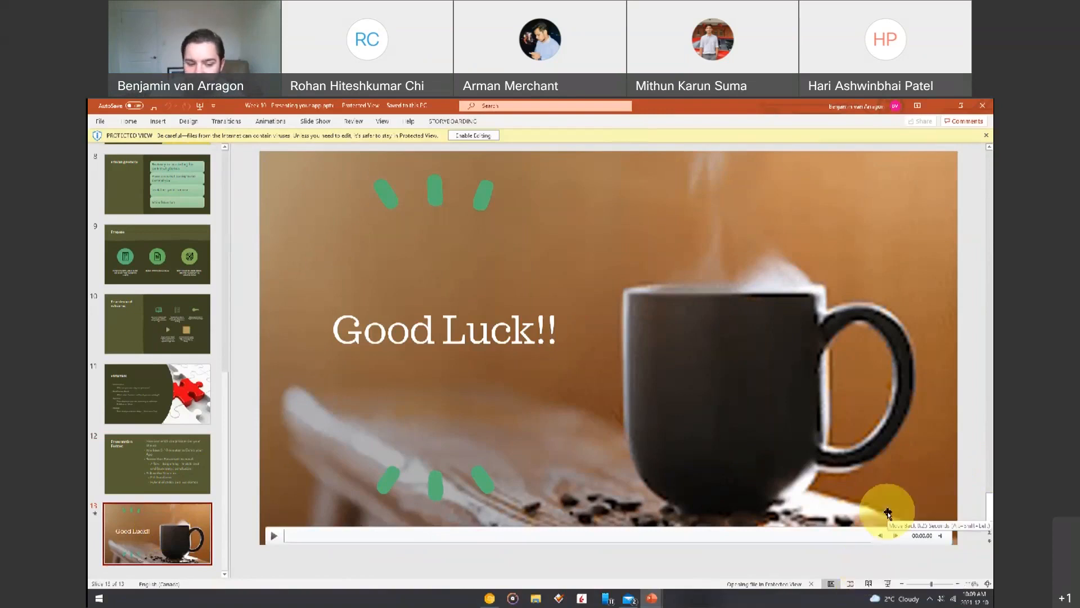
mouse_move(554, 463)
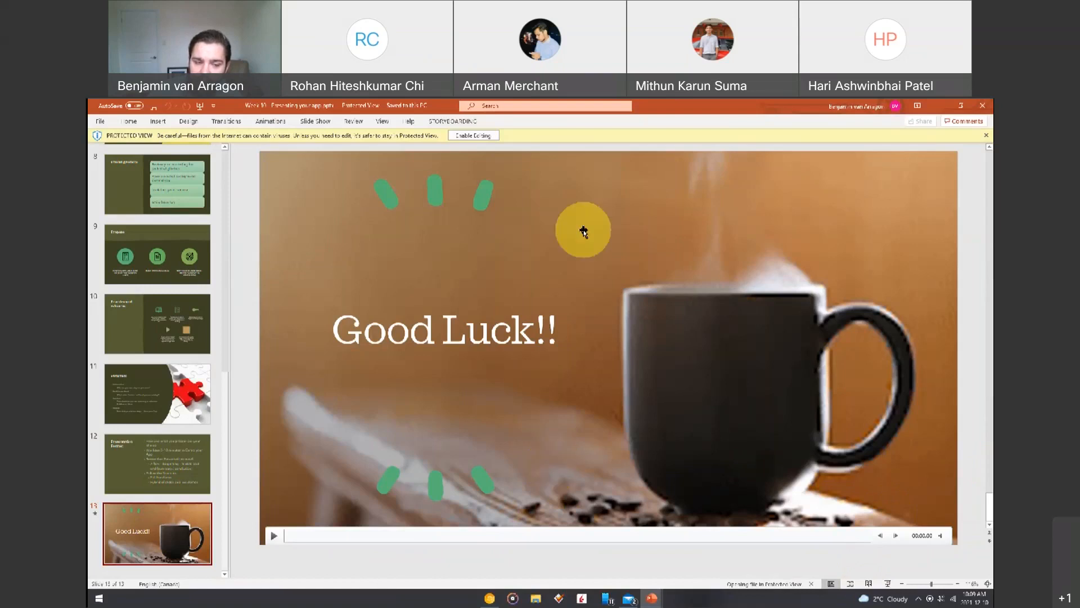
mouse_move(799, 381)
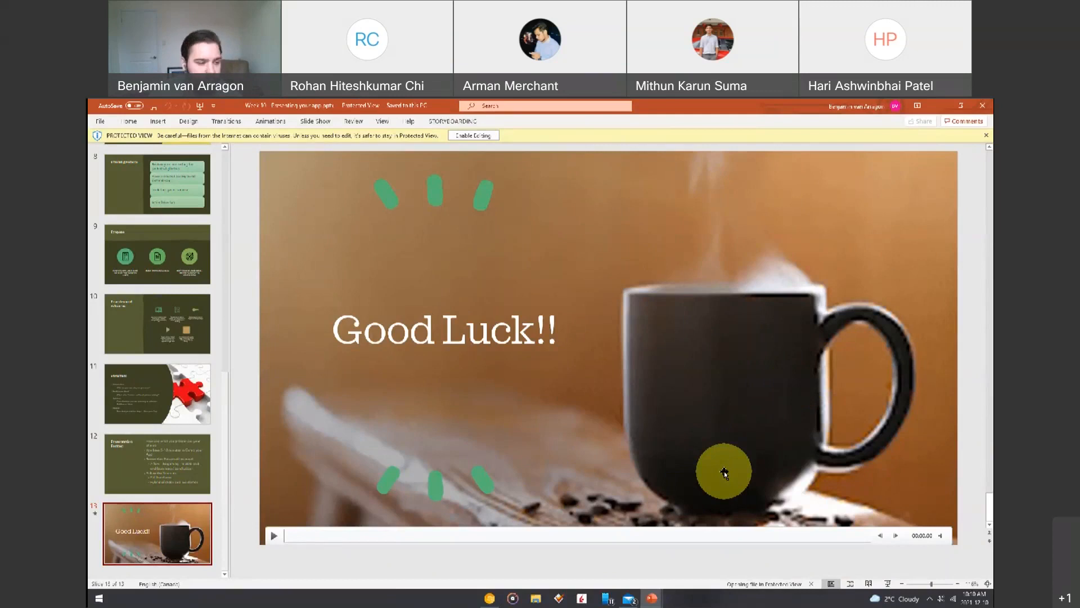
mouse_move(679, 431)
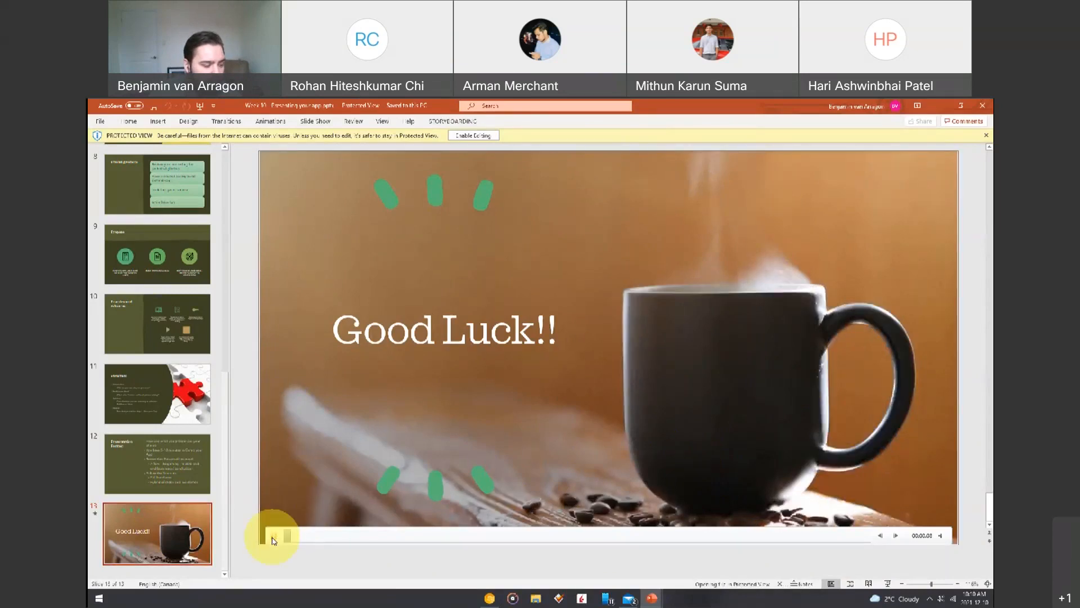
left_click(273, 536)
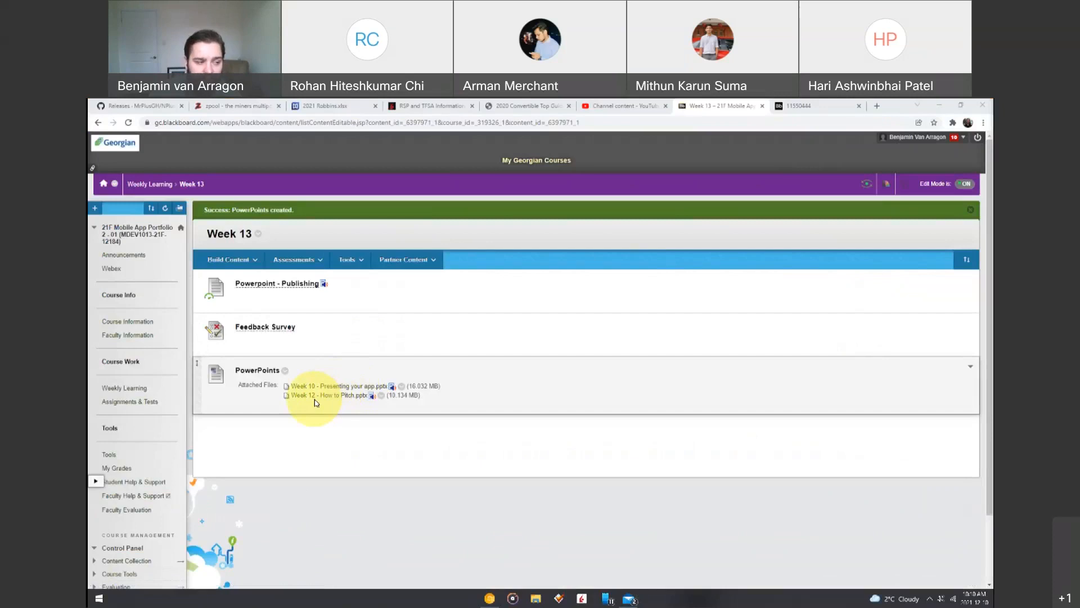
mouse_move(507, 448)
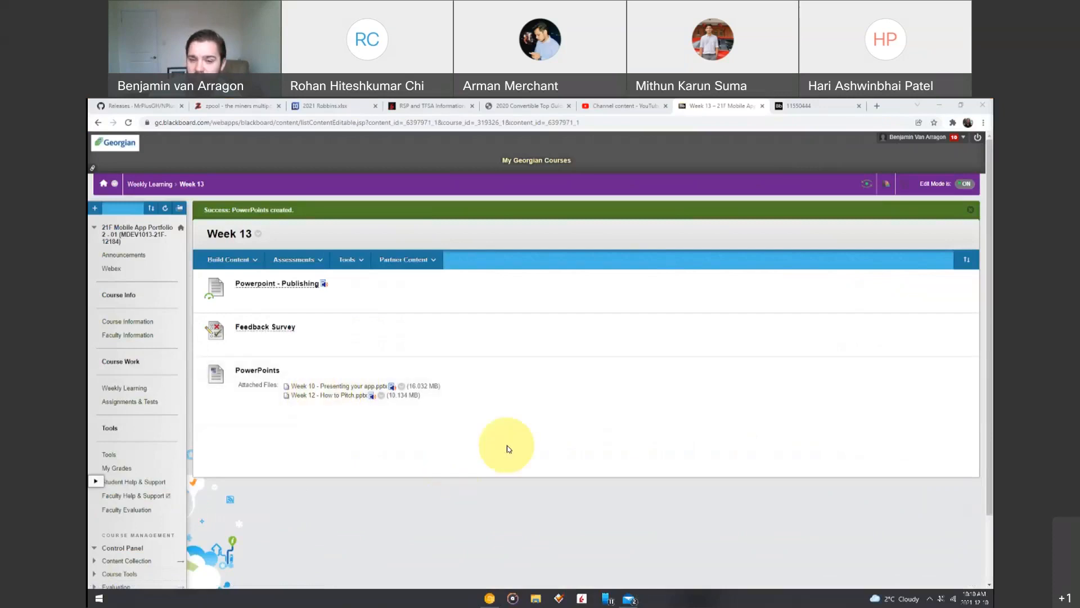
mouse_move(516, 439)
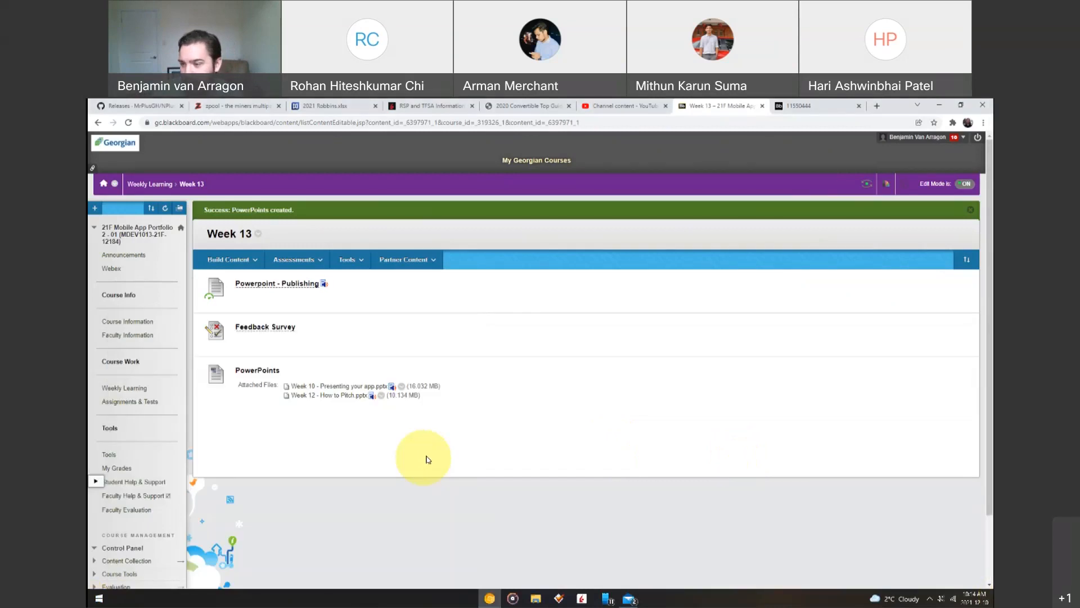
mouse_move(531, 401)
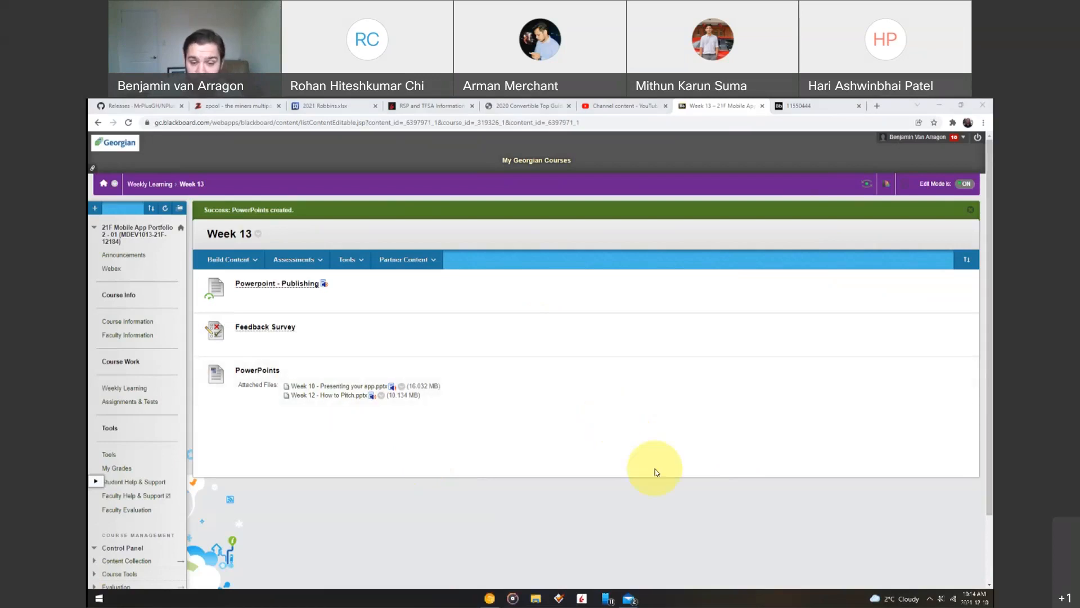
mouse_move(713, 505)
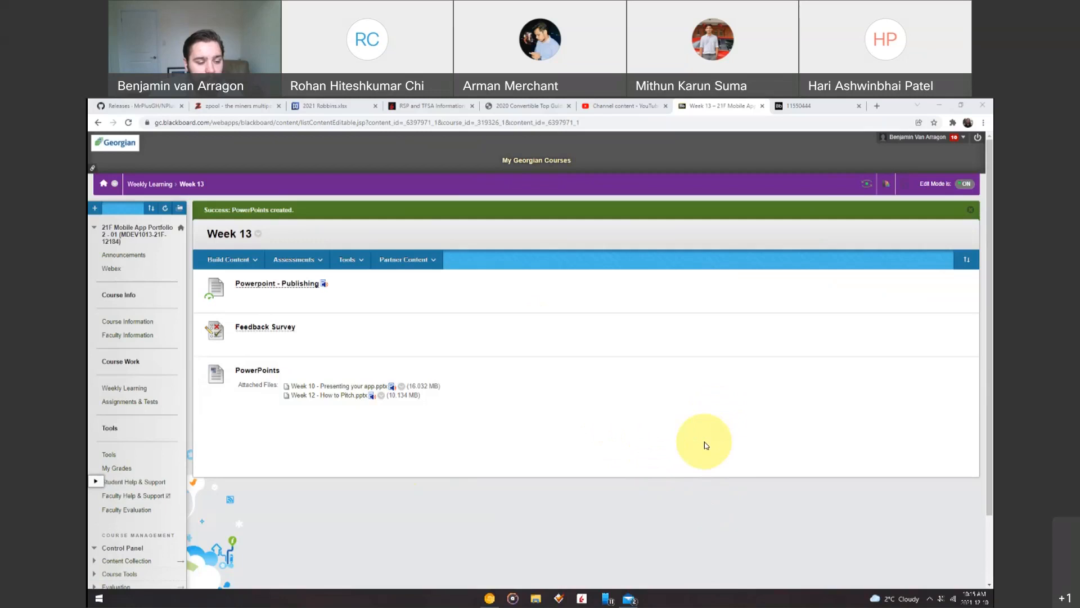
mouse_move(694, 432)
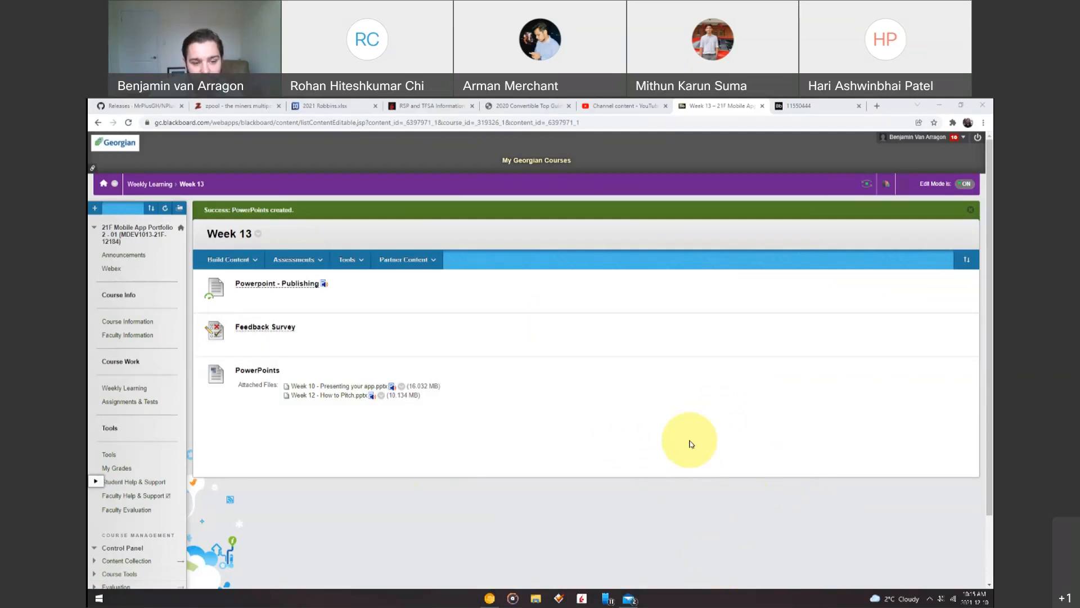
mouse_move(646, 438)
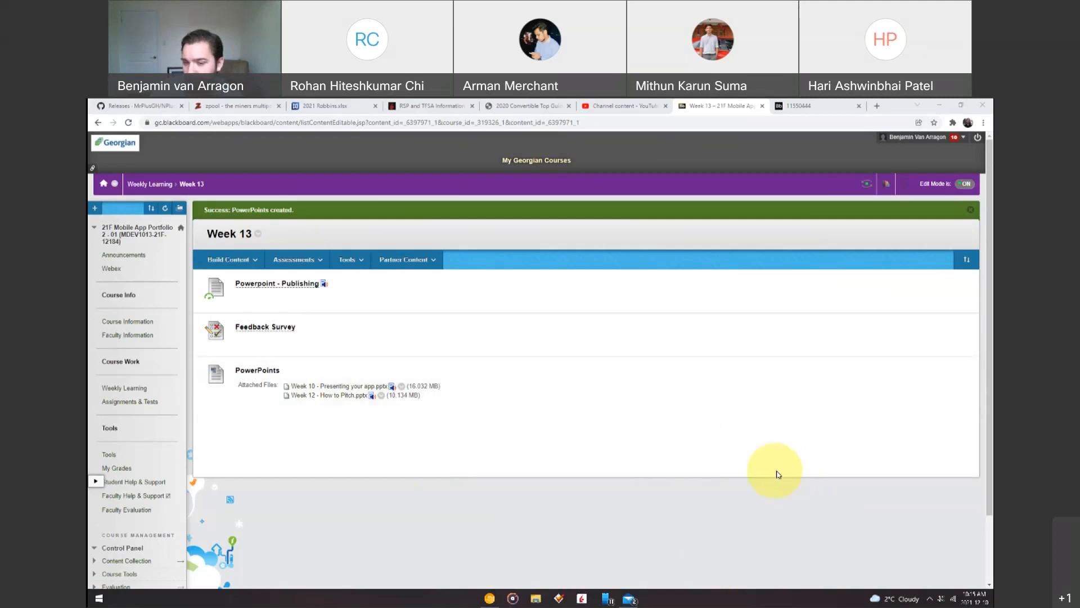
mouse_move(777, 473)
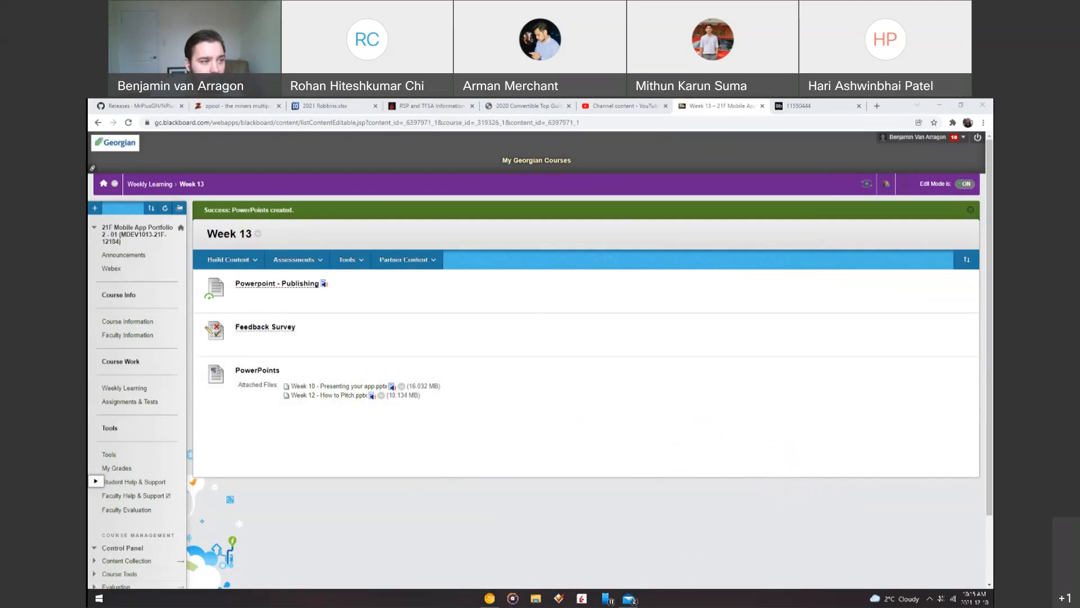